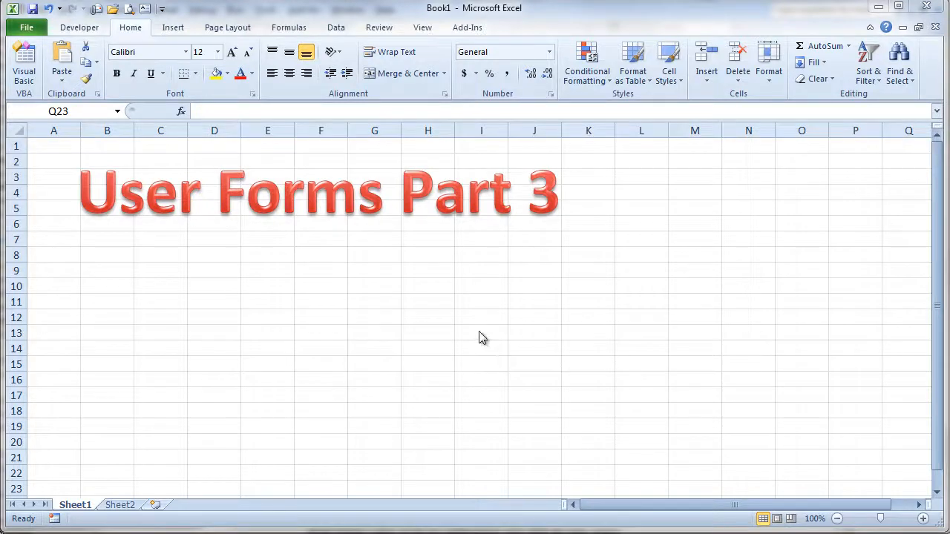
mouse_move(192, 206)
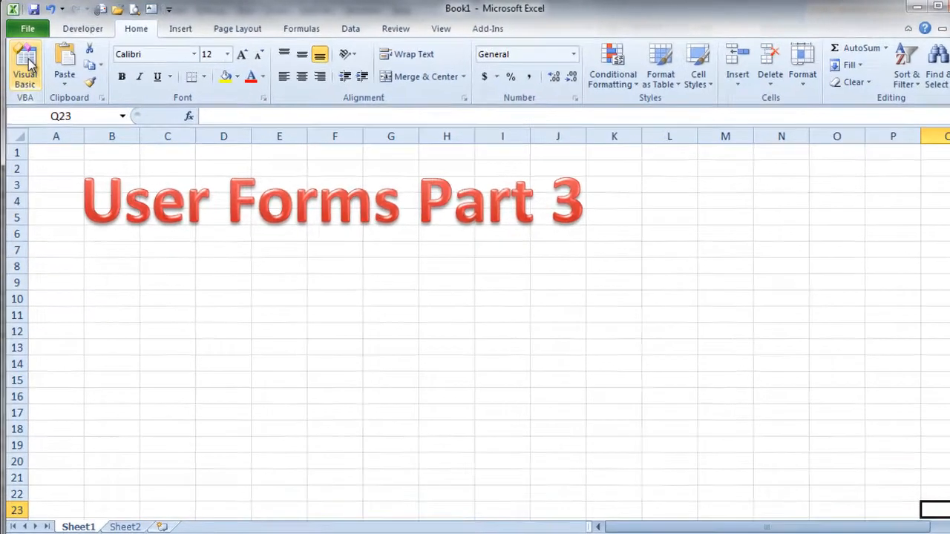
- Launch the Visual Basic Editor to reach the existing dataInput user form
click(25, 67)
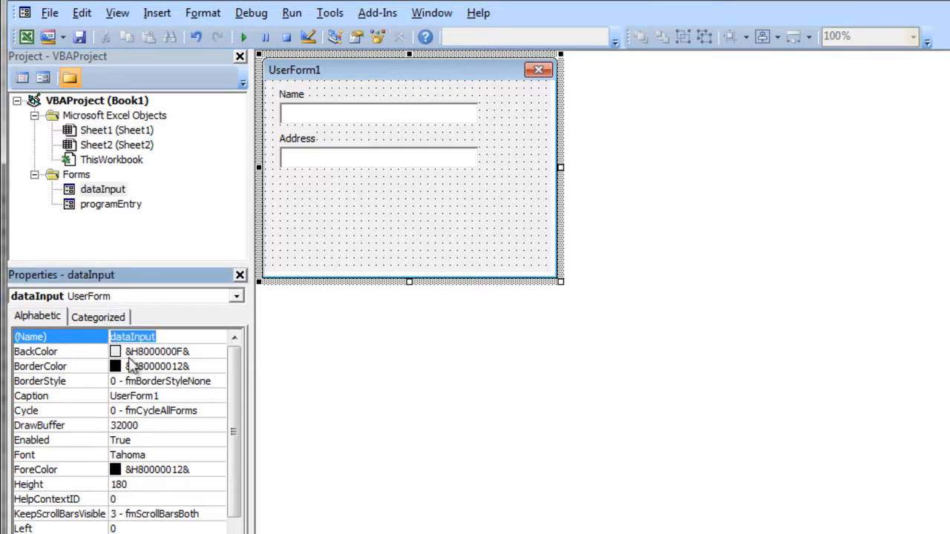
mouse_move(278, 22)
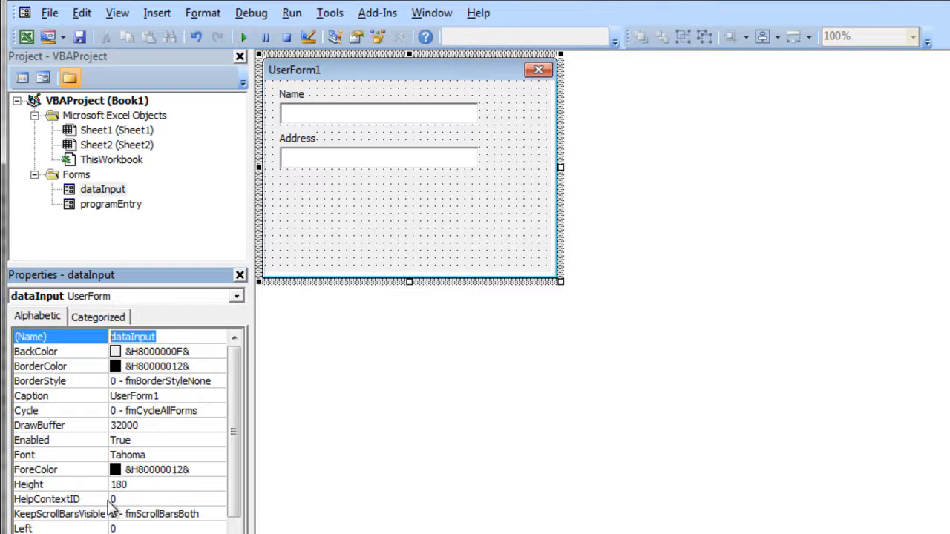
- Set the dataInput form's Caption property to 'Data Entry'
click(59, 395)
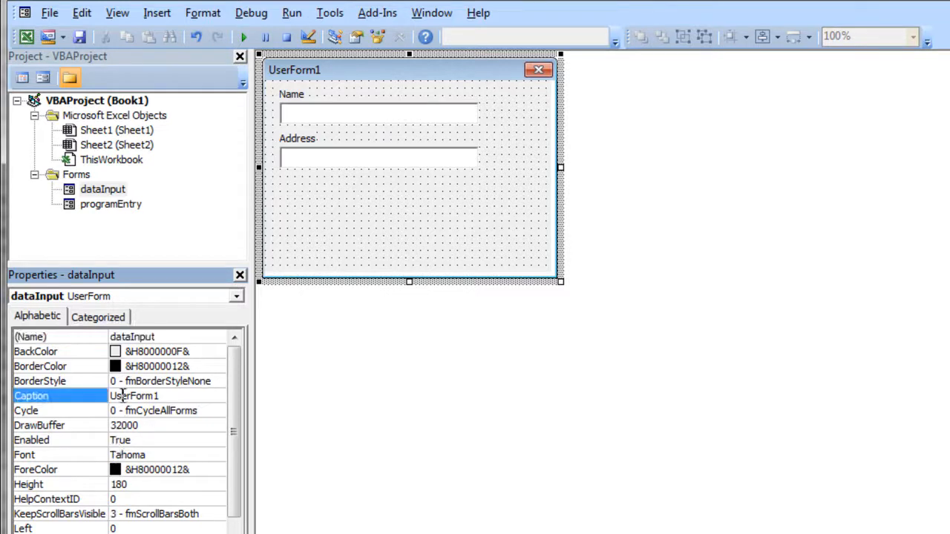
text(D)
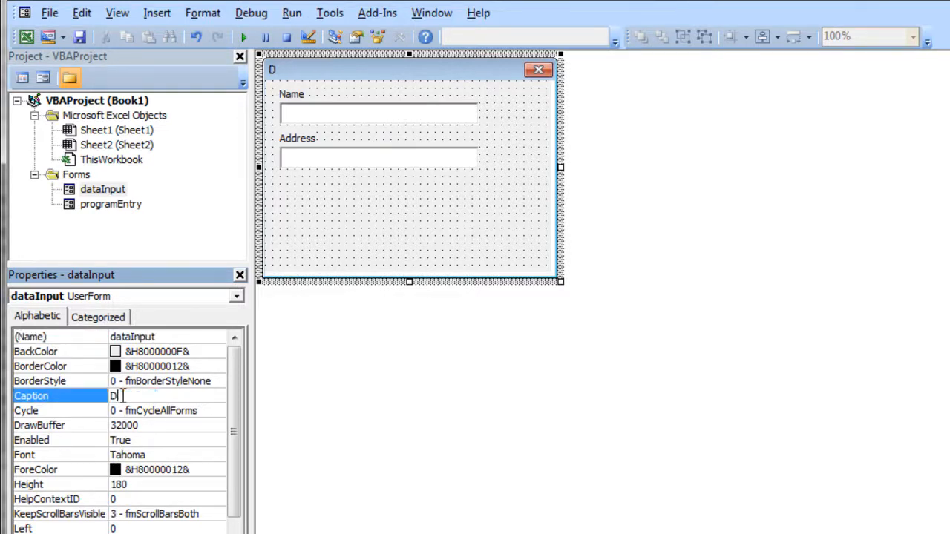
text(ata En)
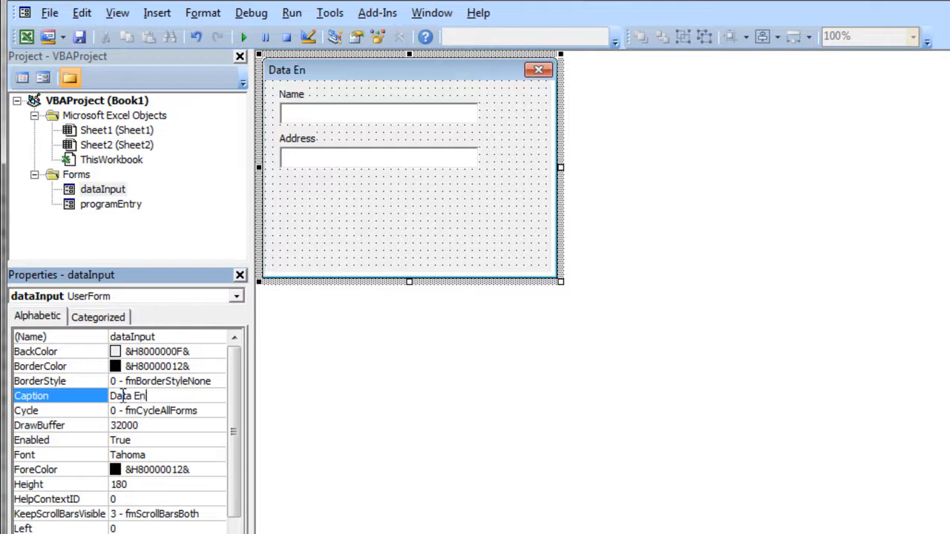
text(try)
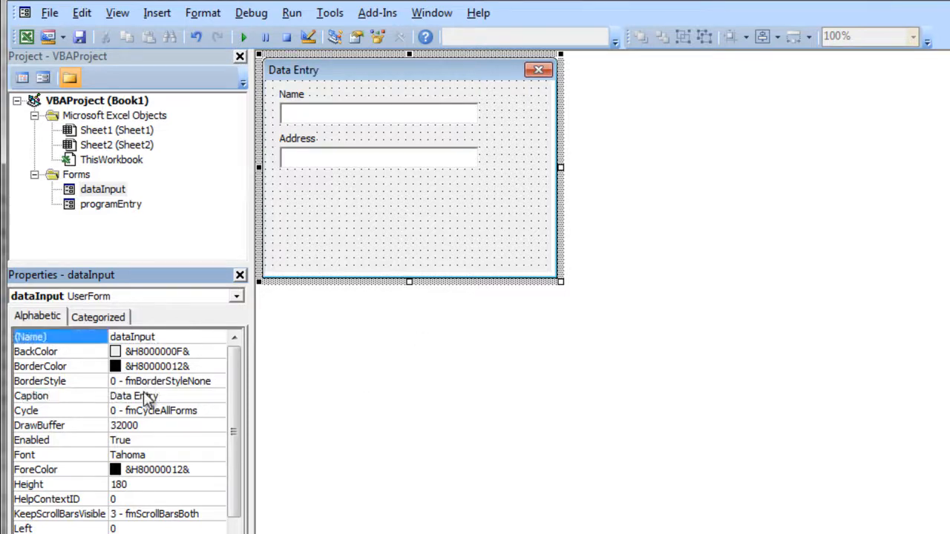
click(31, 396)
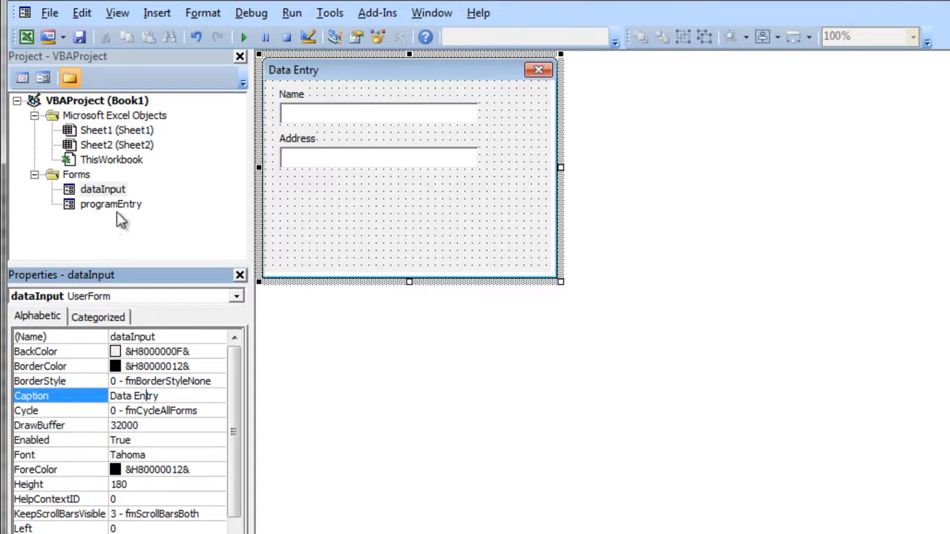
mouse_move(119, 192)
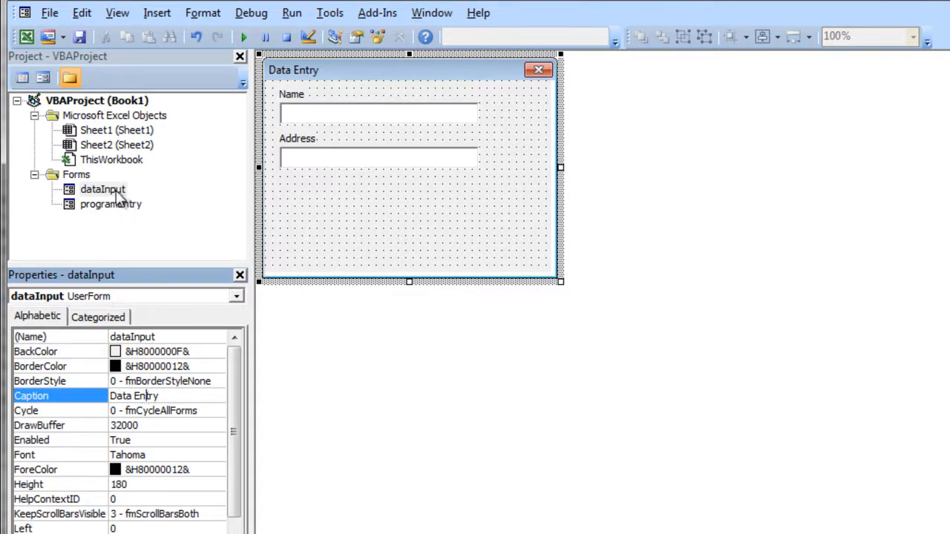
- Show the Toolbox and select the Name label, Address label and Name text box
click(399, 36)
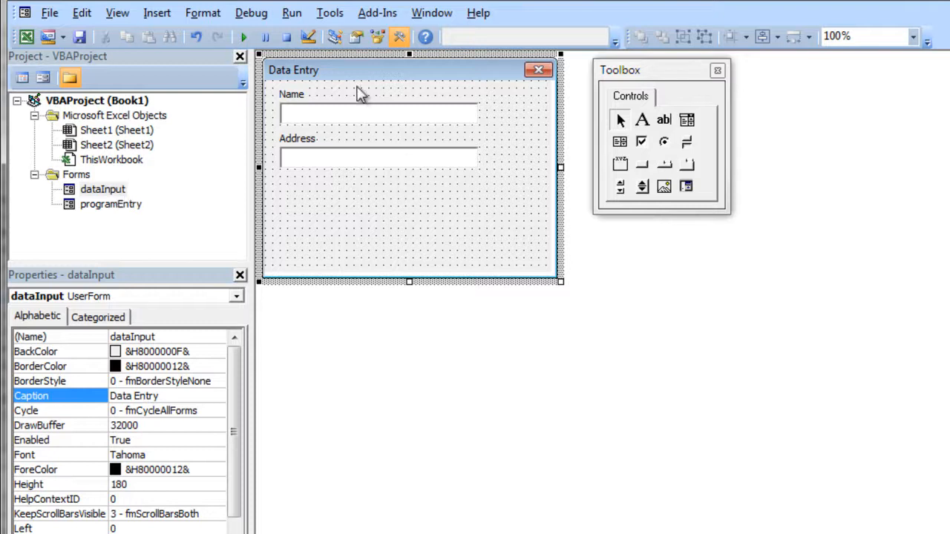
click(292, 95)
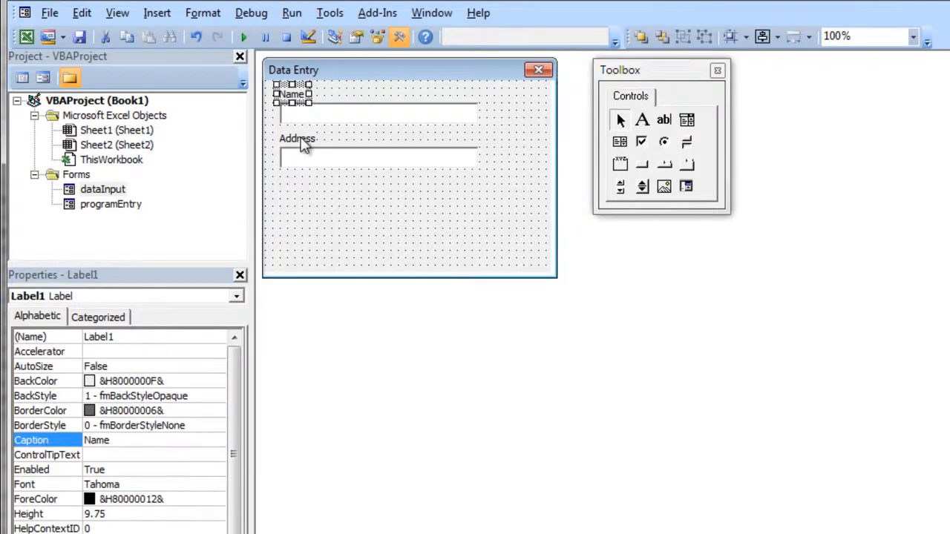
click(297, 138)
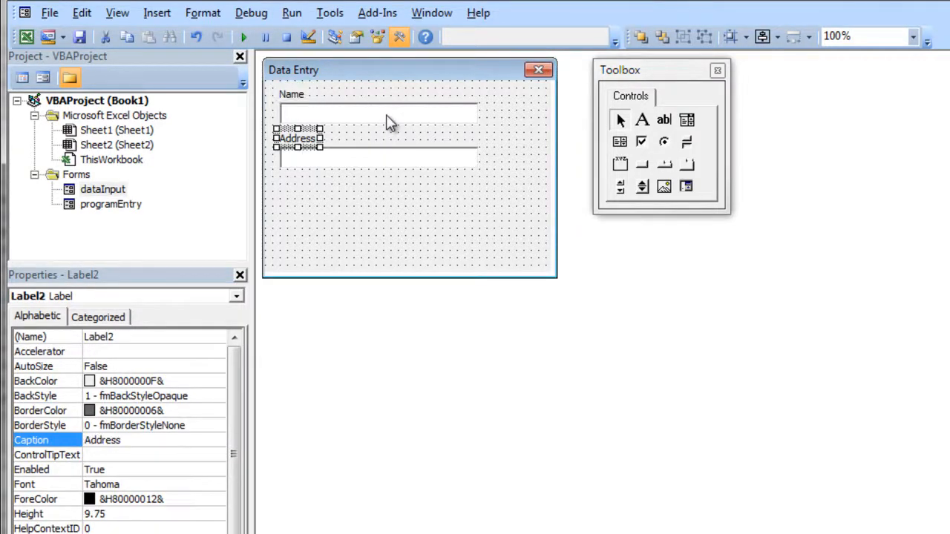
click(379, 113)
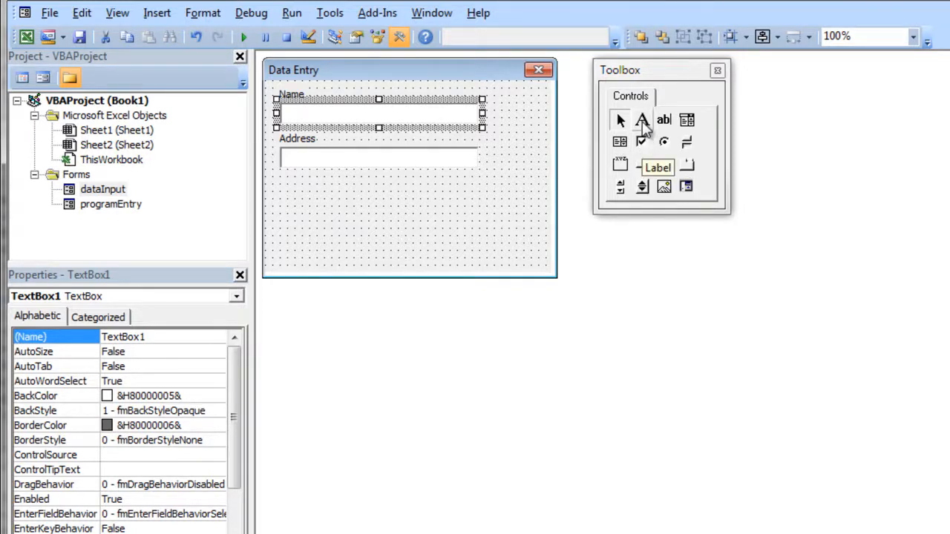
- Draw a label below Address and caption it 'Phone Number'
click(643, 120)
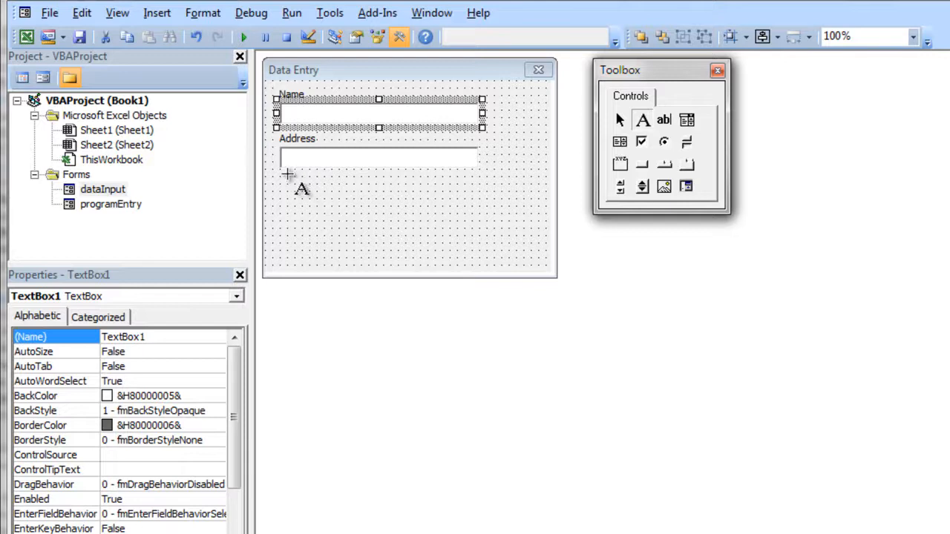
drag(286, 176, 342, 186)
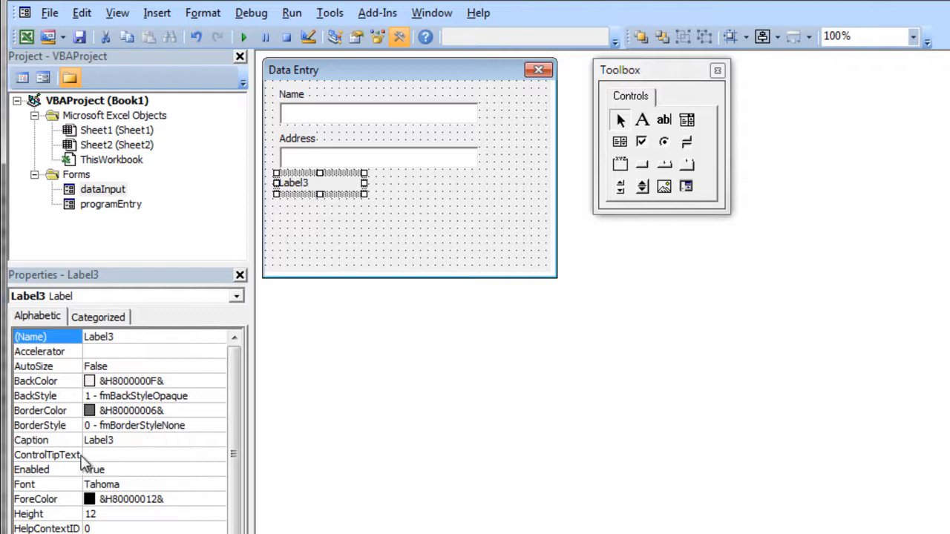
click(31, 439)
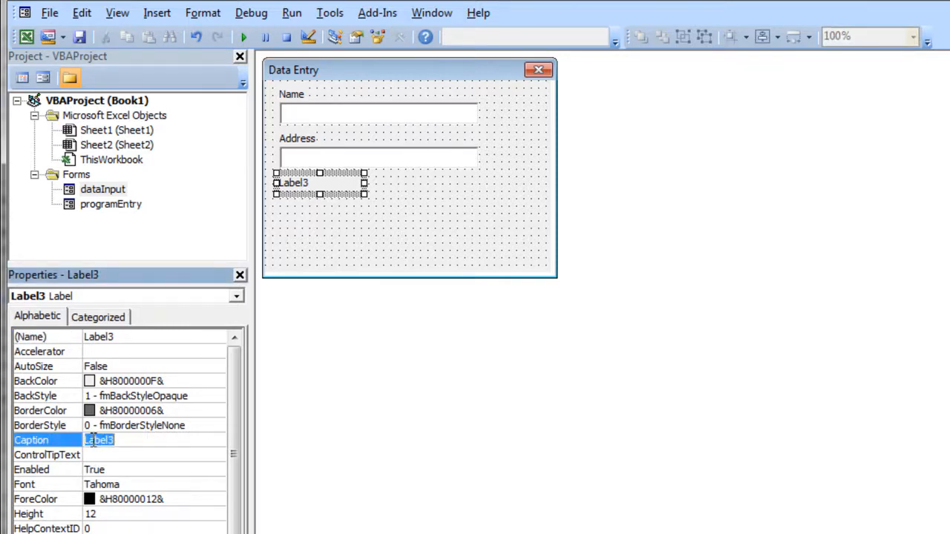
text(Phone Number)
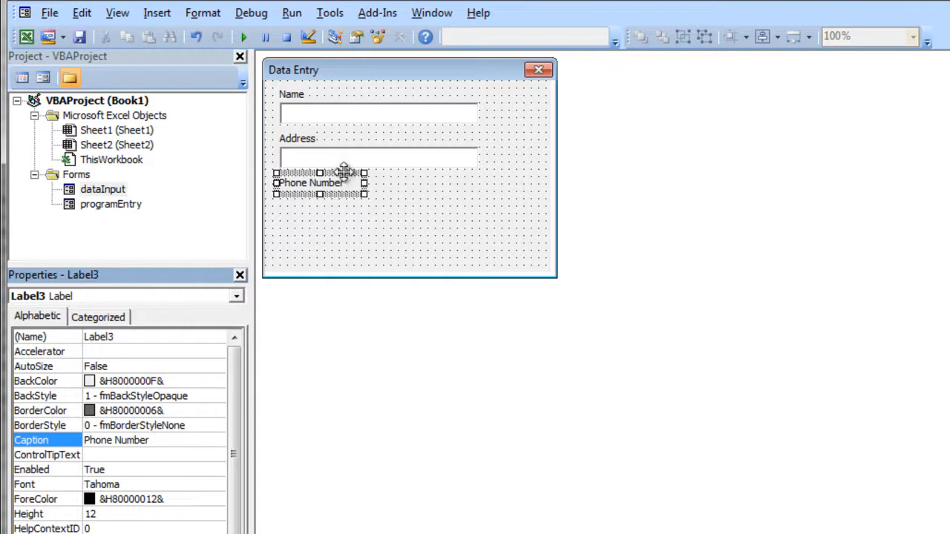
click(202, 13)
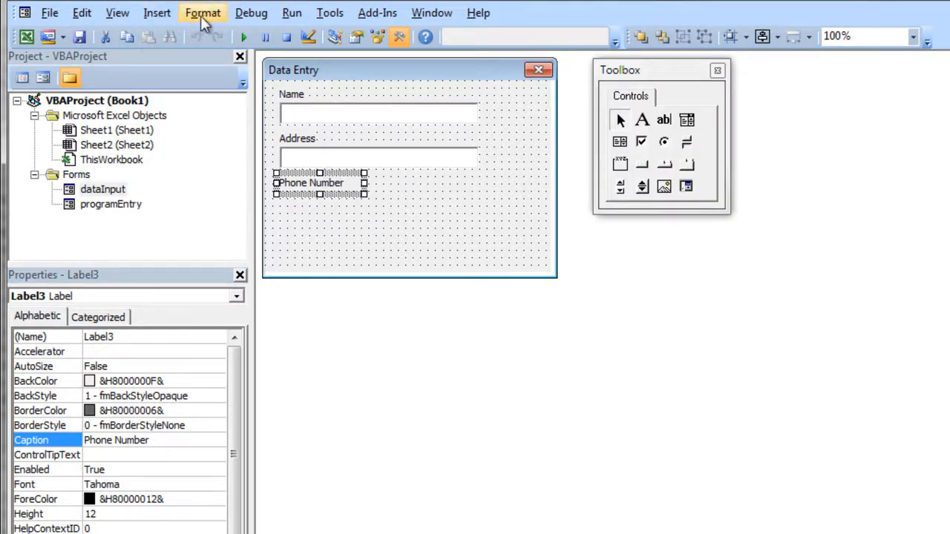
- Size the Phone Number label to fit and draw a text box beneath it
click(203, 13)
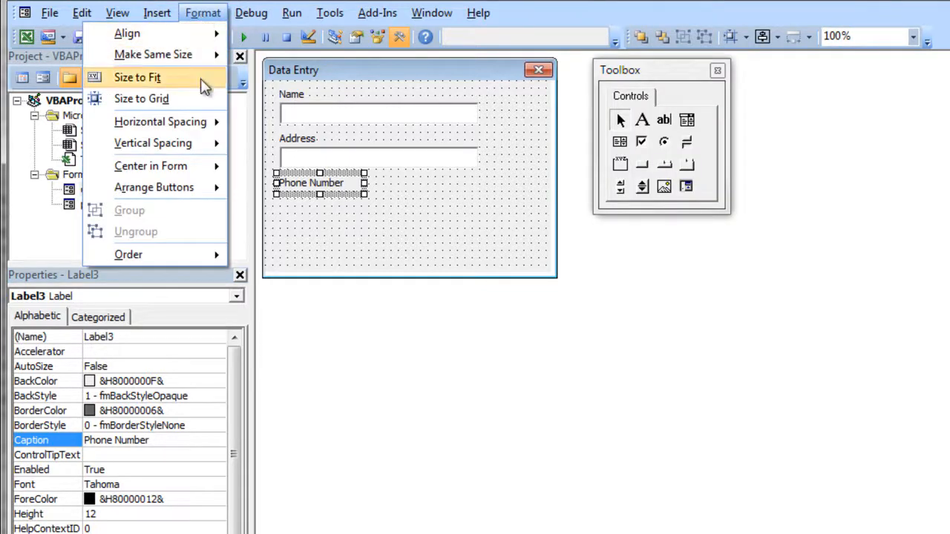
click(136, 77)
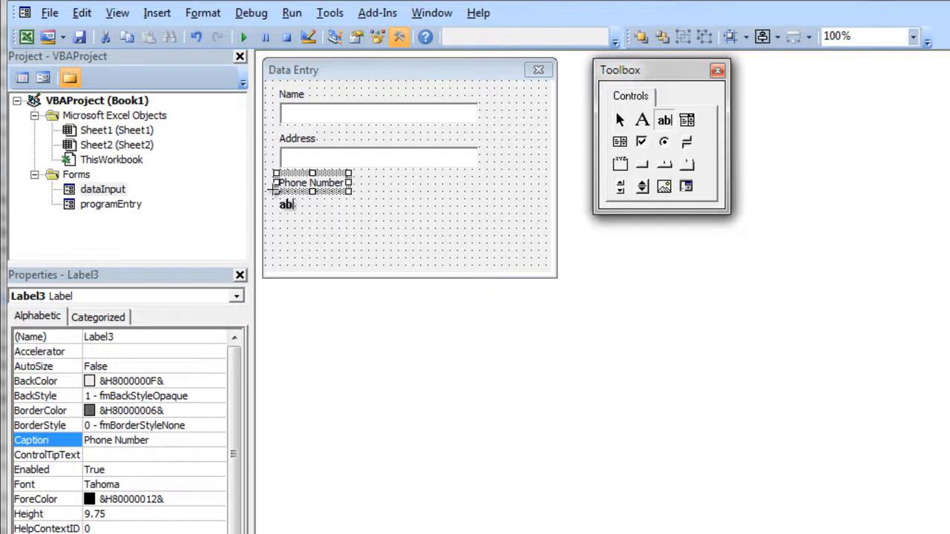
drag(286, 204, 475, 226)
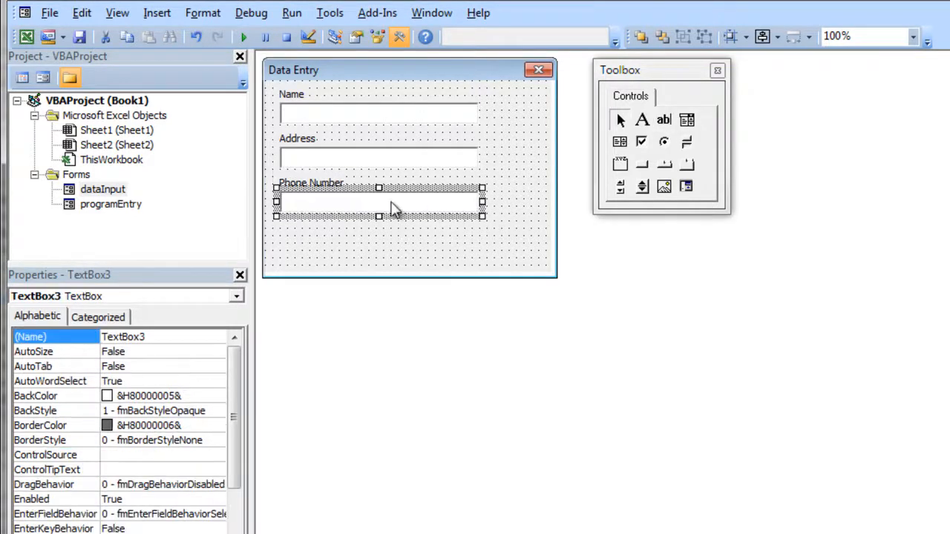
- Rename the Name, Address and Phone Number text boxes with txt prefixes, starting with txtName
click(380, 236)
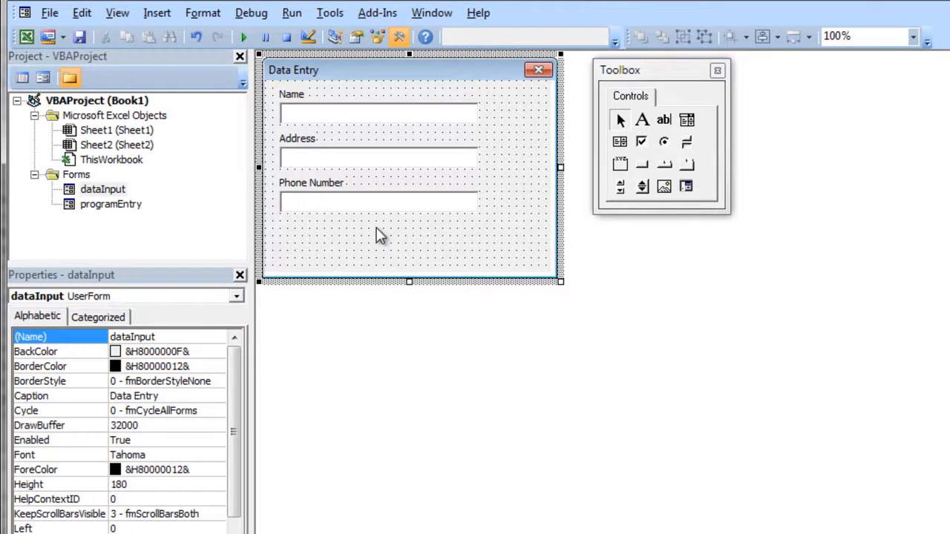
mouse_move(304, 103)
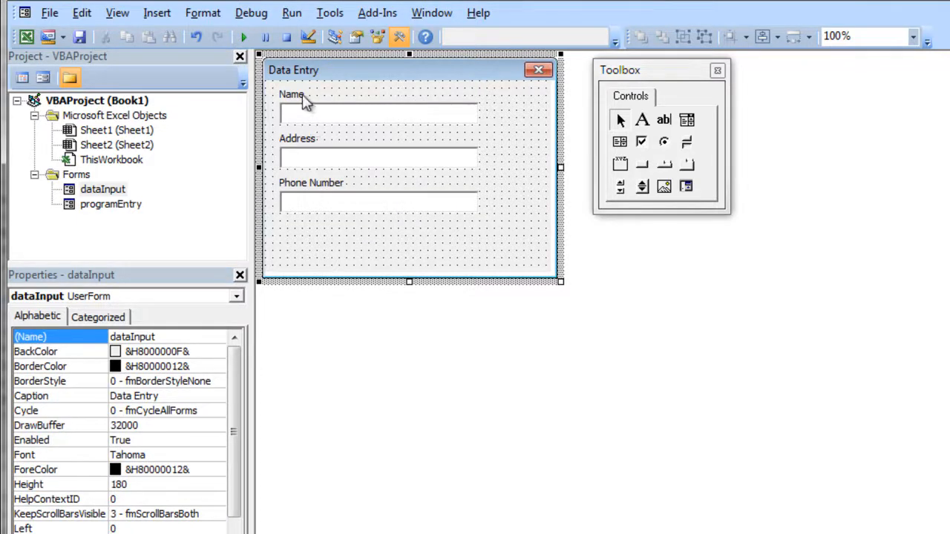
mouse_move(326, 137)
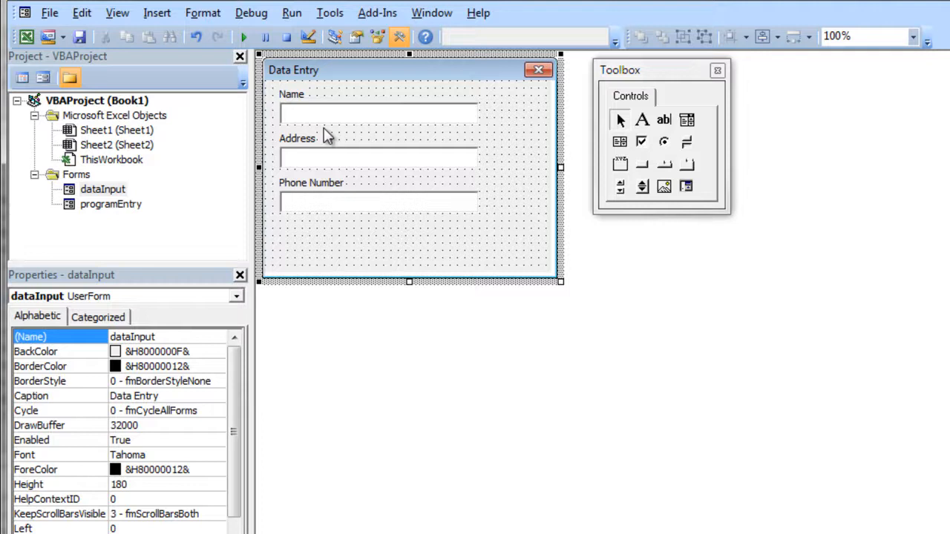
click(377, 113)
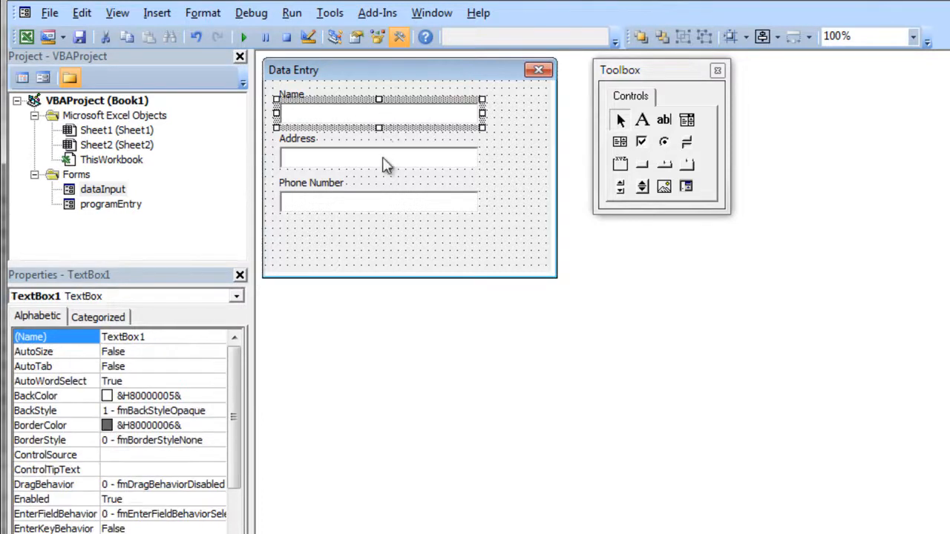
click(379, 156)
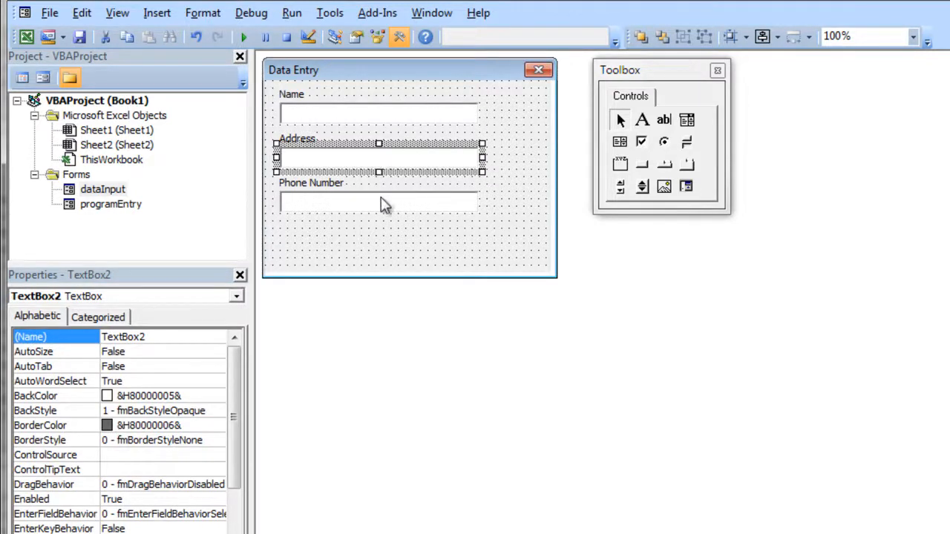
click(378, 113)
text(txtn)
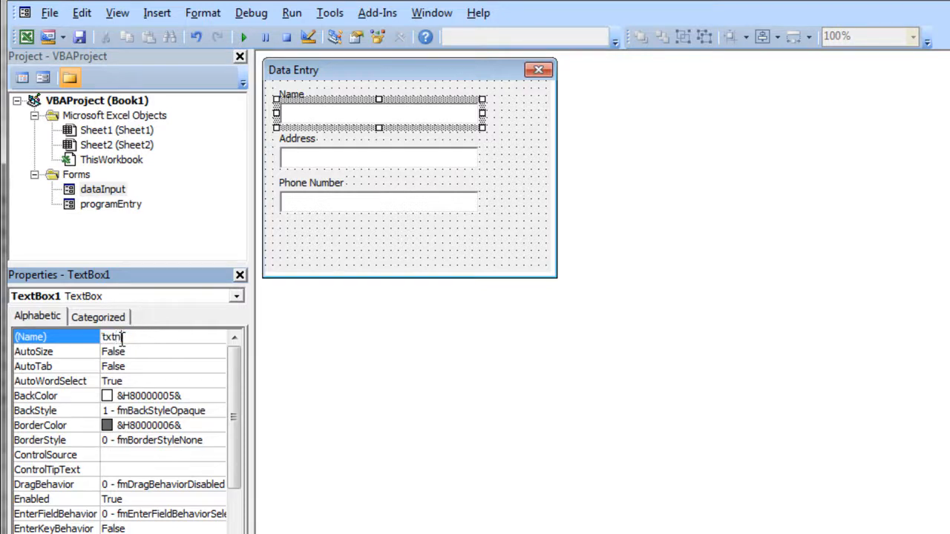
text(Name)
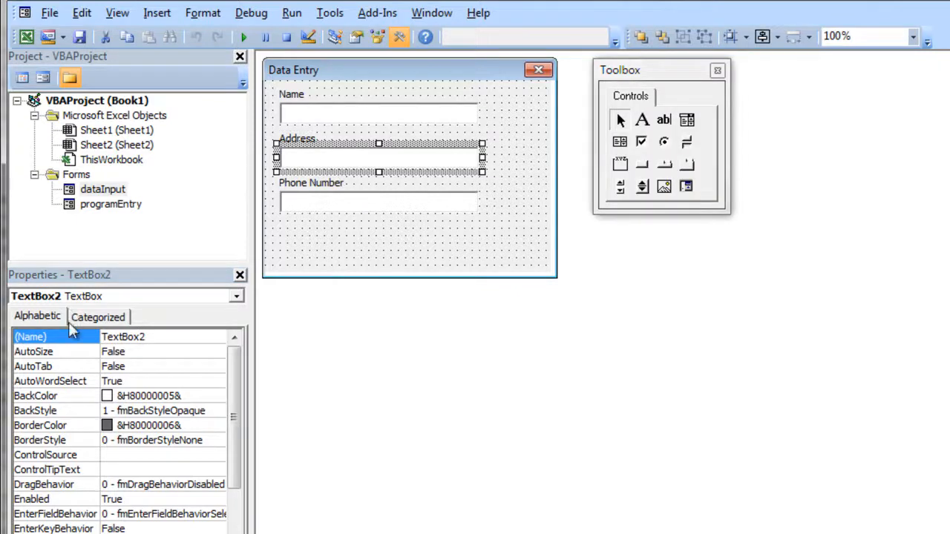
text(tx)
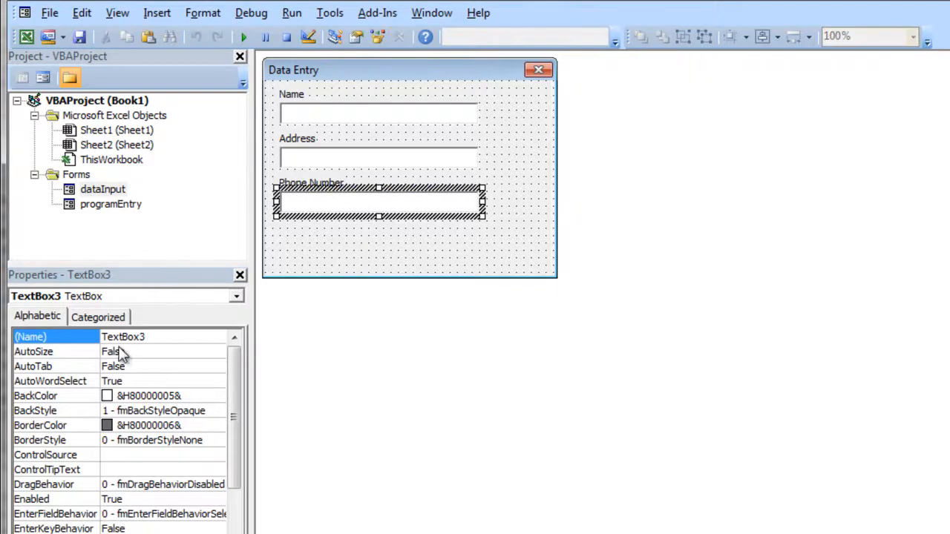
text(txt)
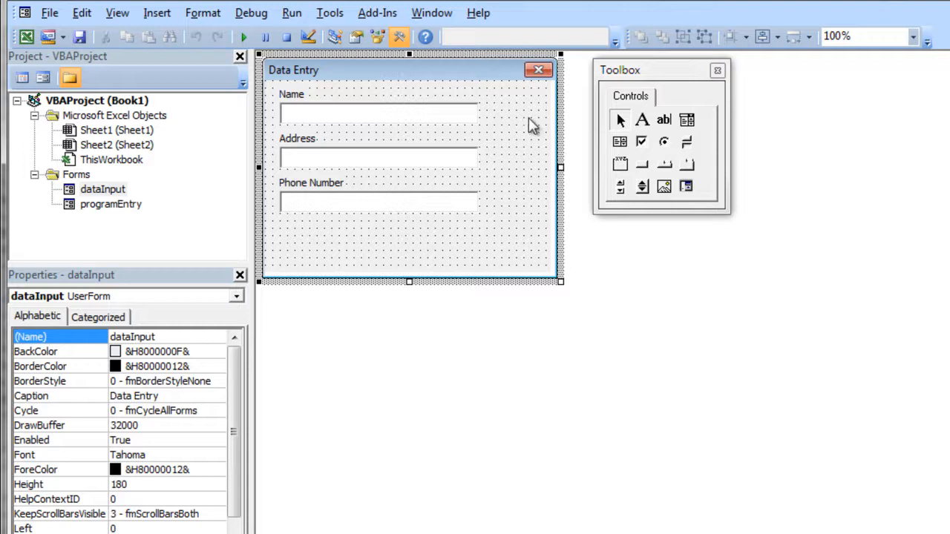
mouse_move(665, 165)
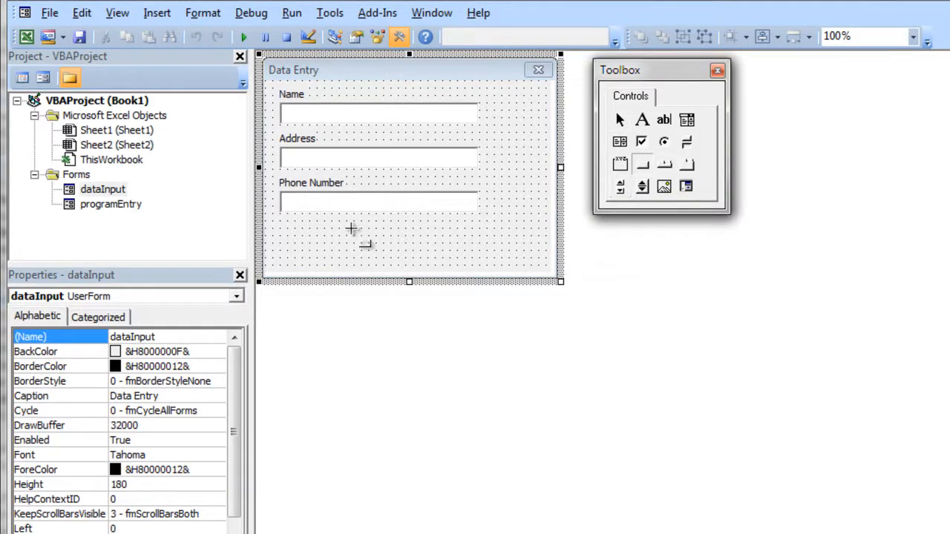
- Place a command button and its copy side by side at the form's bottom
drag(351, 230, 329, 259)
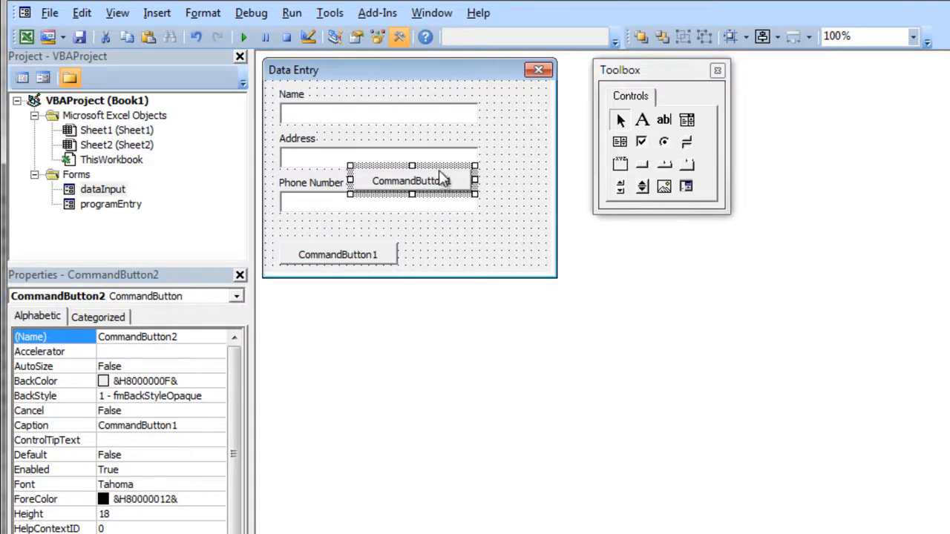
drag(412, 180, 462, 254)
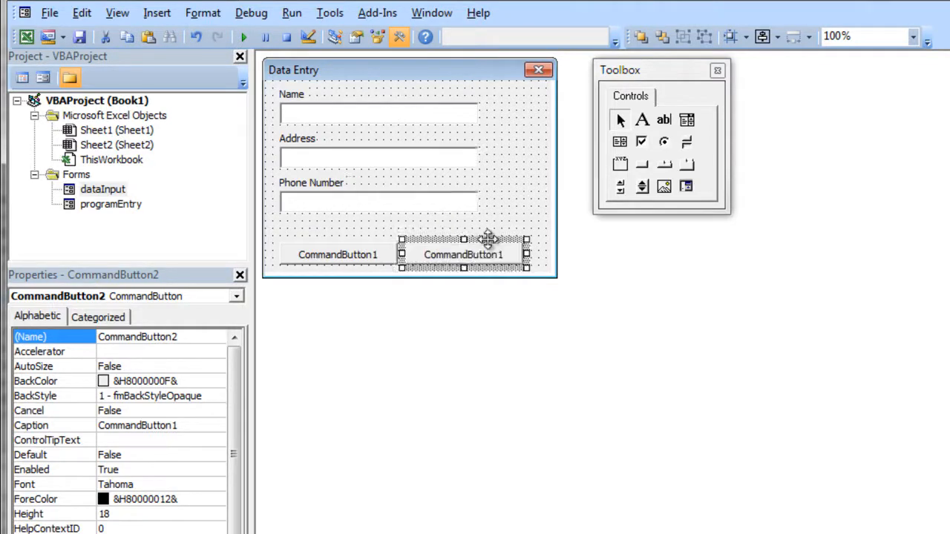
click(338, 255)
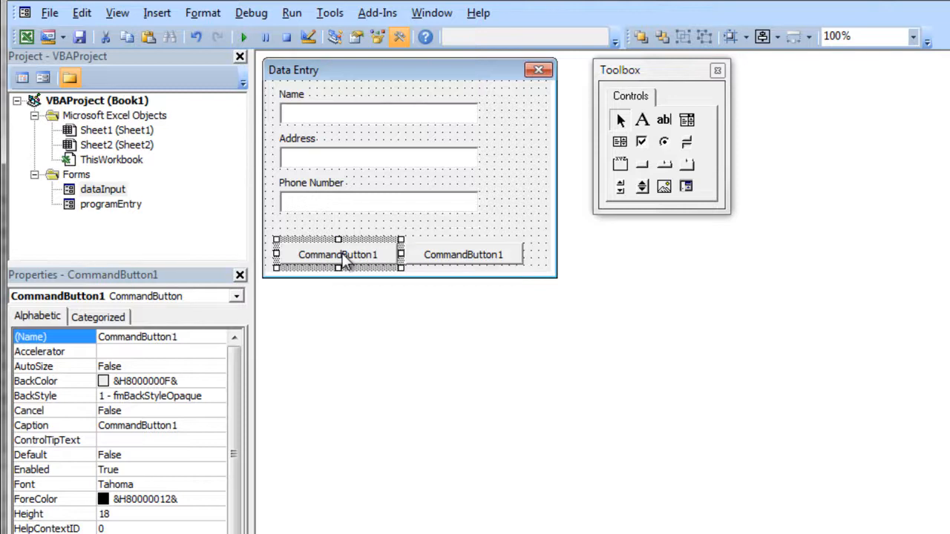
double_click(338, 255)
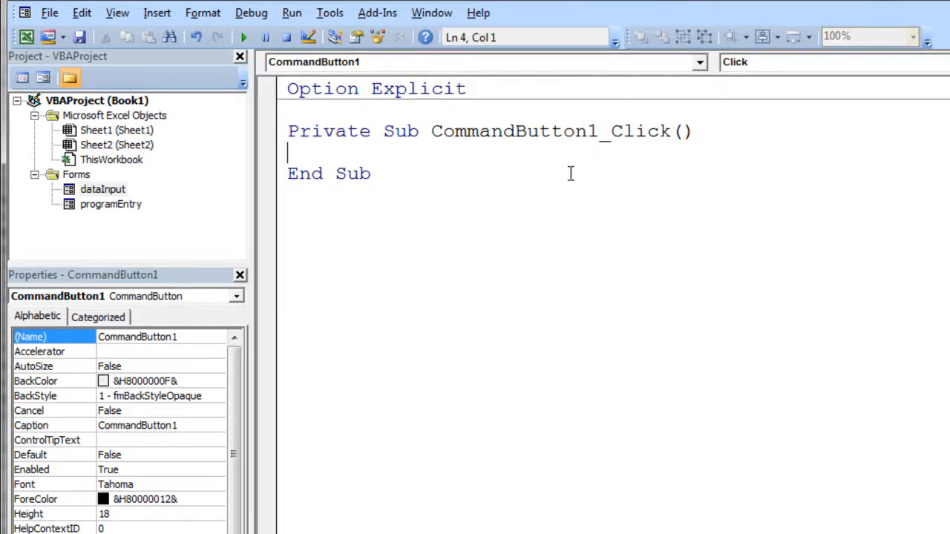
mouse_move(141, 215)
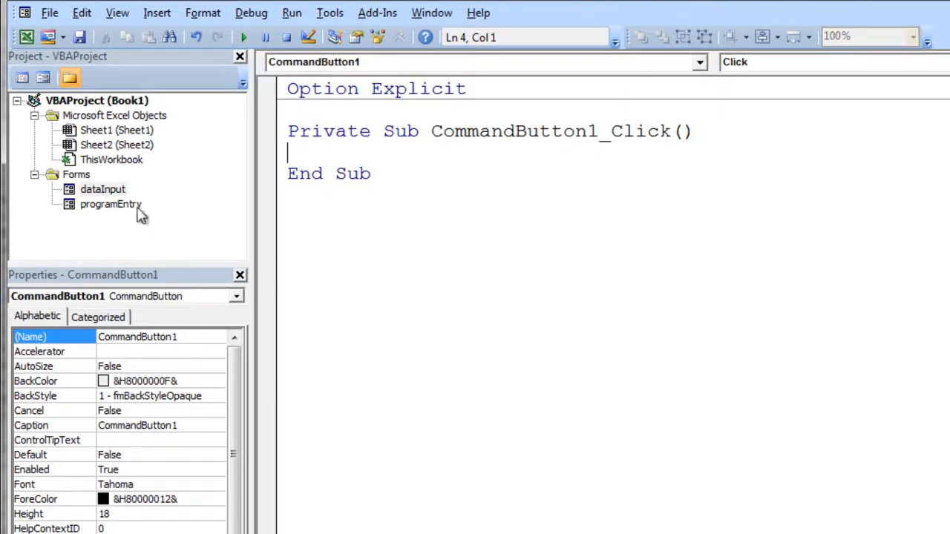
double_click(102, 189)
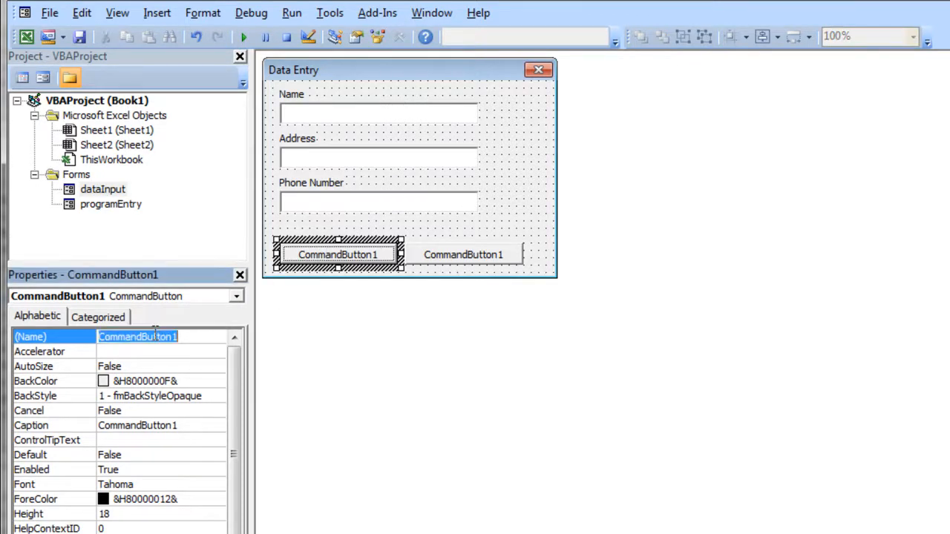
- Name the first button btnClear captioned Clear, and begin renaming the second for Save
text(btnClear)
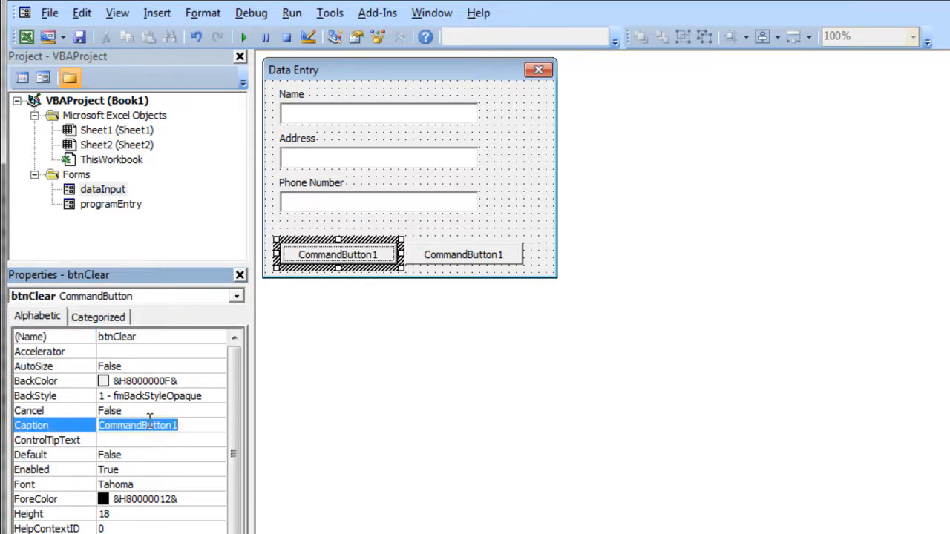
text(Clear)
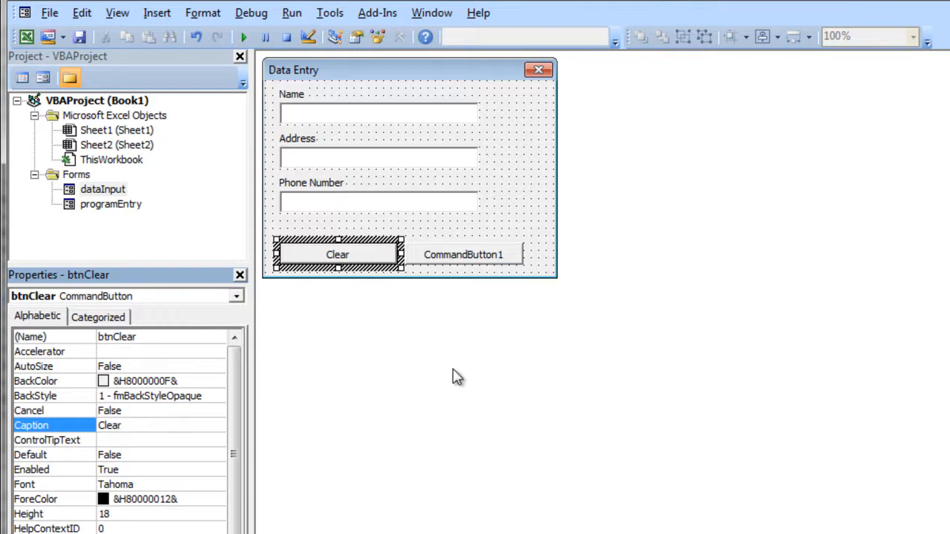
click(464, 255)
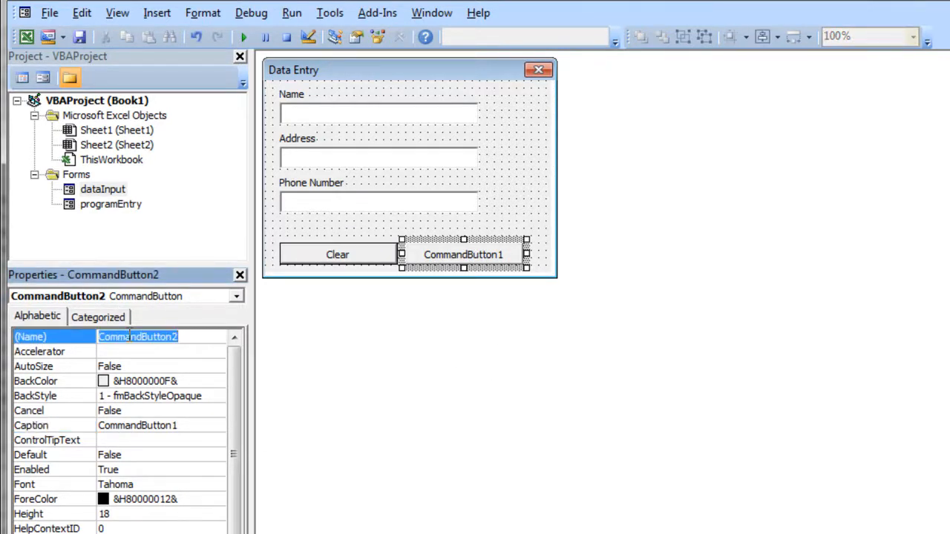
text(btn)
click(161, 425)
text(Save)
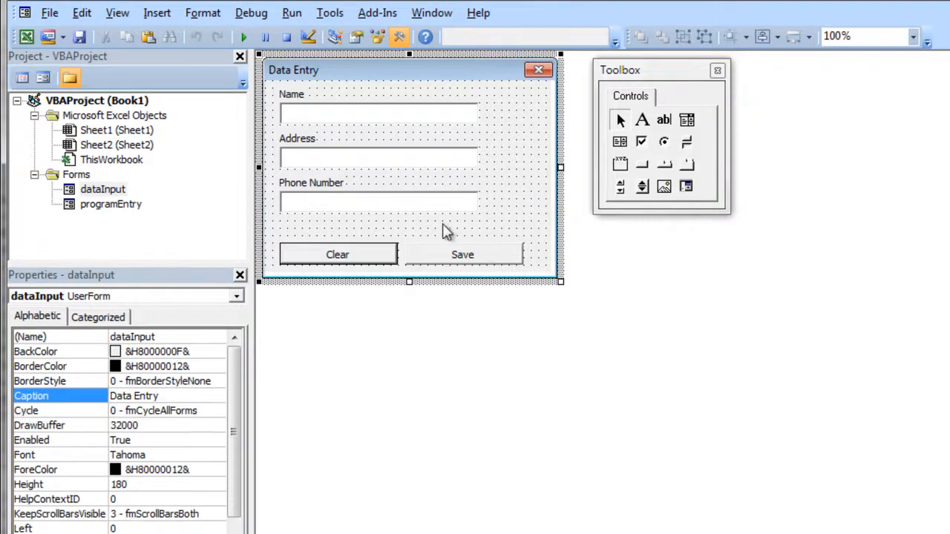
mouse_move(530, 127)
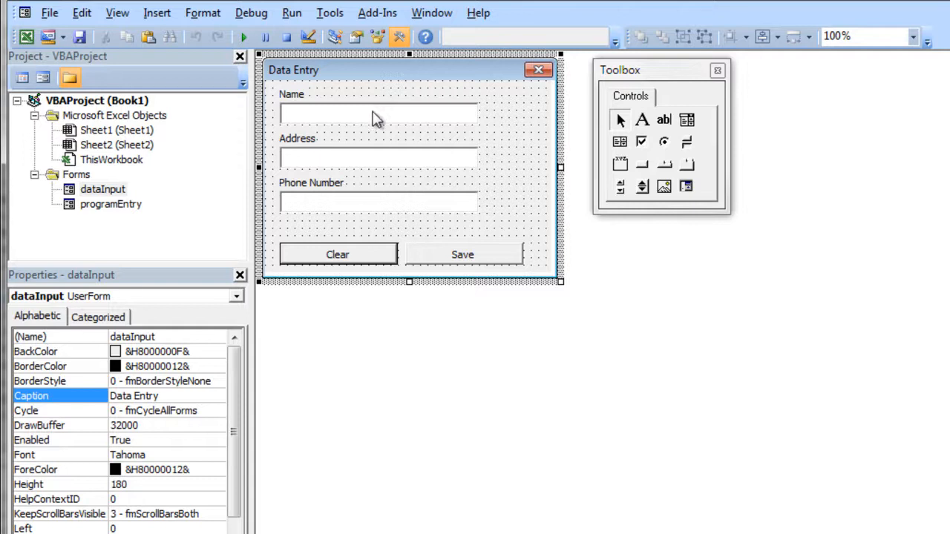
click(378, 113)
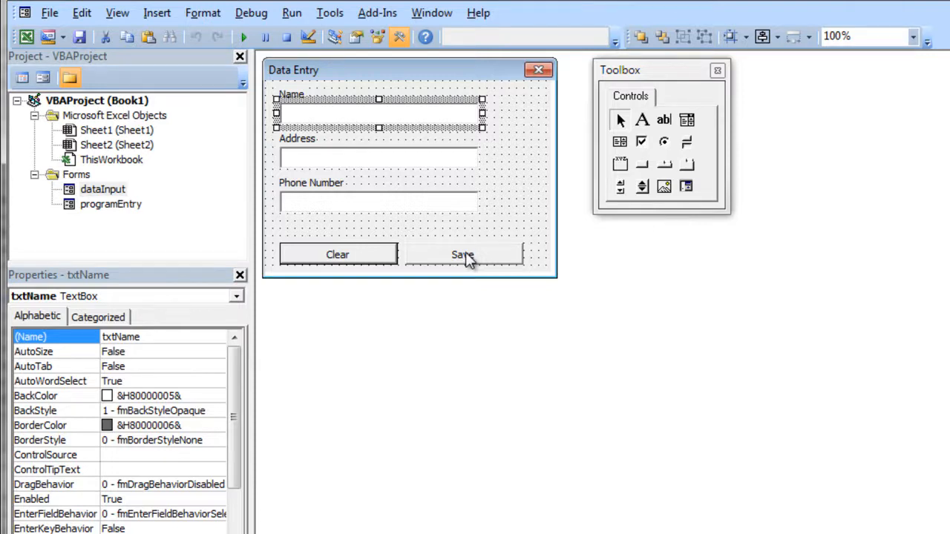
mouse_move(218, 218)
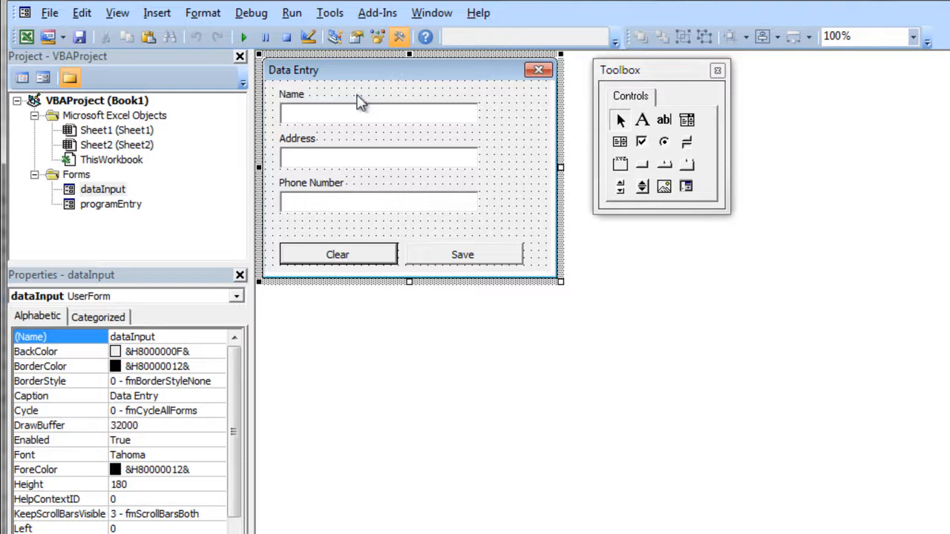
mouse_move(359, 87)
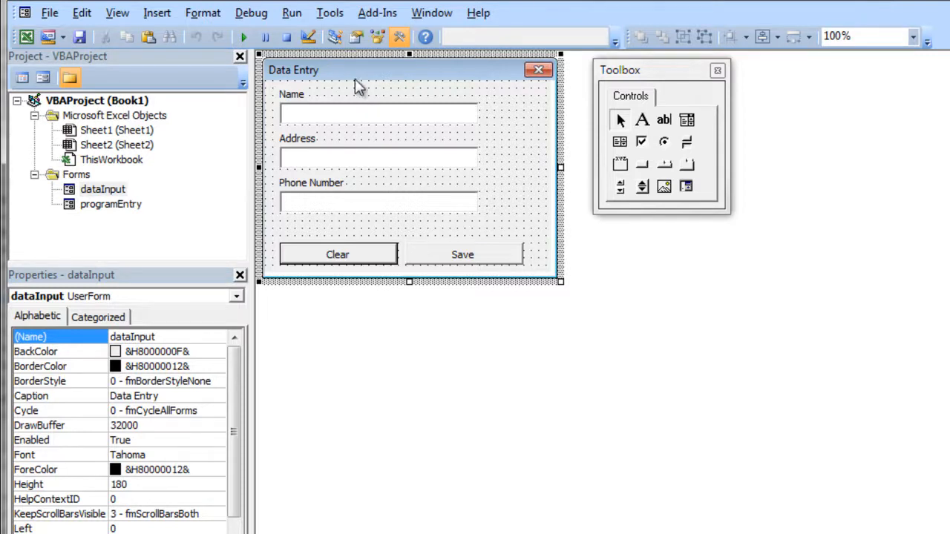
mouse_move(203, 132)
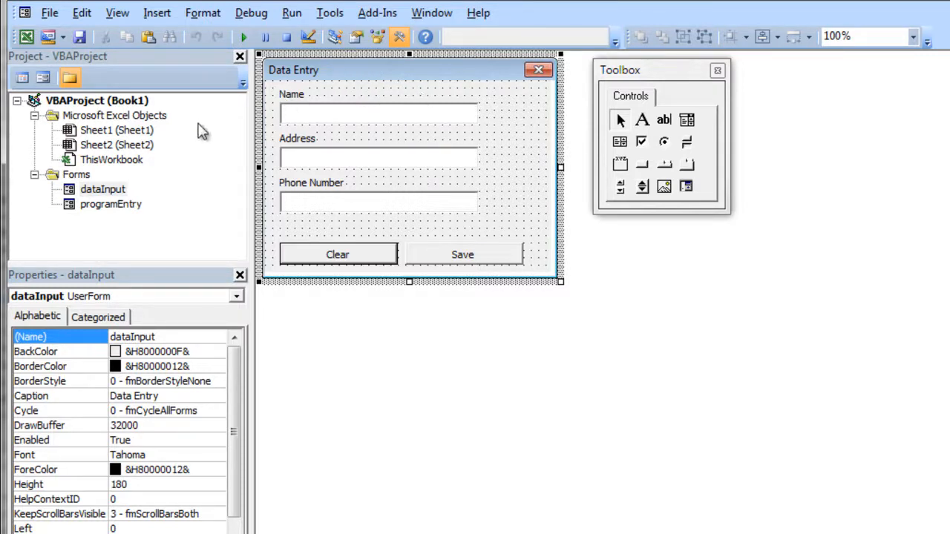
mouse_move(110, 149)
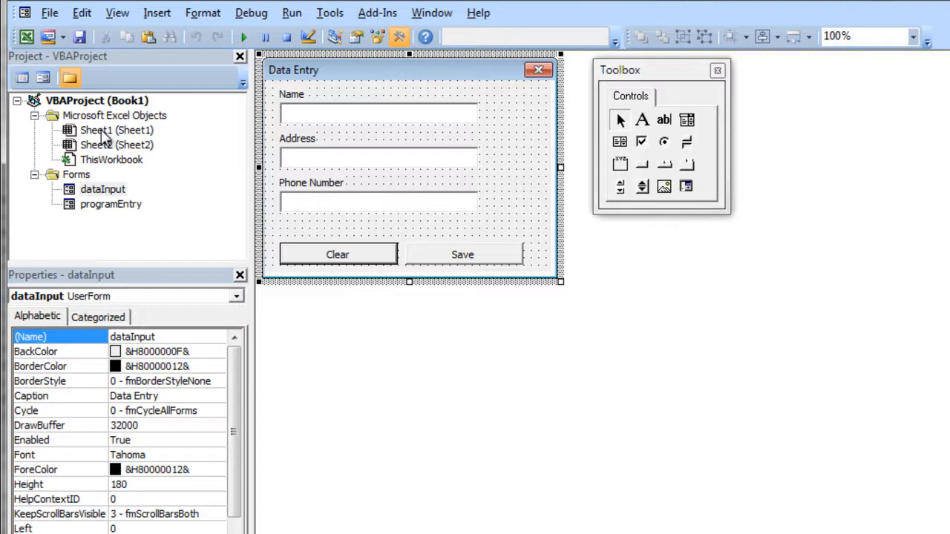
mouse_move(157, 12)
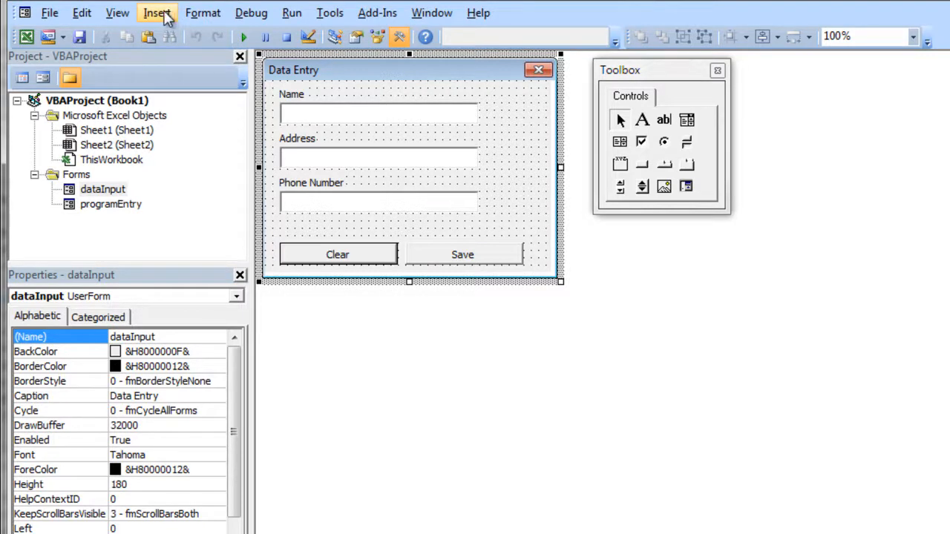
- Insert a new code module and start a Sub showDataForm() macro
click(157, 13)
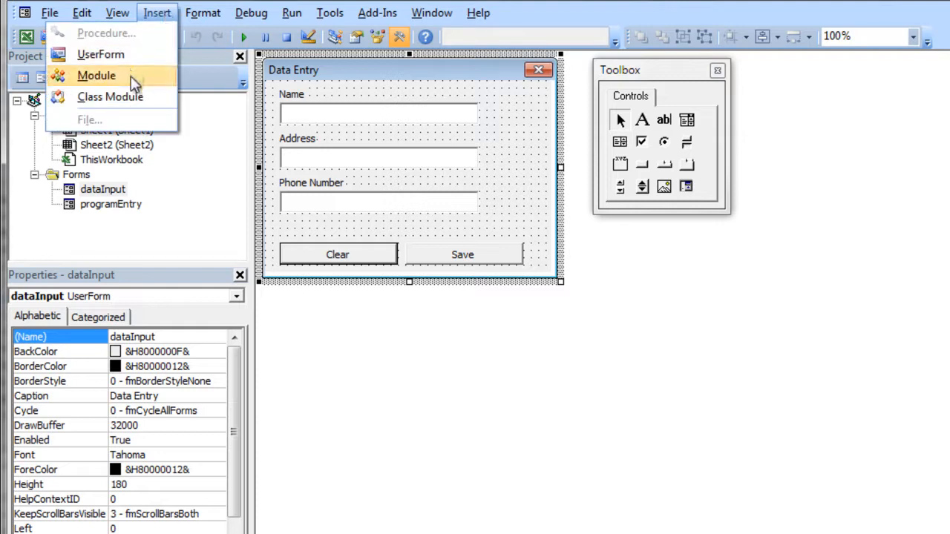
click(96, 75)
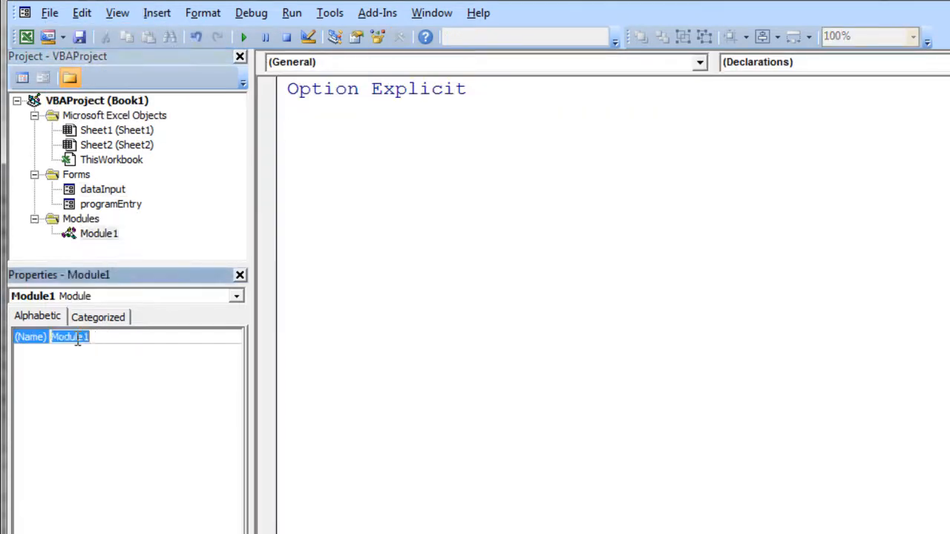
text(code)
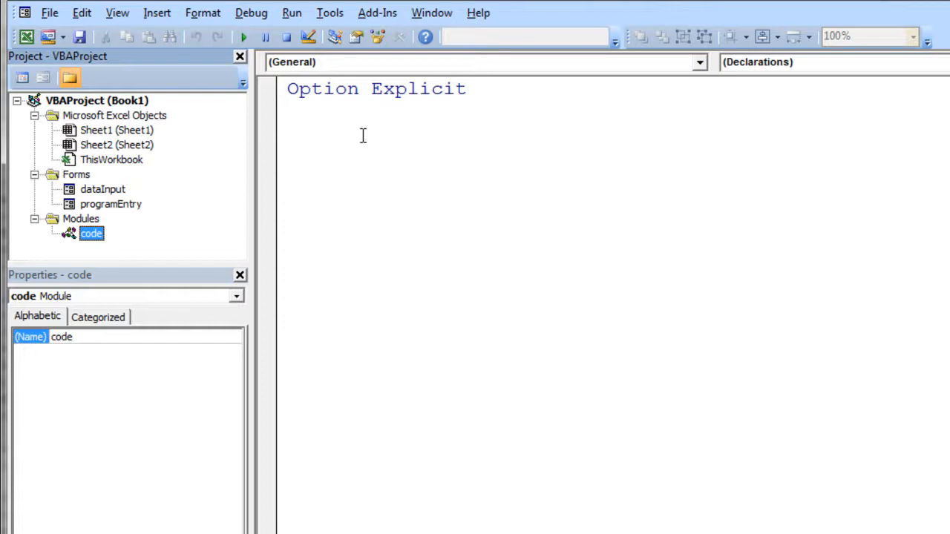
text(sub)
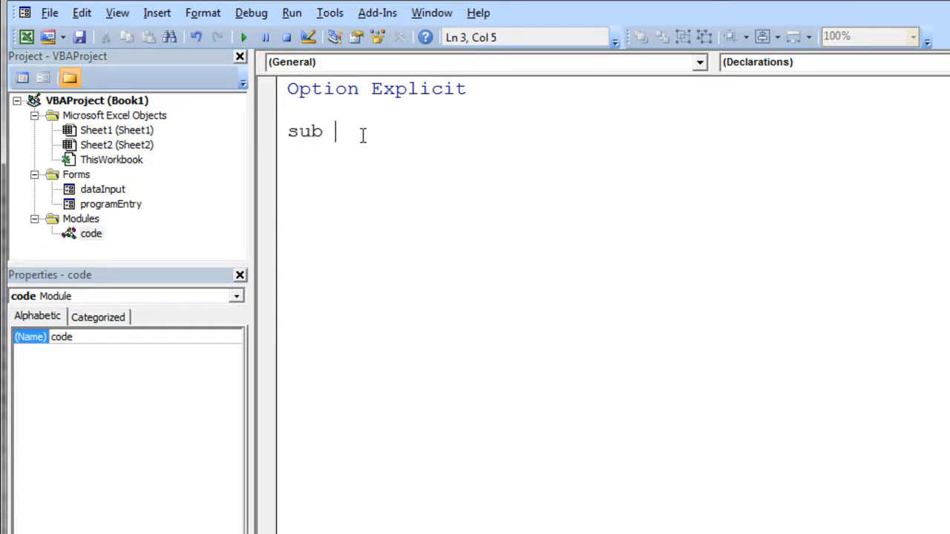
text(showF)
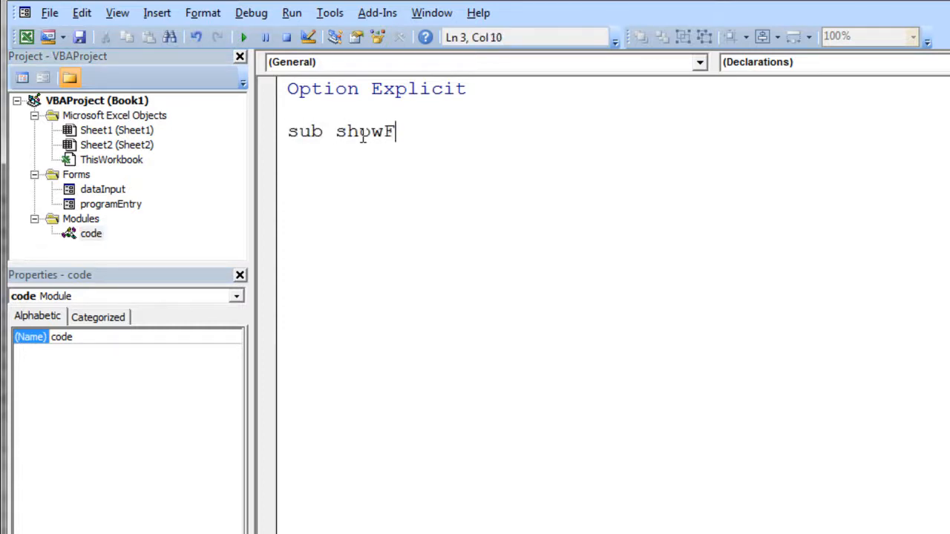
text(D)
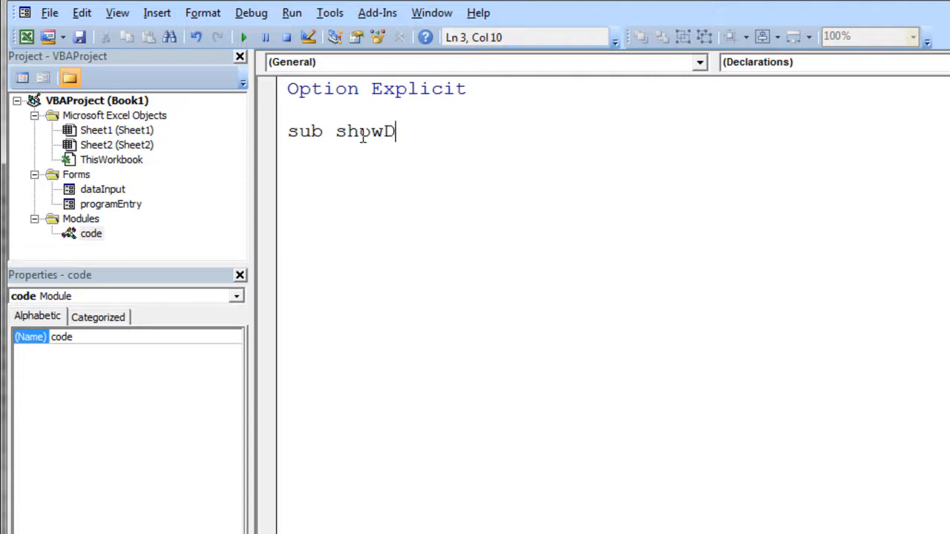
text(ataForm()
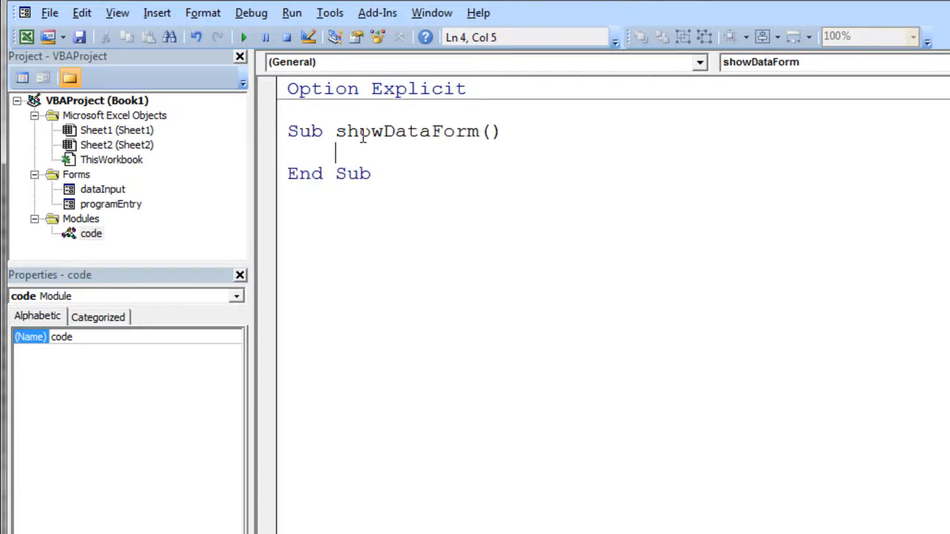
- Put dataInput.Show inside the macro and switch back to the workbook
text(dataInput)
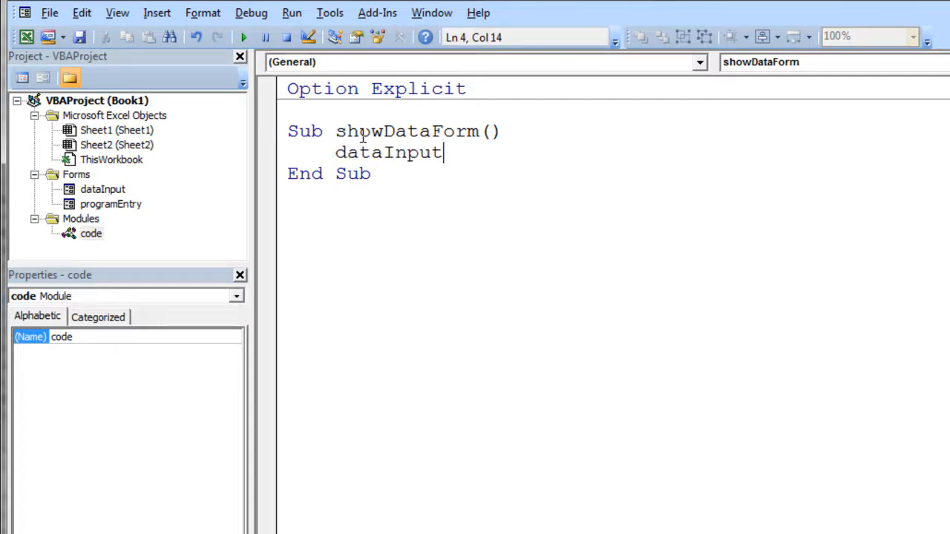
text(.s)
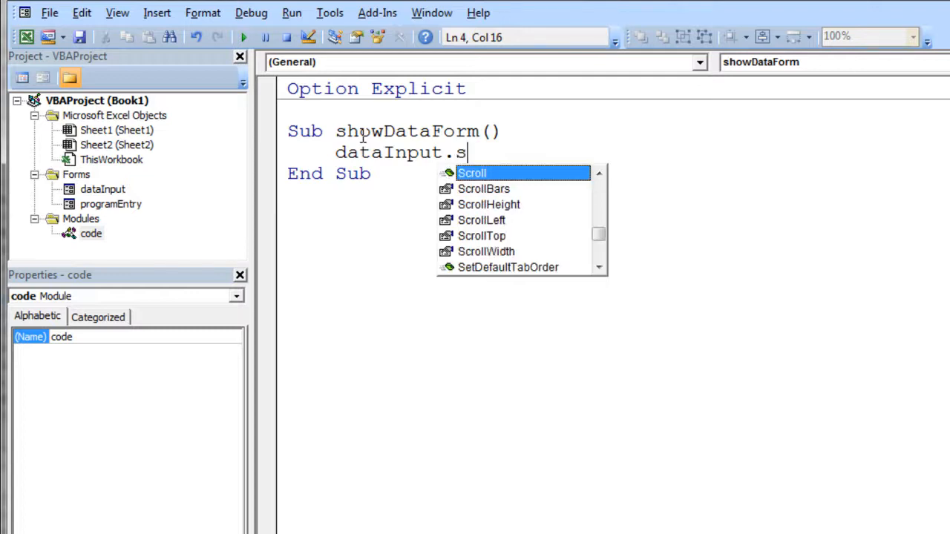
text(how)
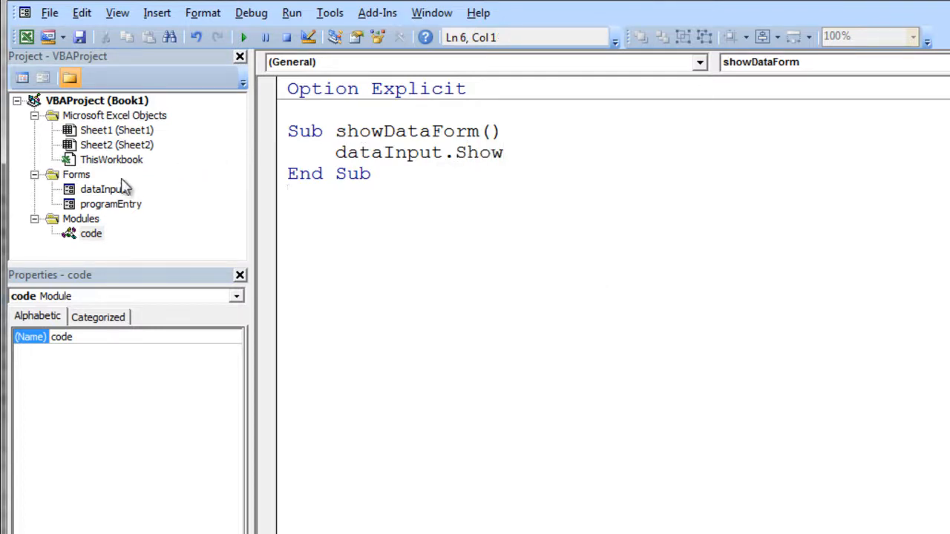
double_click(117, 130)
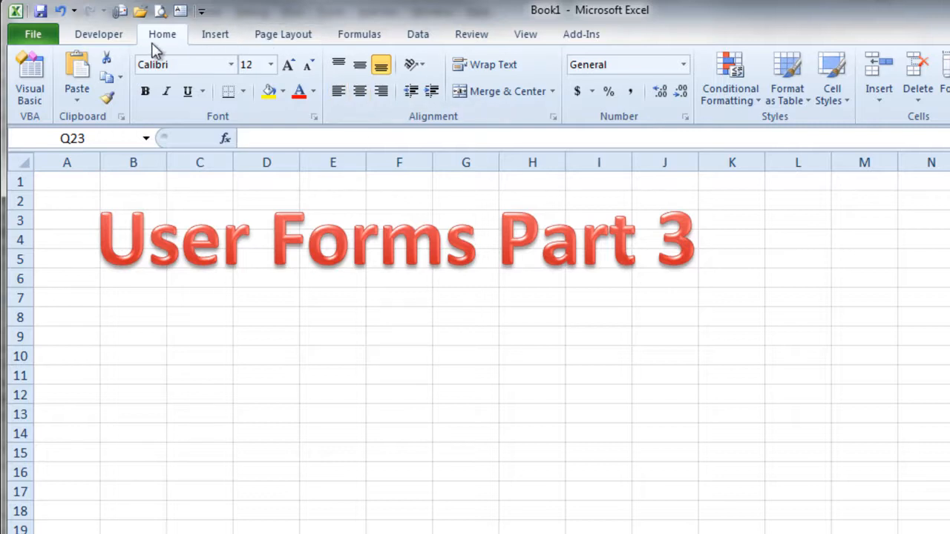
- Add a Form Control button near K3 running showDataForm, captioned 'Show Form'
click(98, 34)
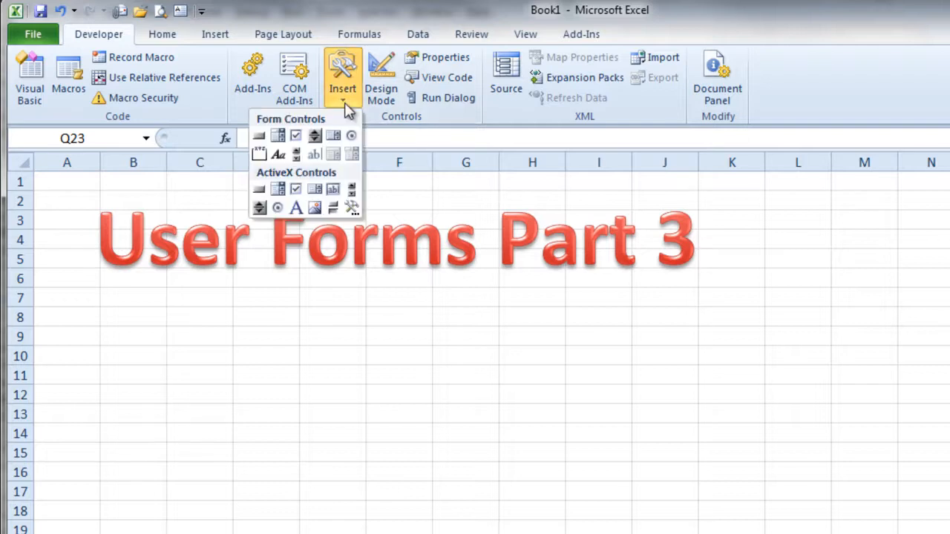
mouse_move(260, 135)
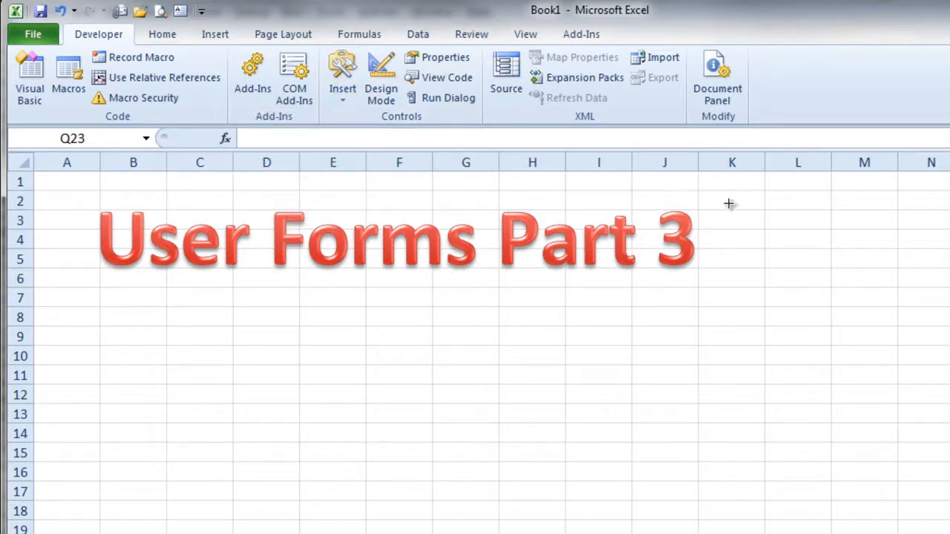
click(397, 238)
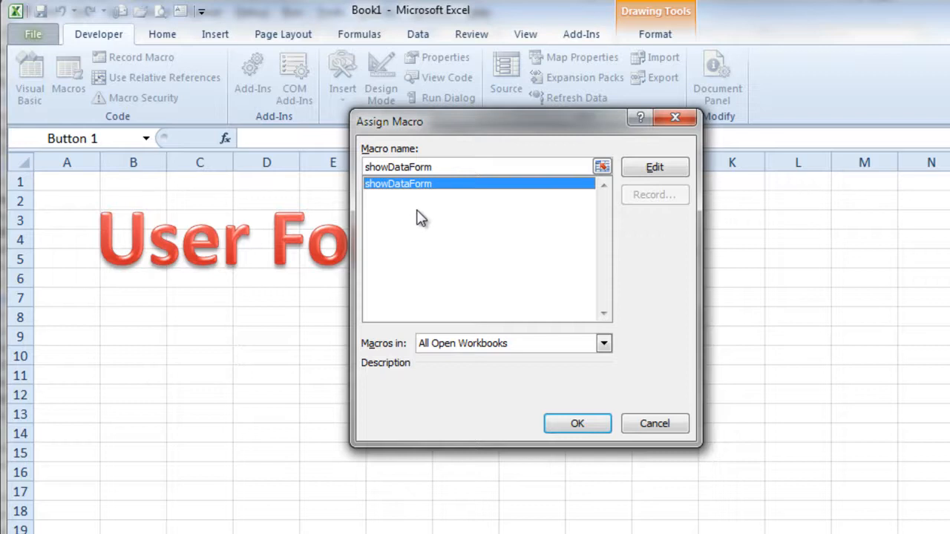
click(577, 423)
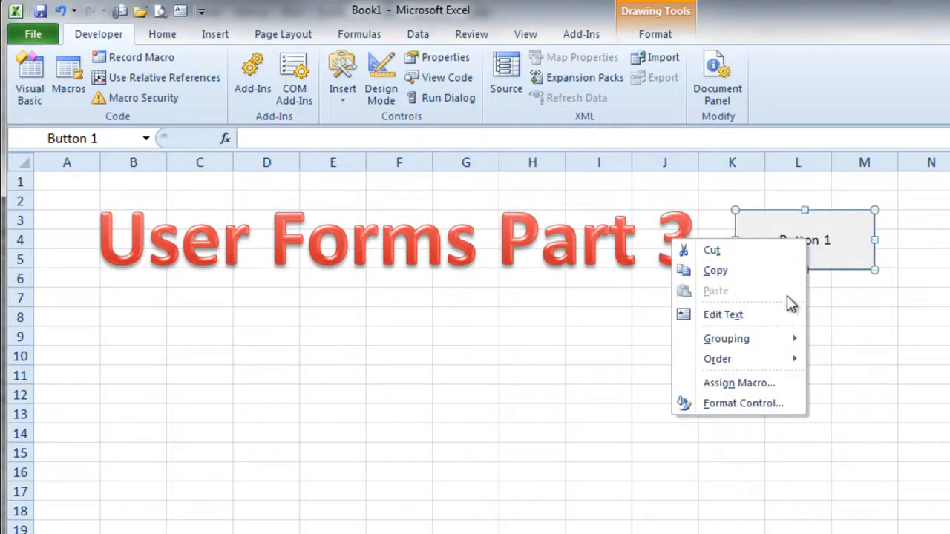
click(723, 315)
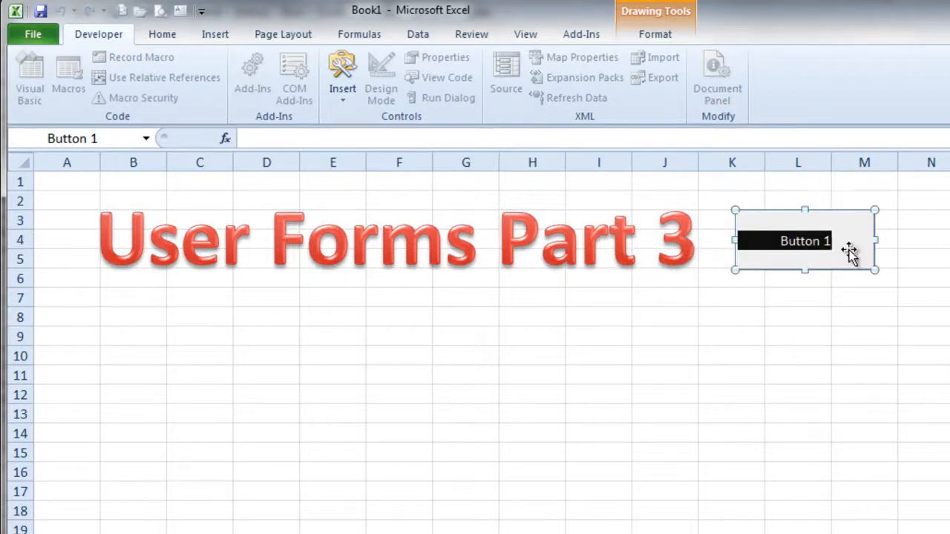
text(Show Form)
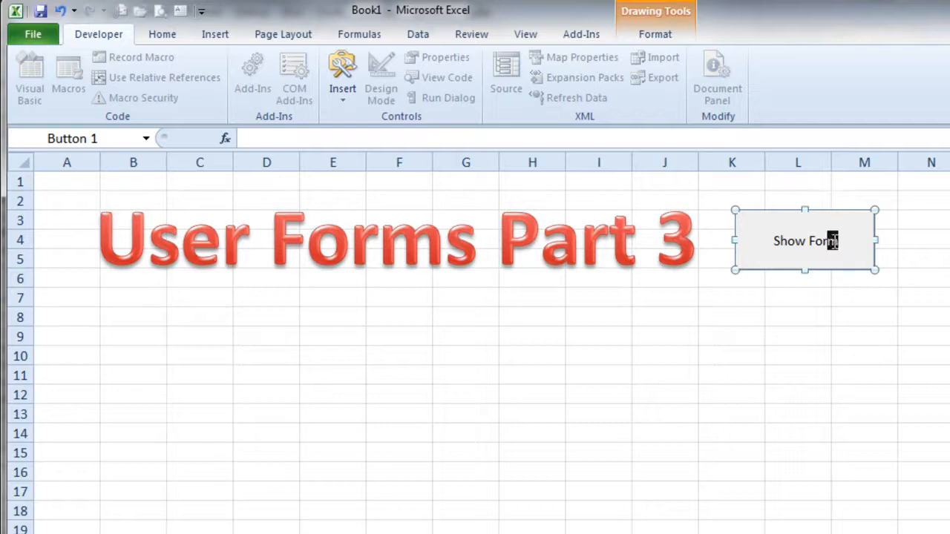
mouse_move(839, 248)
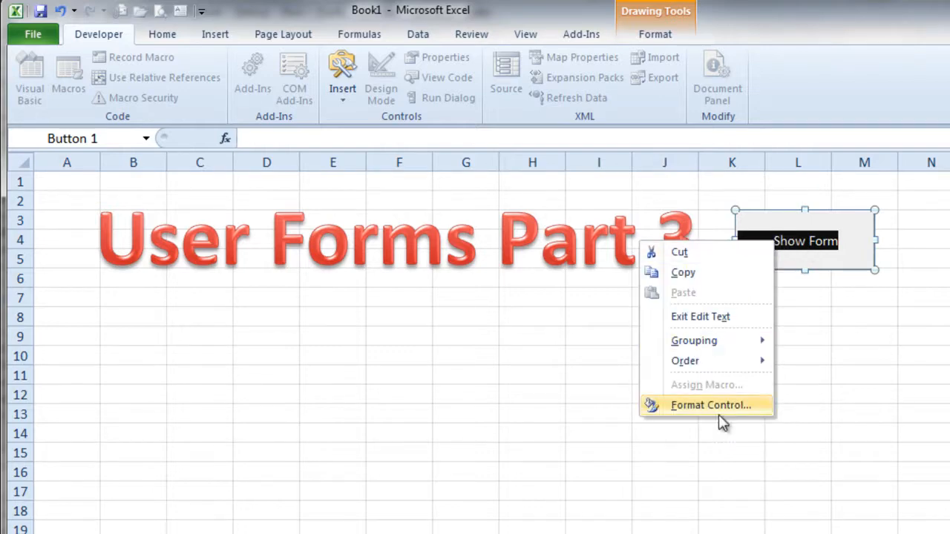
click(710, 404)
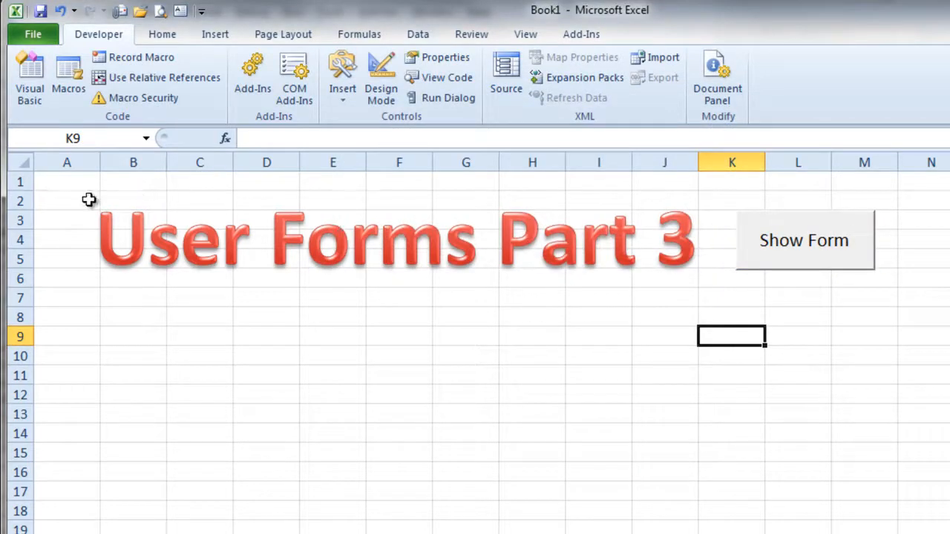
mouse_move(67, 183)
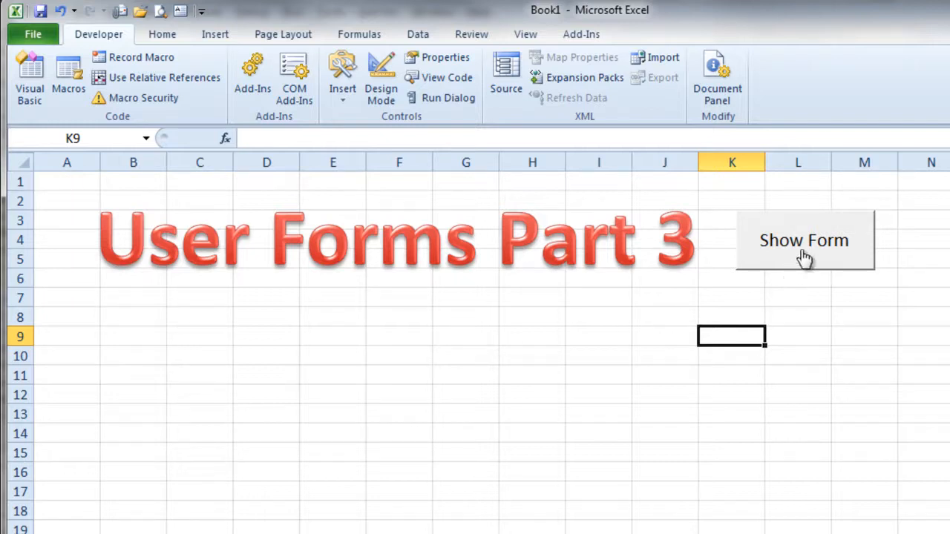
- Open the Data Entry form via Show Form, close it, and reopen it
click(804, 240)
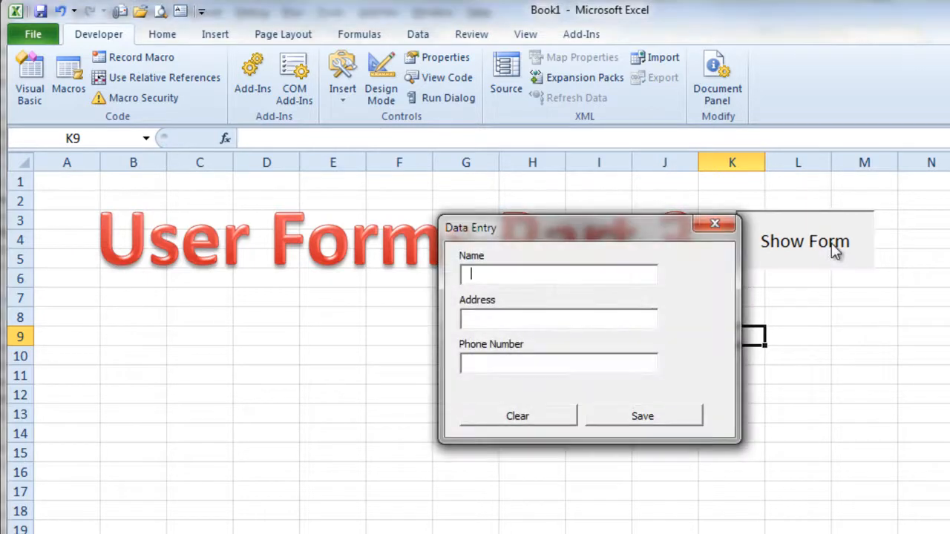
mouse_move(624, 234)
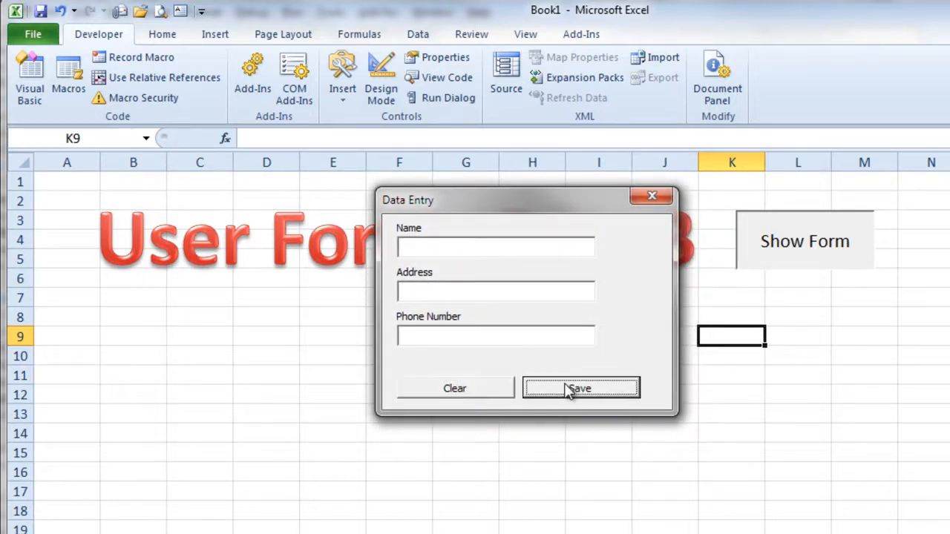
mouse_move(643, 222)
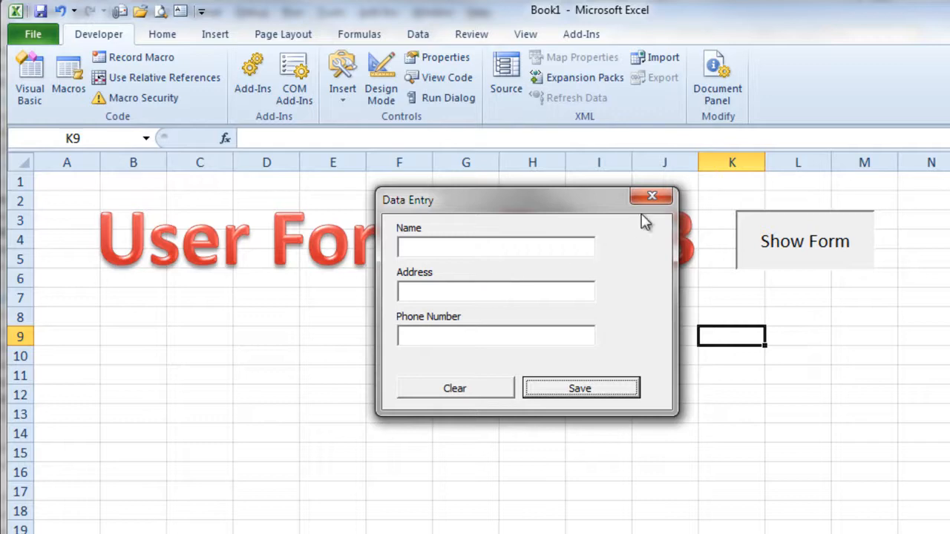
click(652, 195)
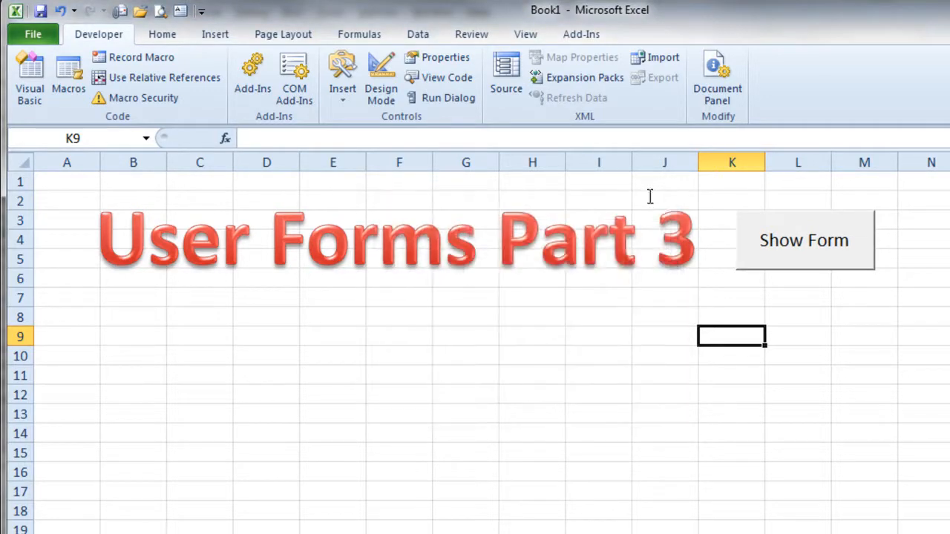
click(804, 240)
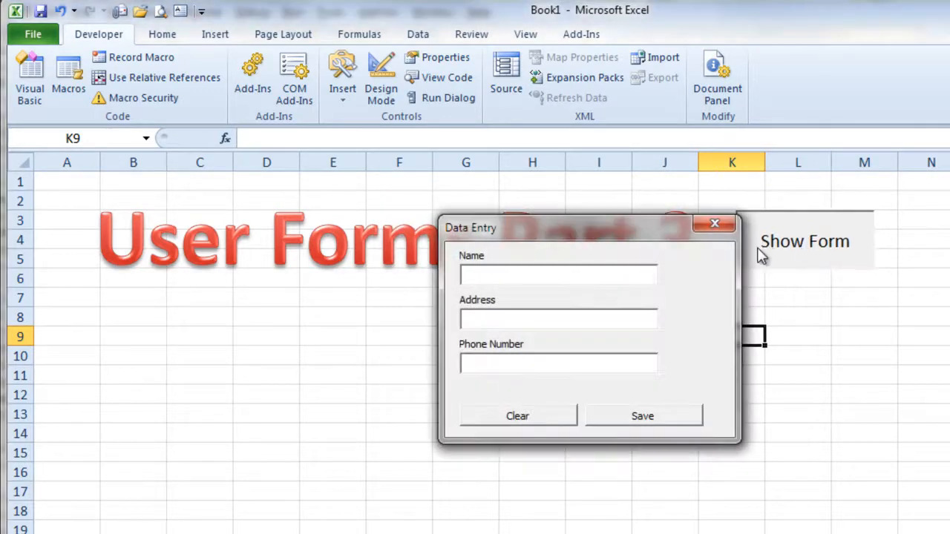
click(715, 224)
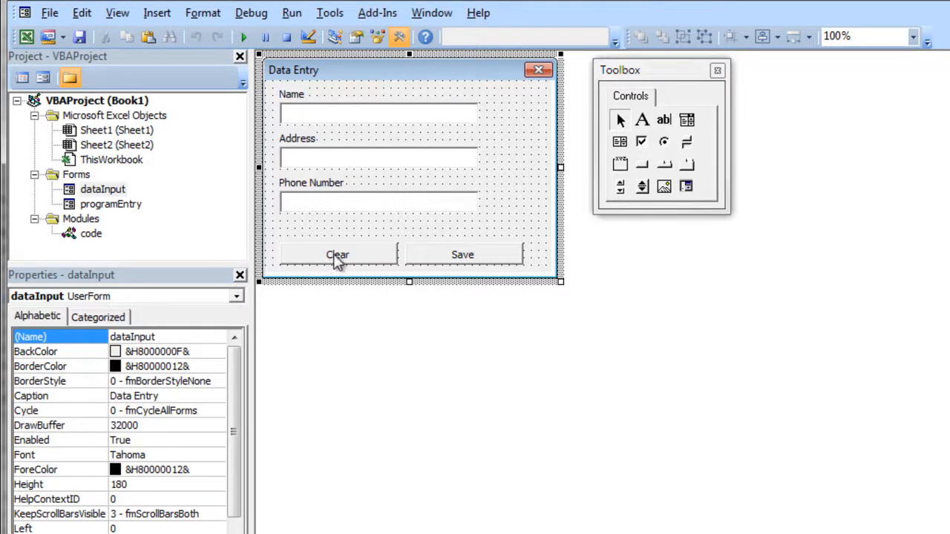
mouse_move(333, 201)
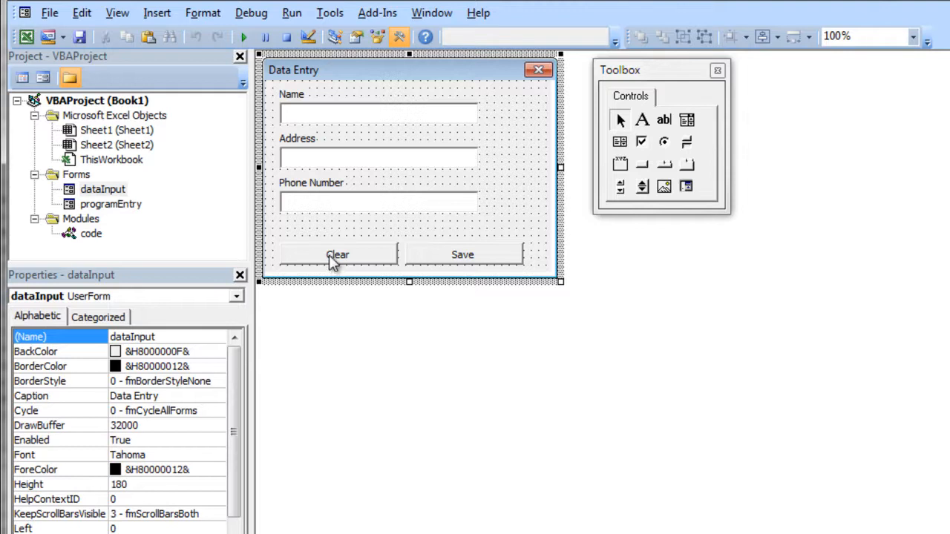
- Generate the empty btnClear_Click procedure from the Clear button in design view
double_click(338, 254)
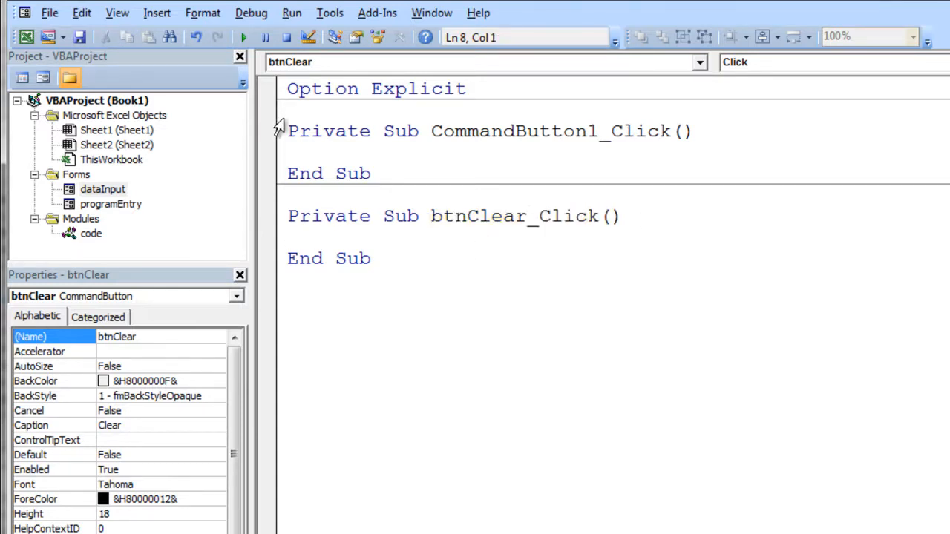
- Select the unused CommandButton1_Click routine, then add txtAddress.Text = "", txtName.Text = "" and txtPhone.Text = "" lines
drag(288, 131, 370, 174)
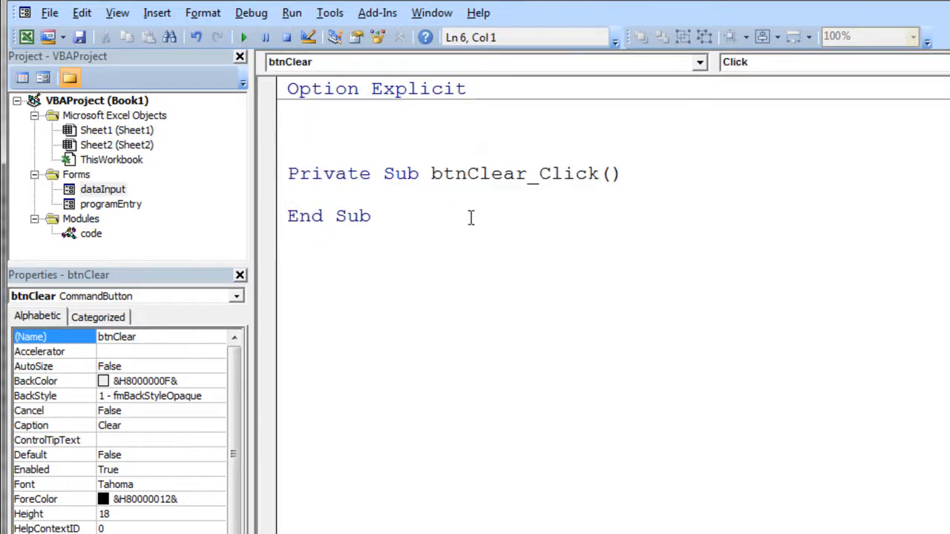
text(txtAddress.Text = ")
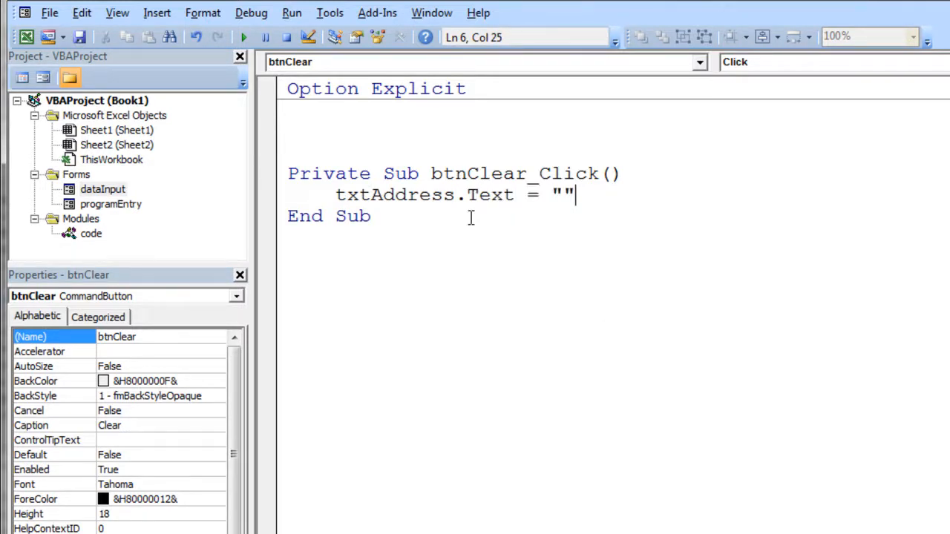
text(txt)
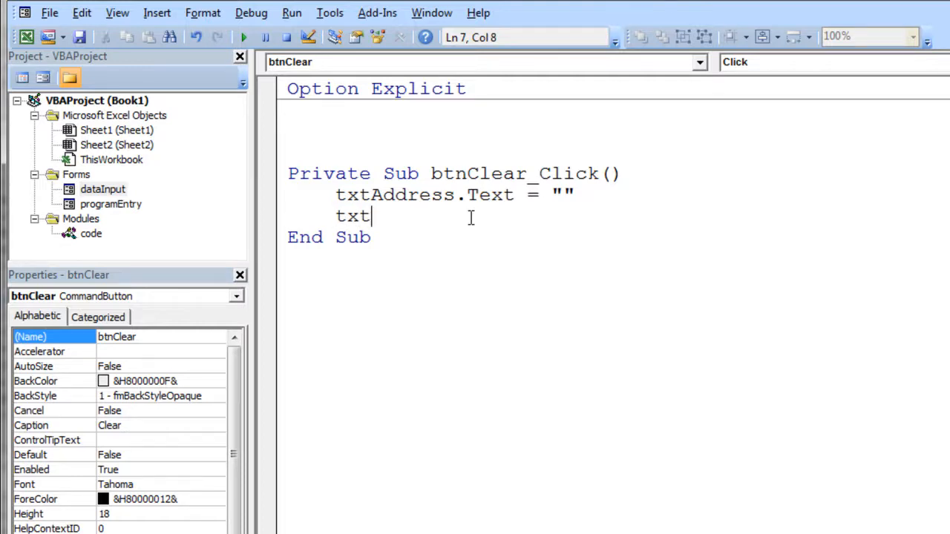
text(txt)
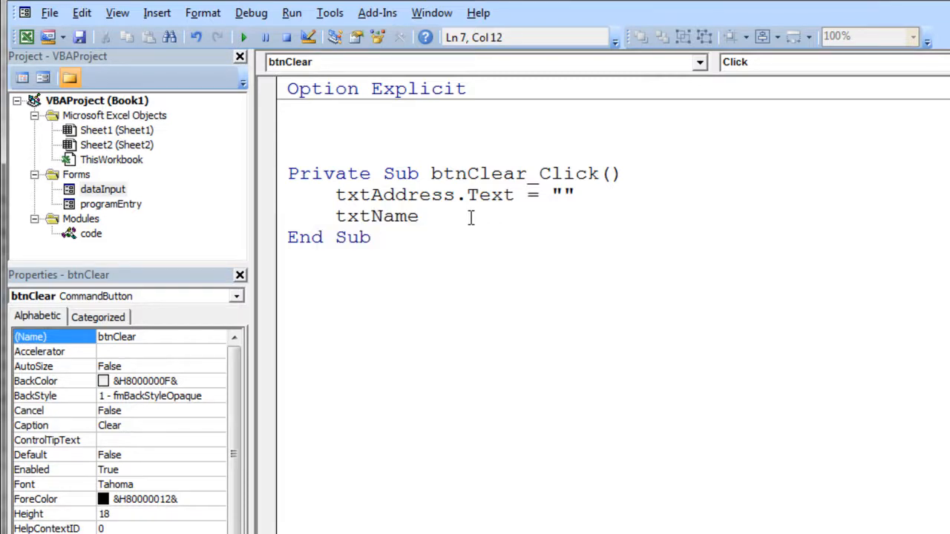
text(.Text)
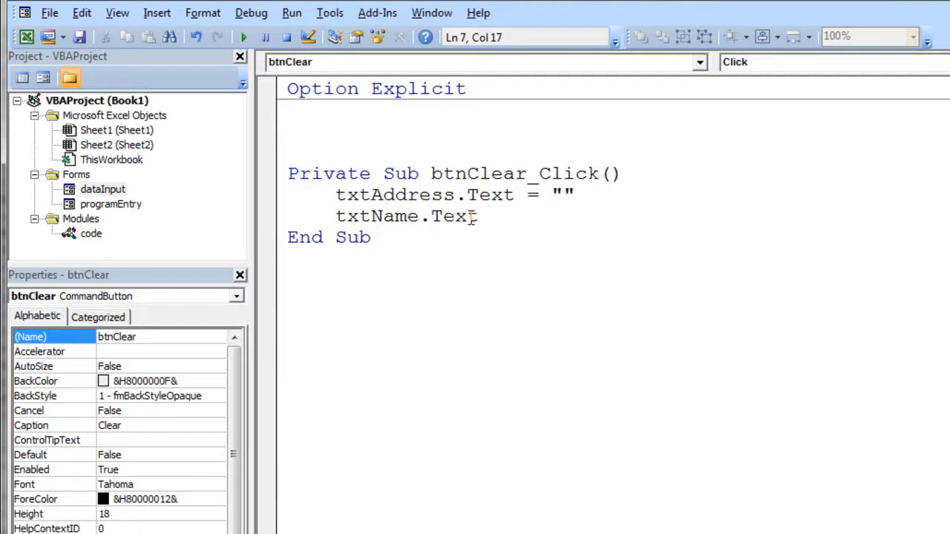
text(= "")
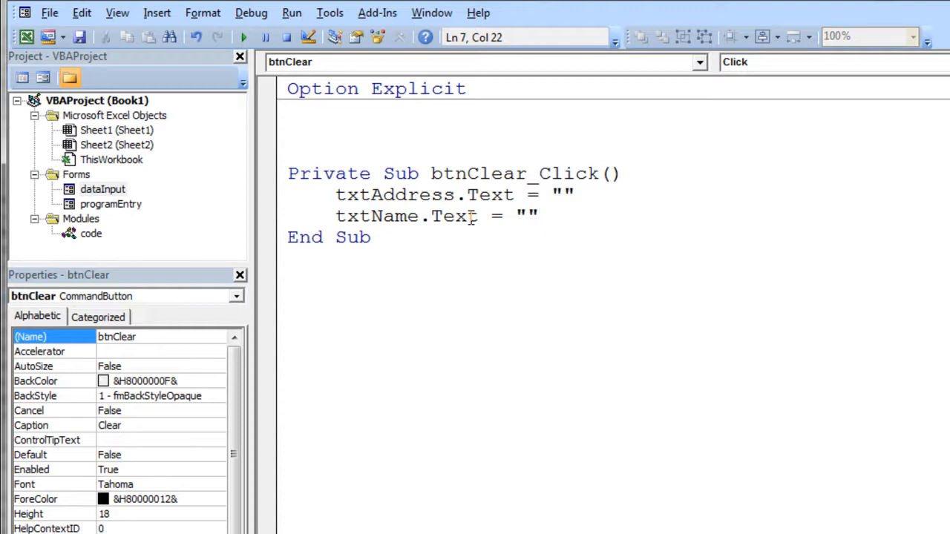
text(tx)
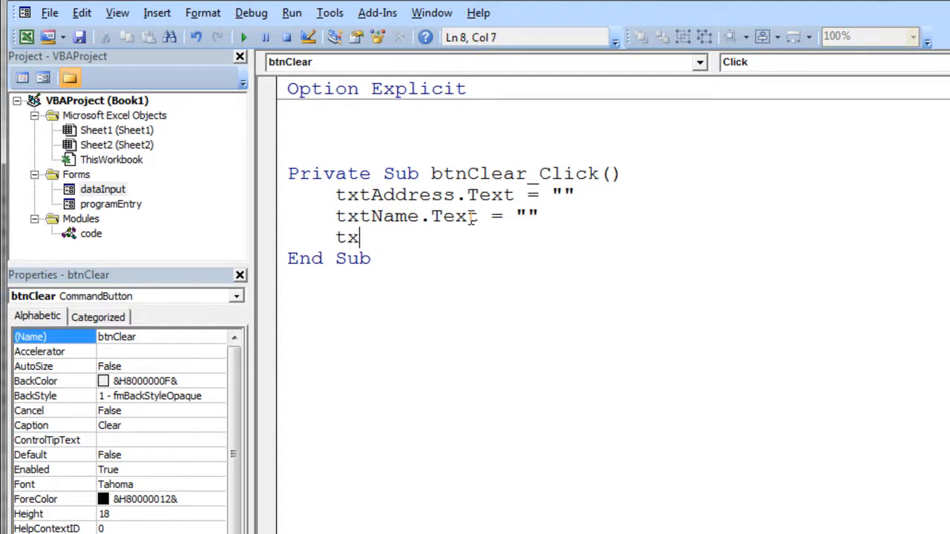
text(tPhone)
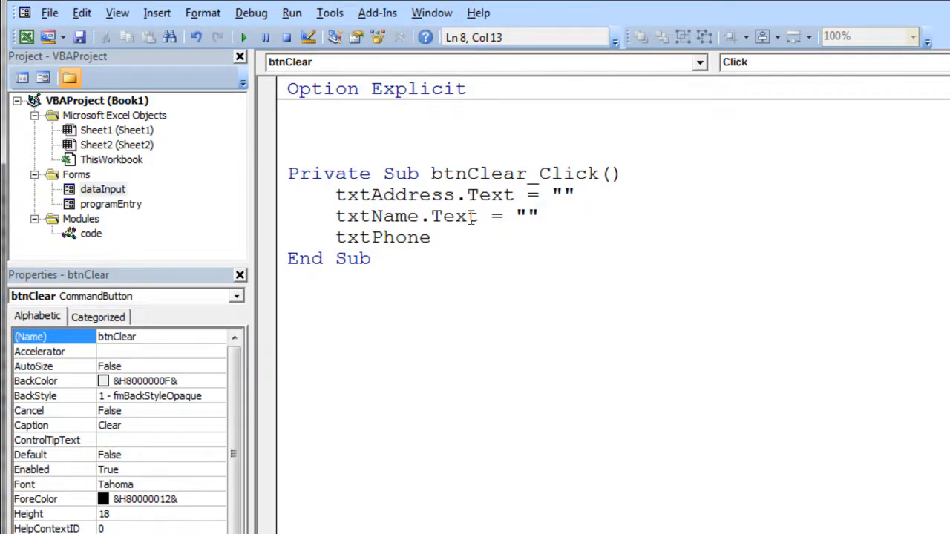
text(.text=)
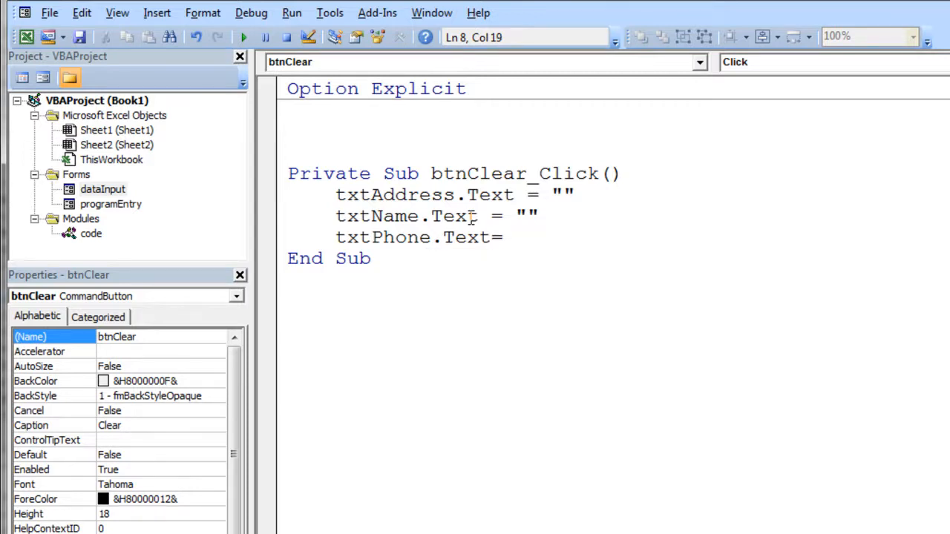
text("")
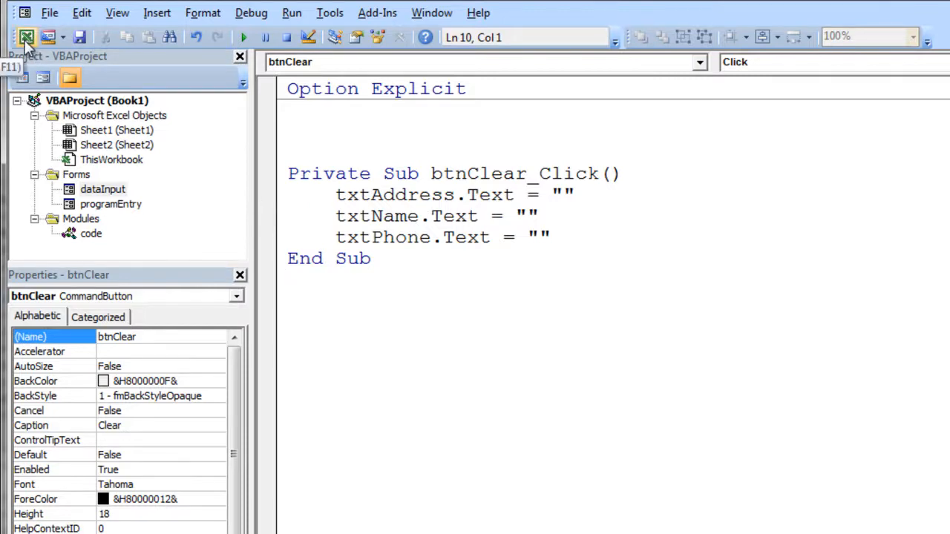
- Show the Data Entry form, type 'fdsa' and 'dfsd' into its fields, then clear them
click(26, 37)
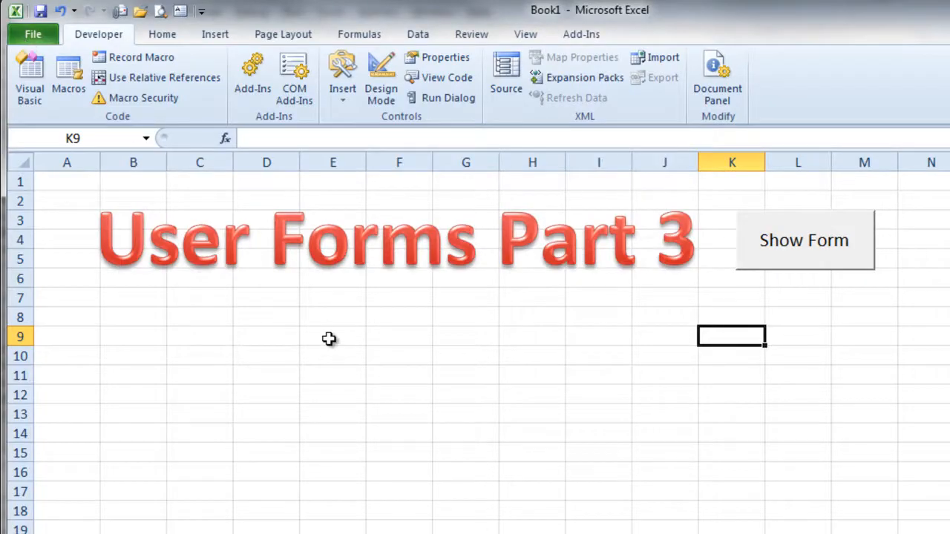
click(804, 240)
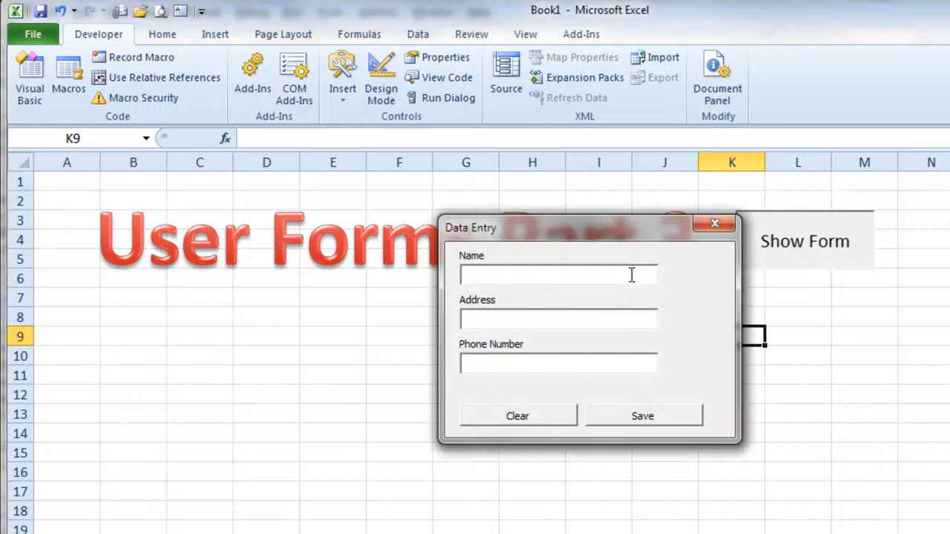
text(fdsa)
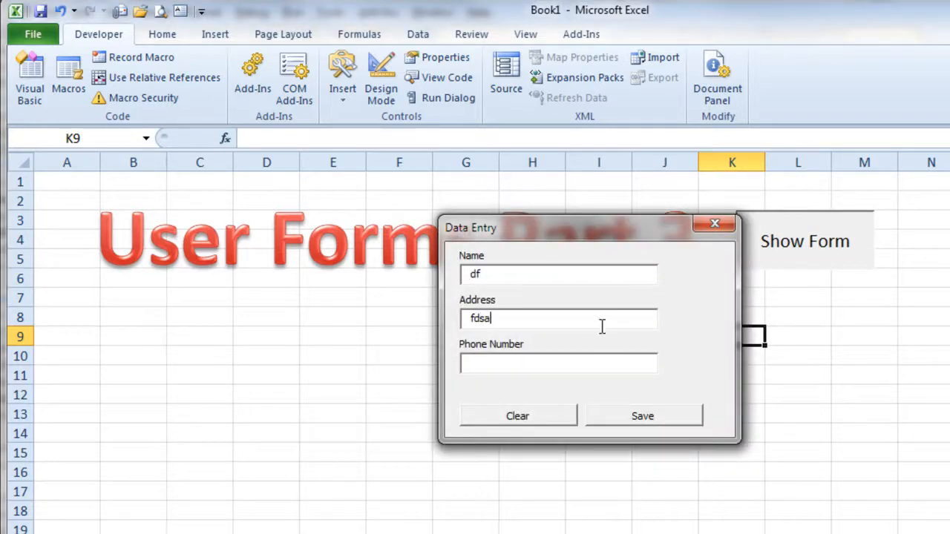
text(dfsd)
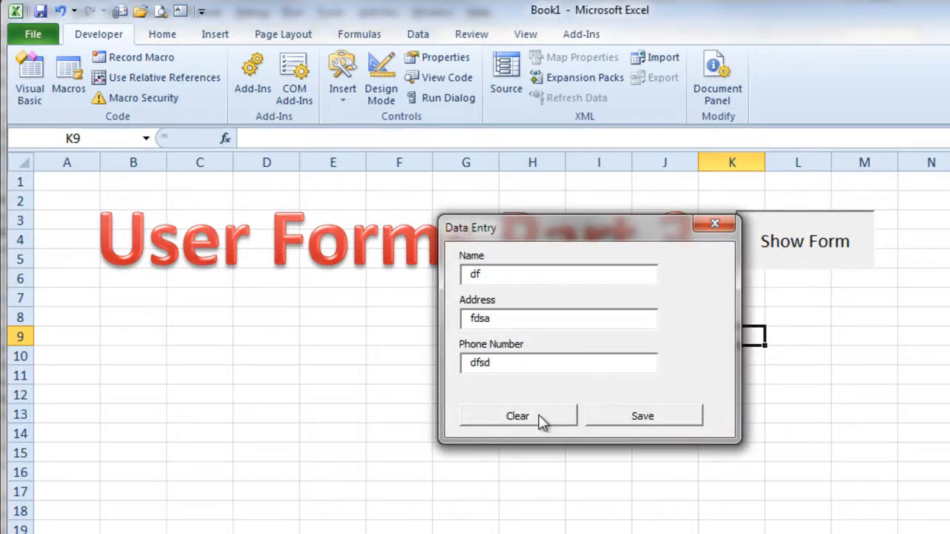
click(517, 415)
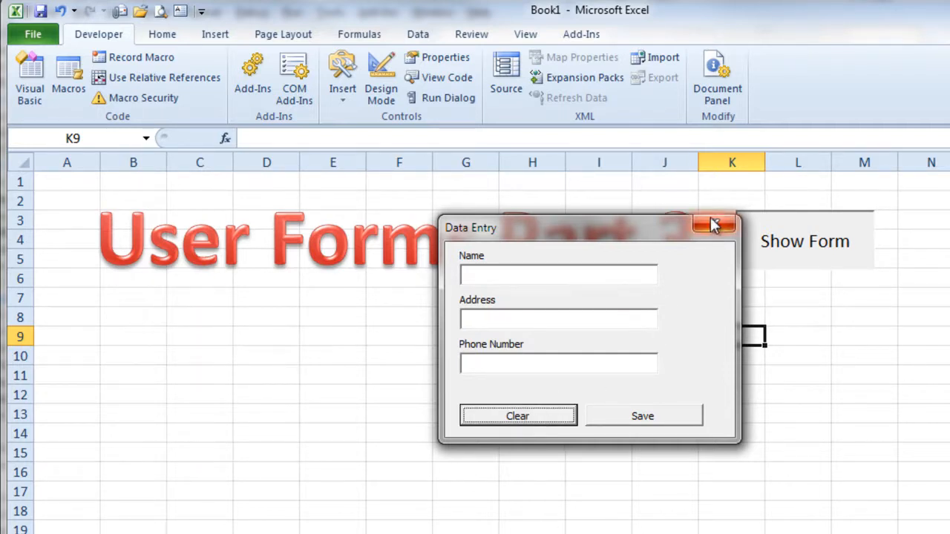
- Close the Data Entry form and reopen the Visual Basic editor on the dataInput design
click(715, 224)
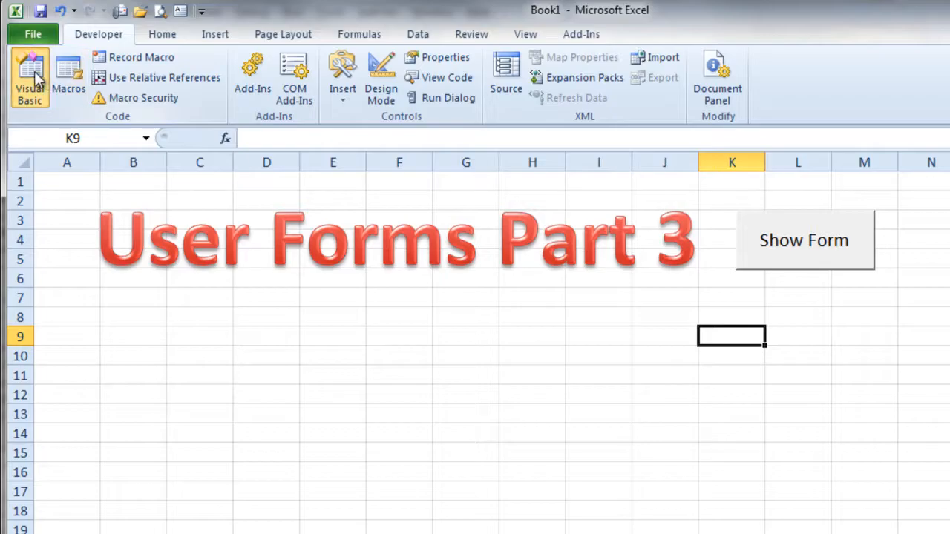
click(30, 74)
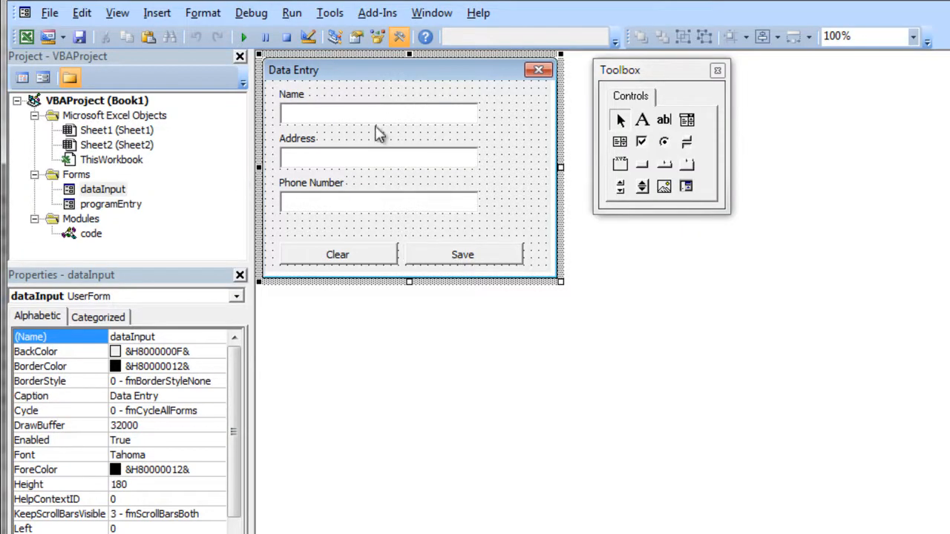
mouse_move(468, 263)
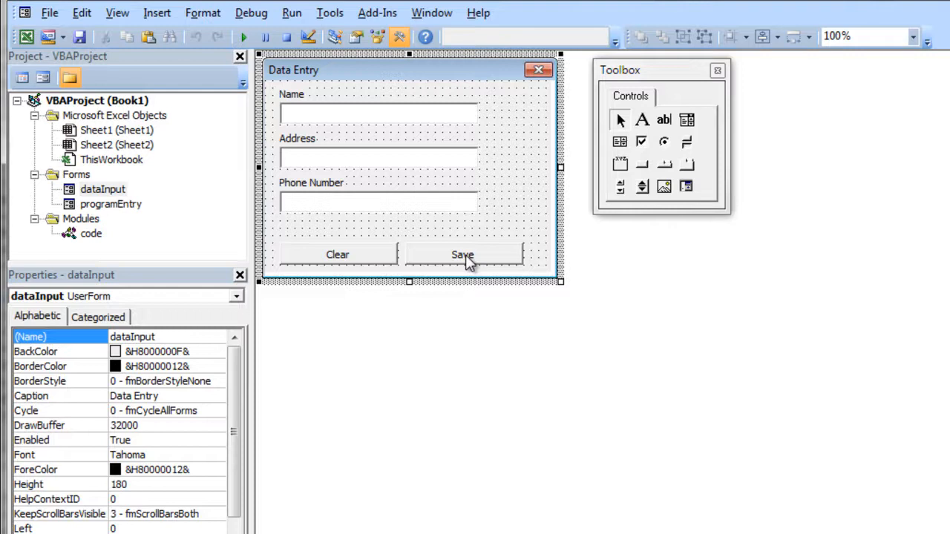
mouse_move(466, 262)
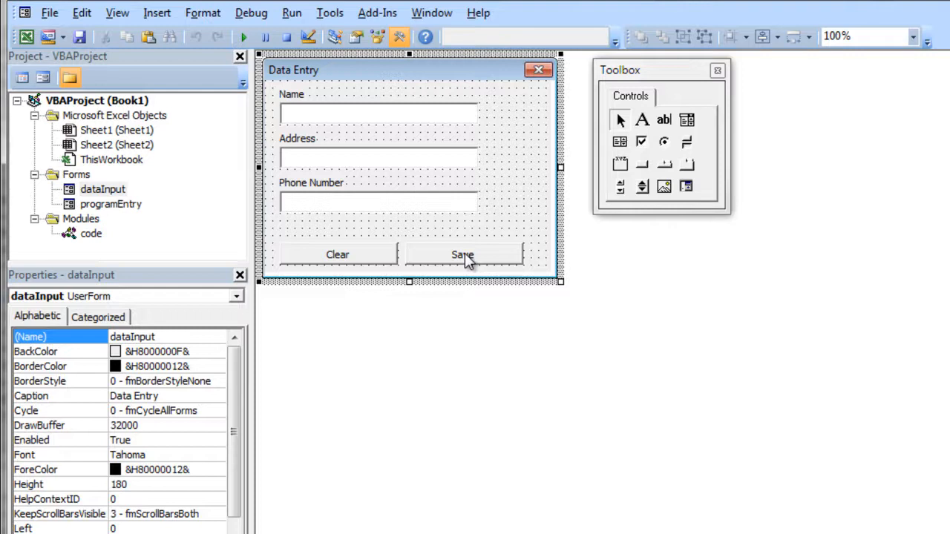
mouse_move(486, 260)
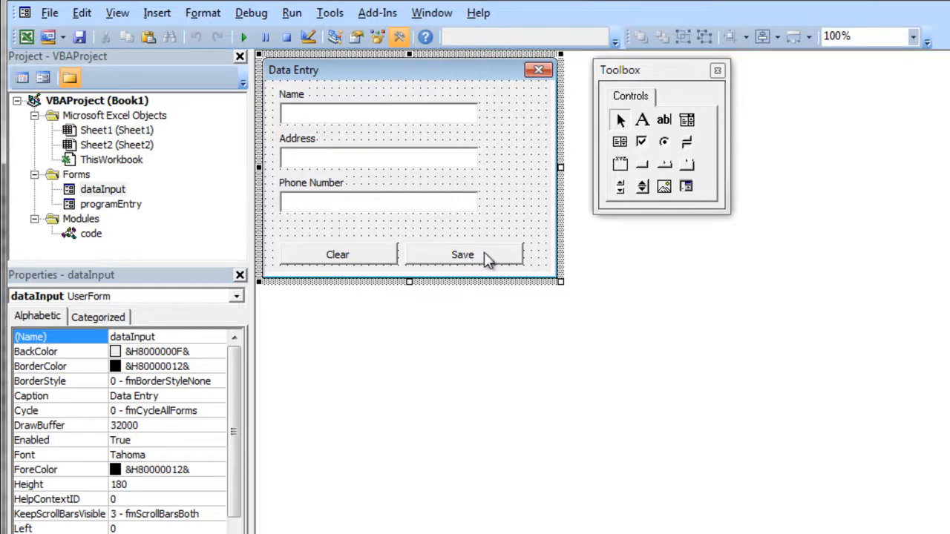
- Create btnSave_Click and write txtName's text into Cells(1,1)
double_click(462, 255)
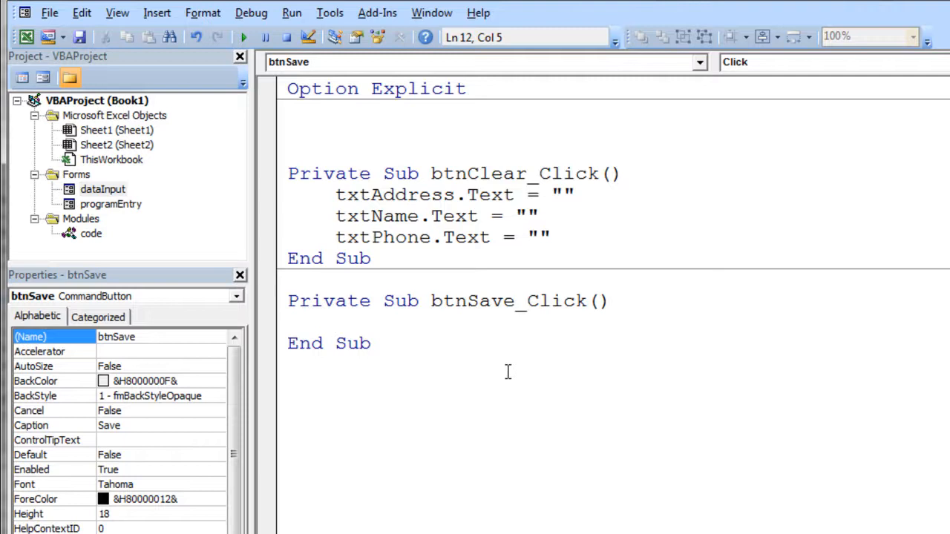
text(cell)
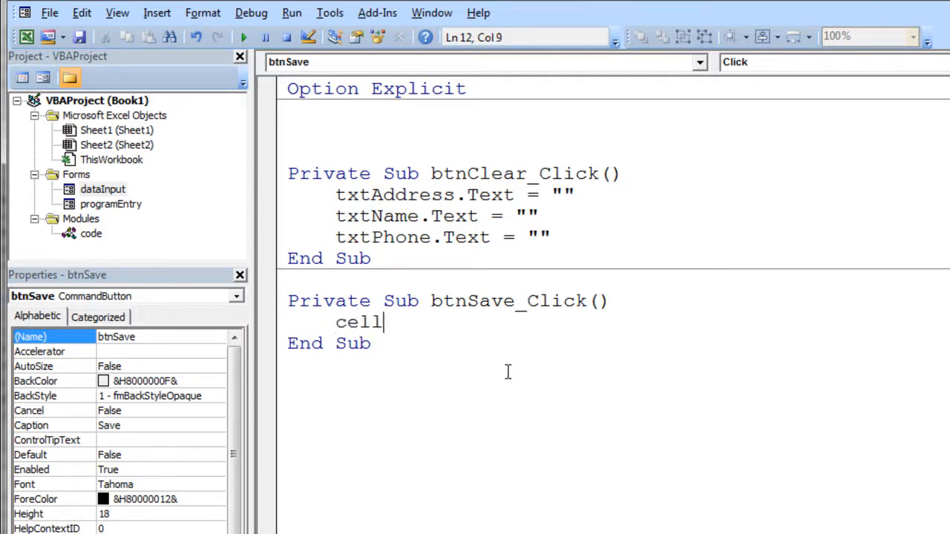
text(s(1,1)
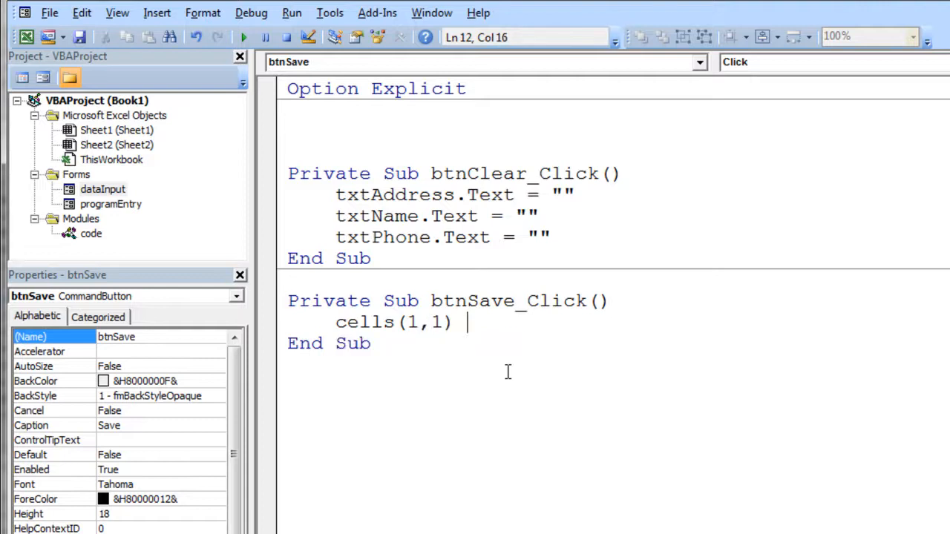
text(= txt)
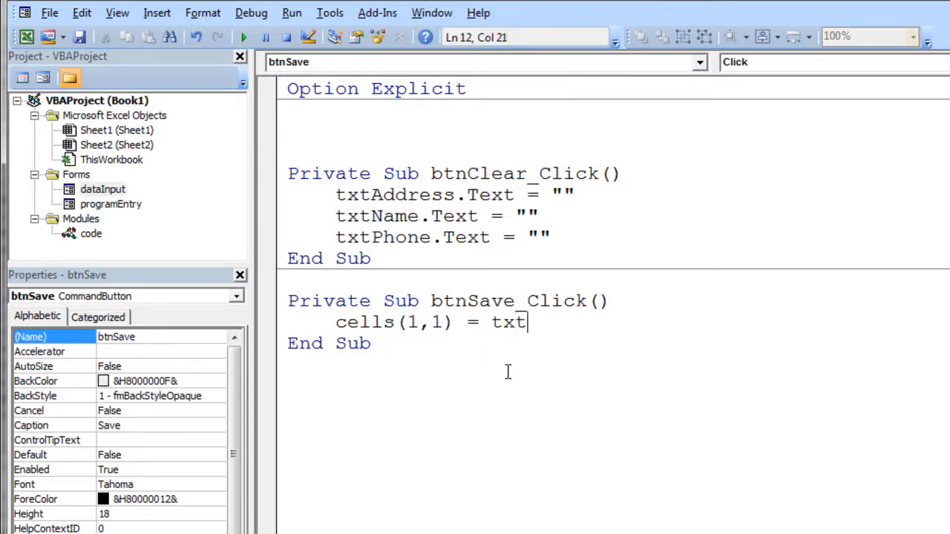
text(txt)
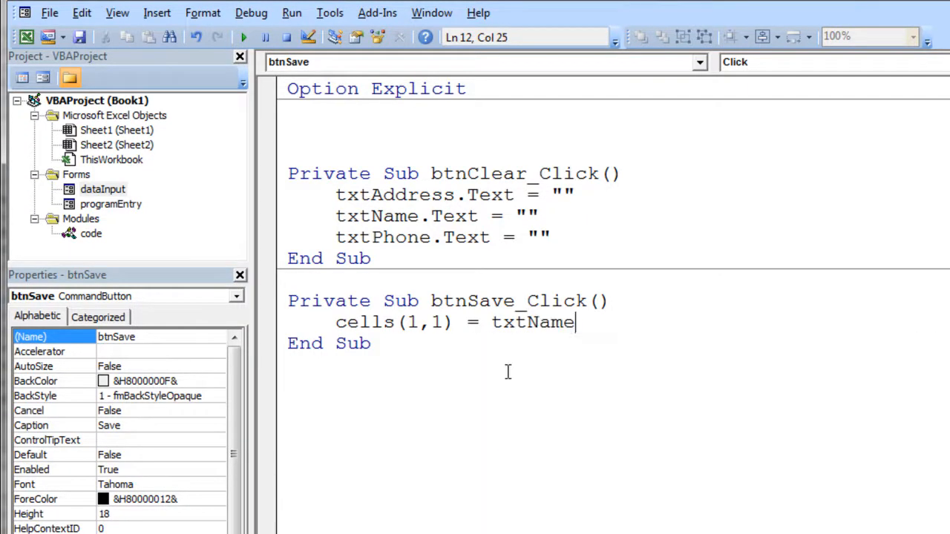
text(.te)
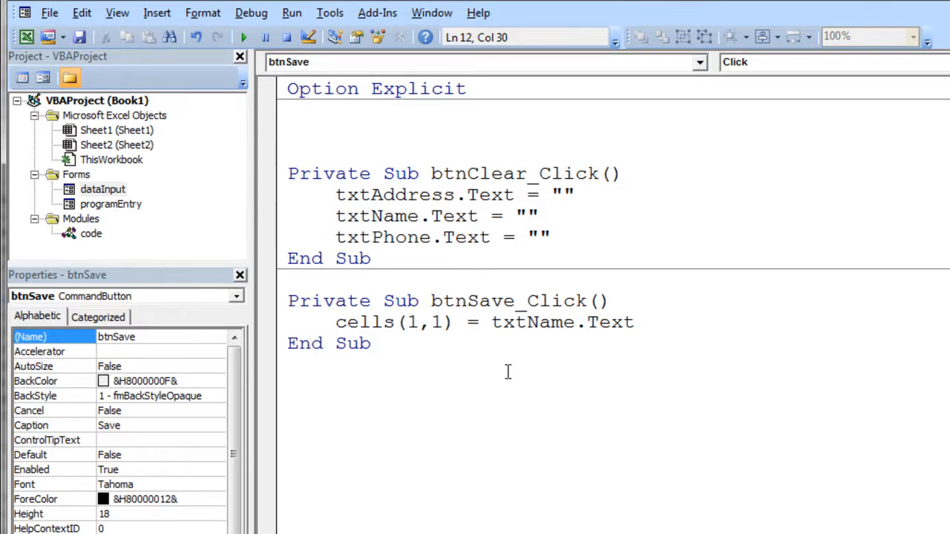
- Add a line writing txtAddress.Text into Cells(1,2)
text(cells)
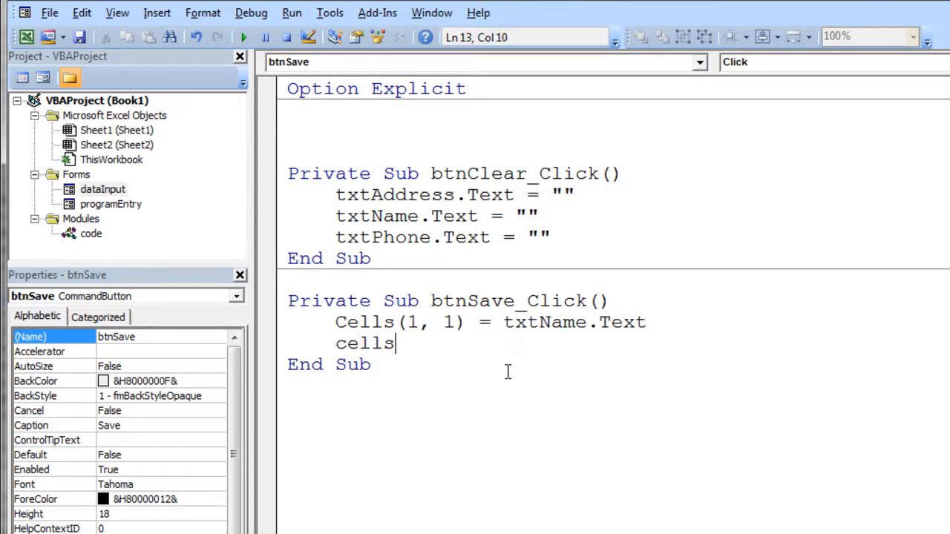
text(()
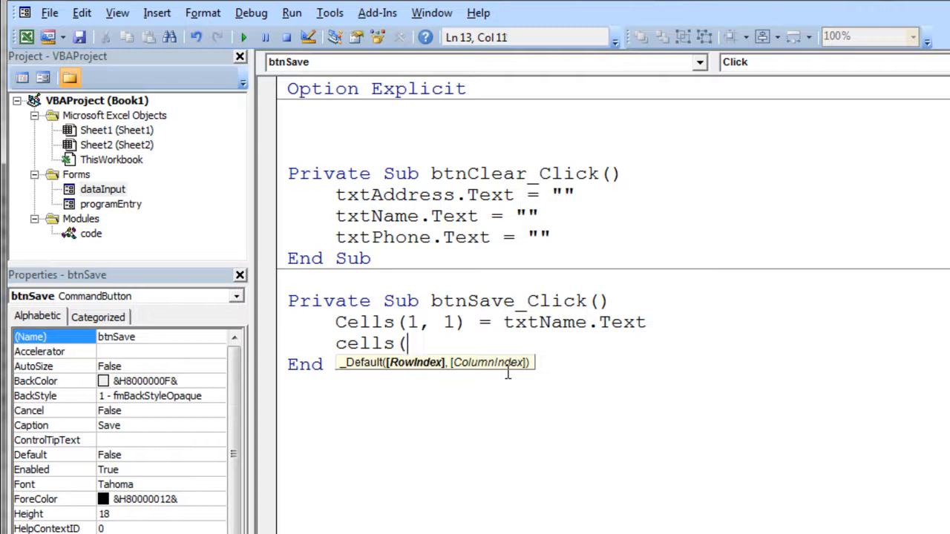
text(1,2)
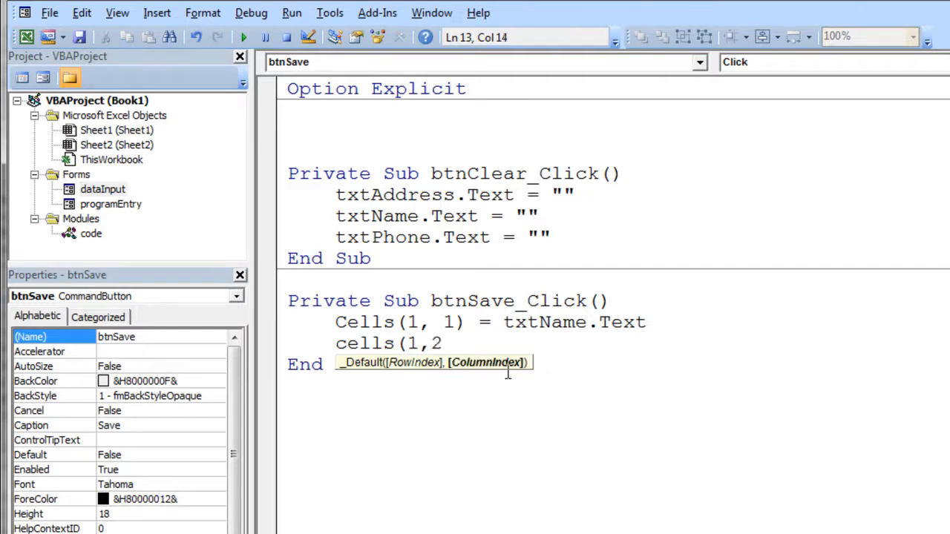
text())
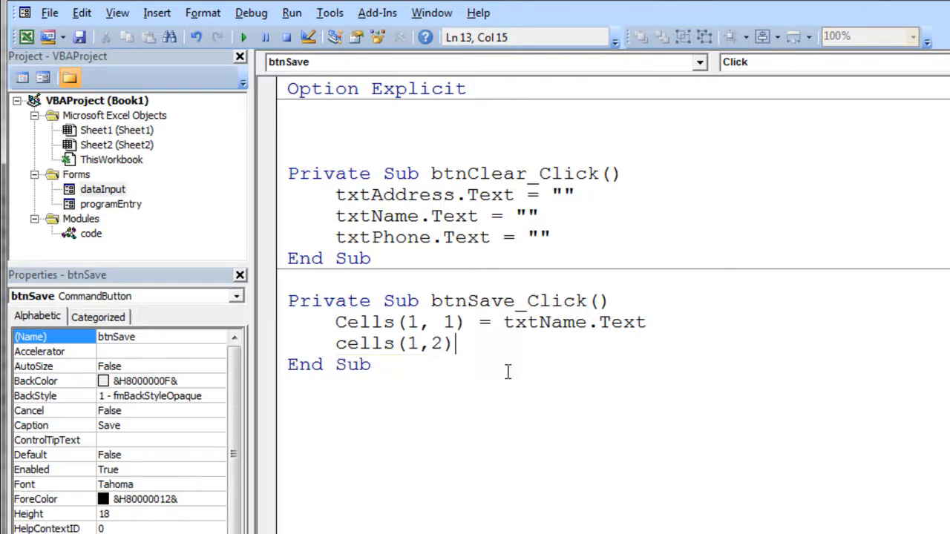
text(=)
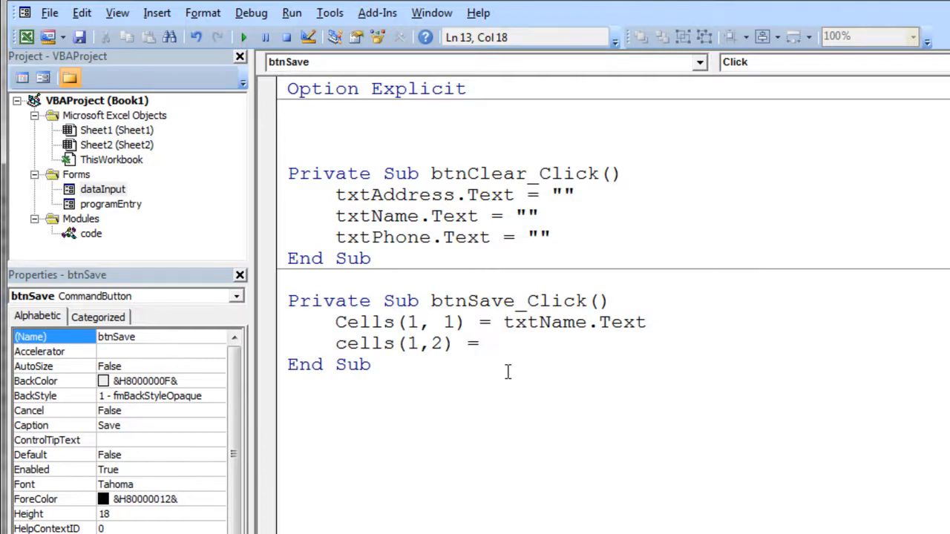
text(txt)
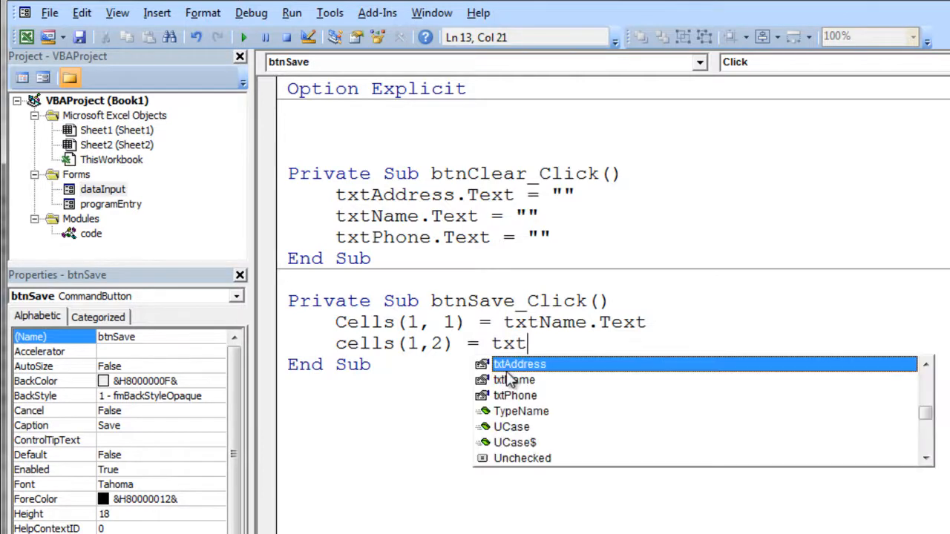
text(Address.text)
text(cells()
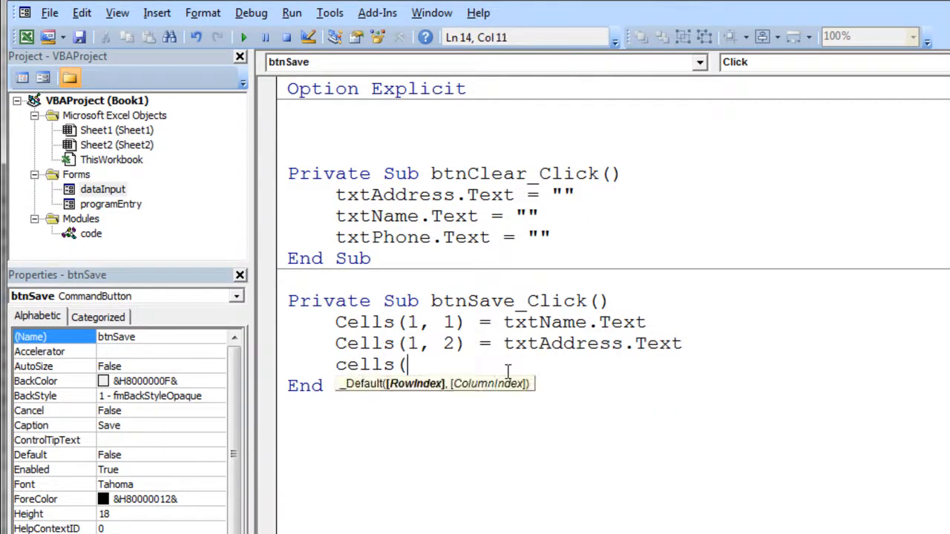
- Add a line writing txtPhone.Text into Cells(1,3) and start a new line
text(1,3) = t)
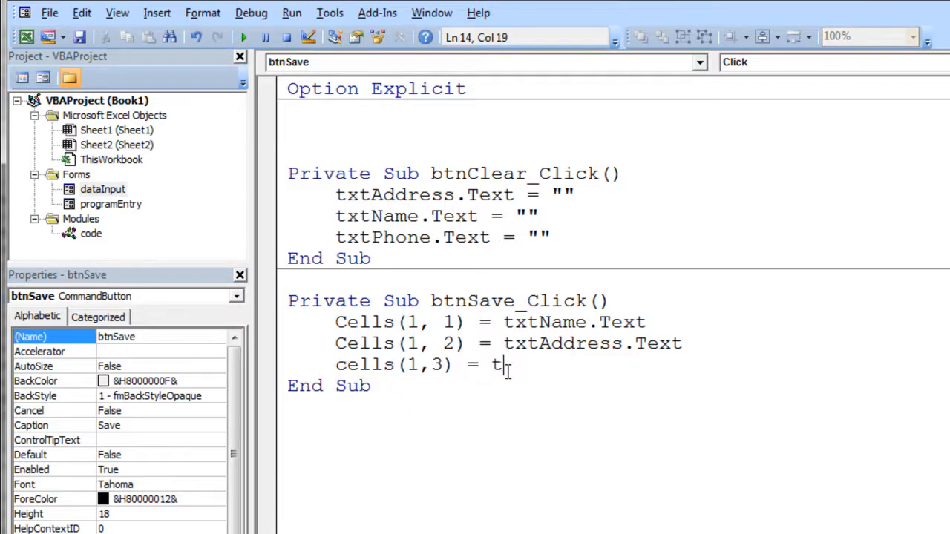
text(xt)
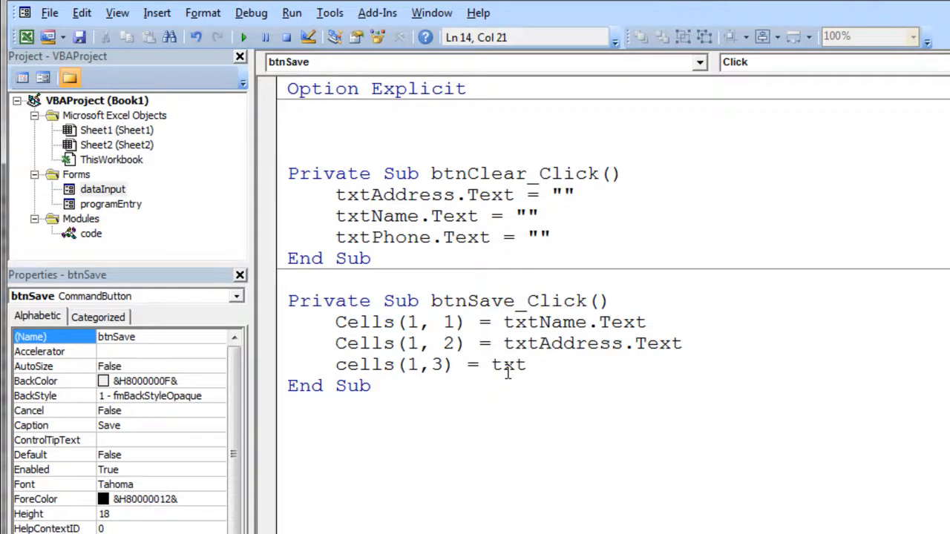
text(txt)
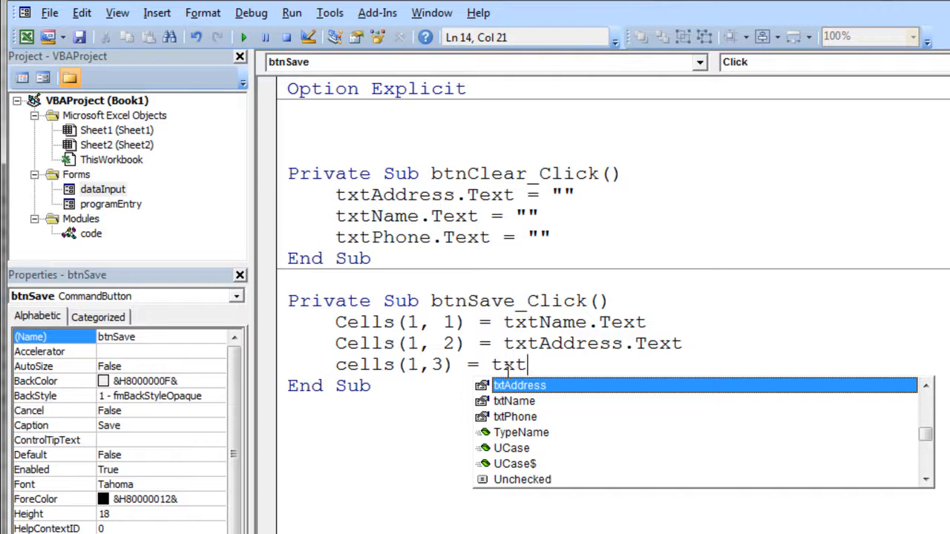
text(Phone.te)
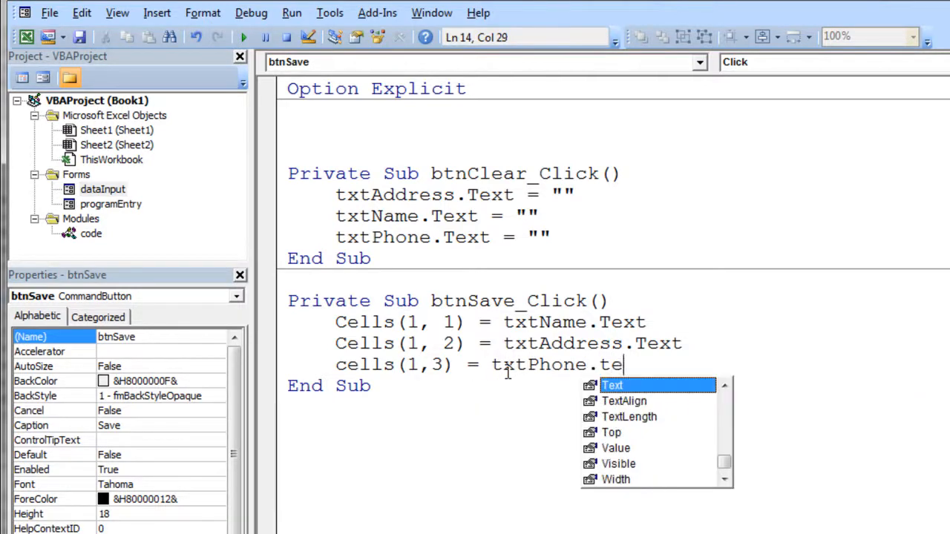
key(Enter)
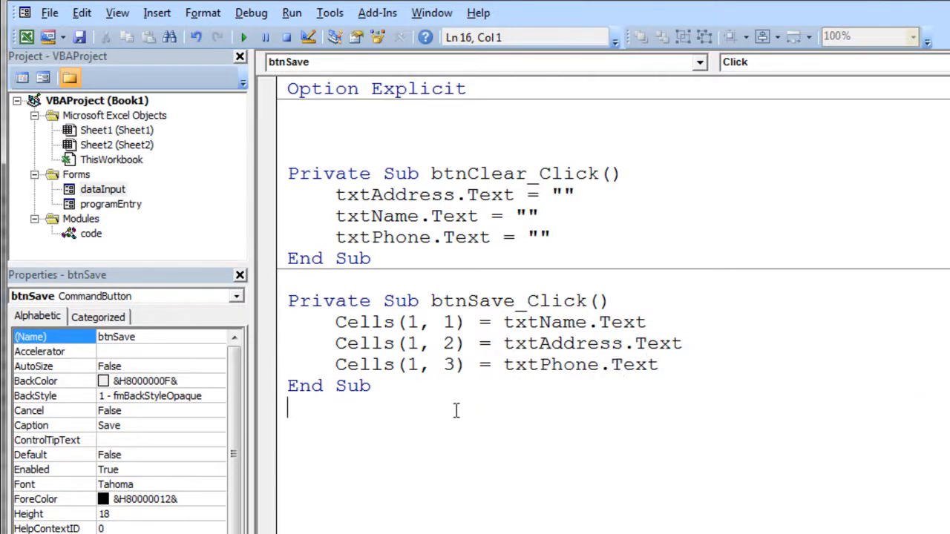
mouse_move(175, 89)
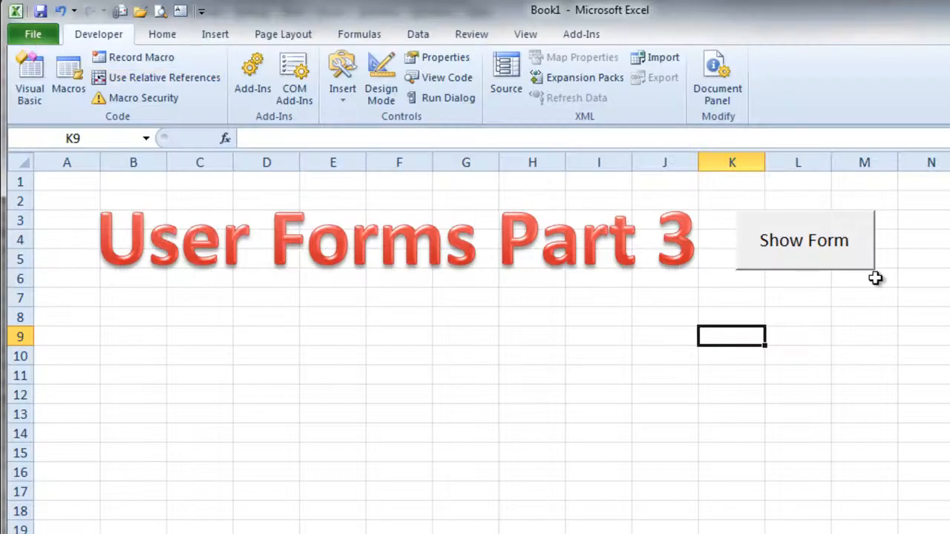
- Show the Data Entry form, enter phone 342-3433 and save to row 1
click(804, 239)
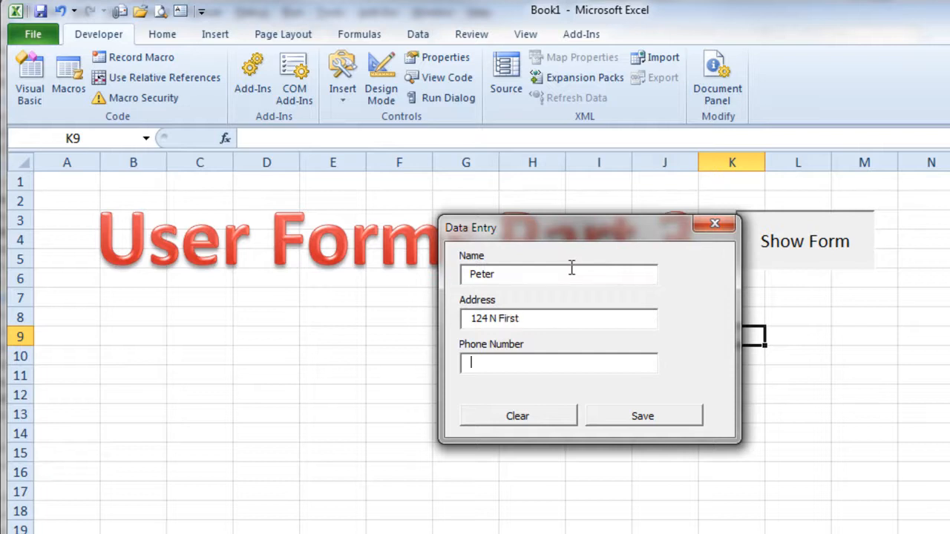
text(342.)
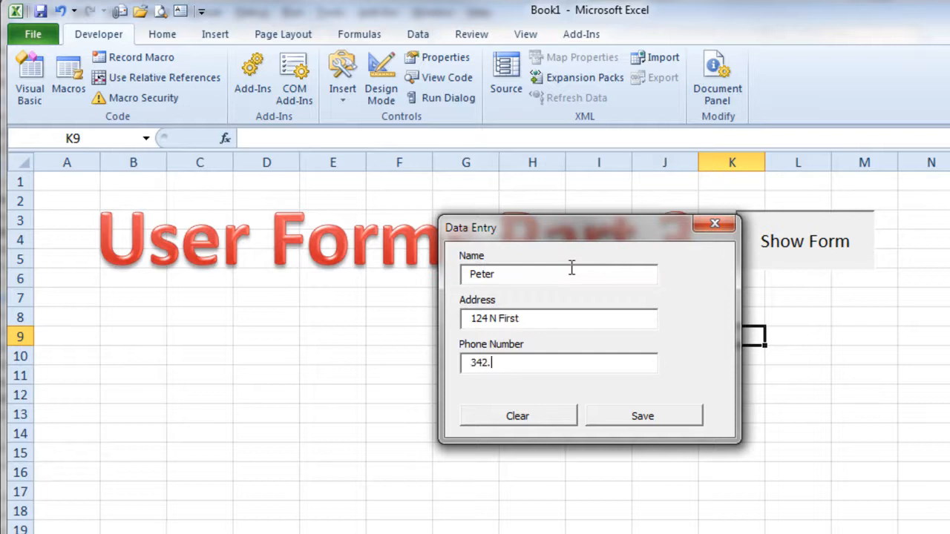
text(3433)
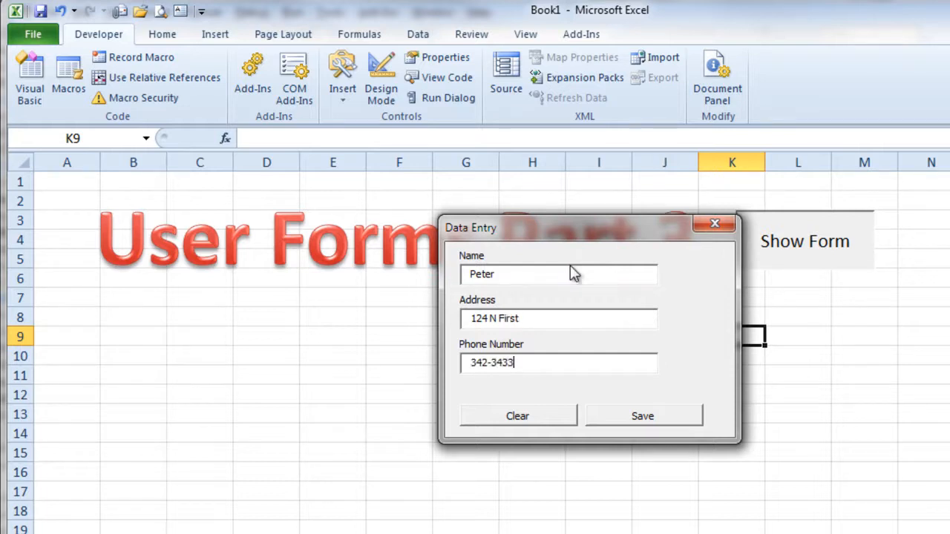
click(643, 416)
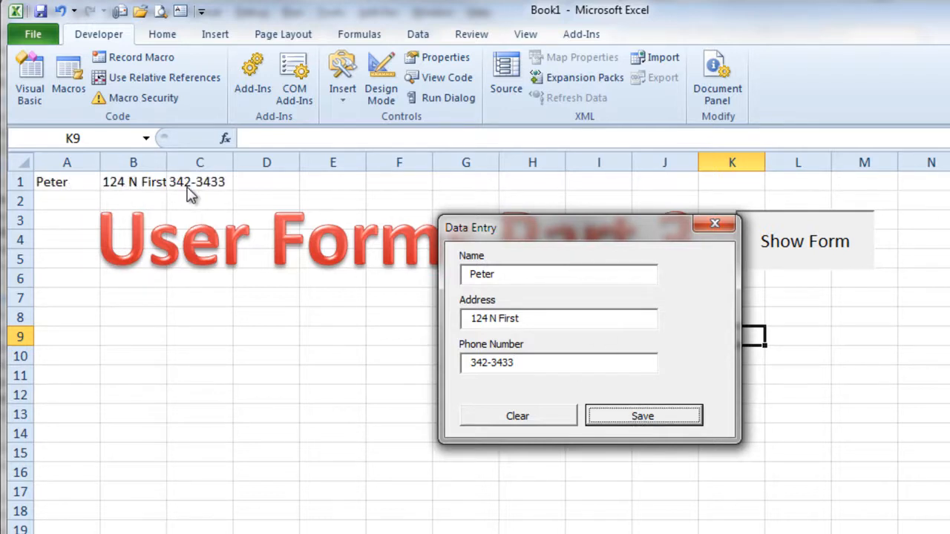
mouse_move(206, 190)
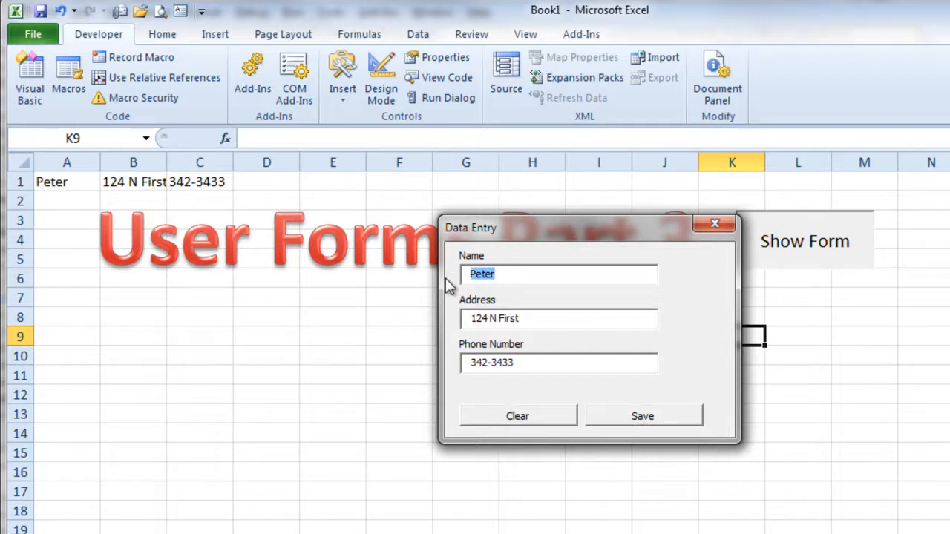
- Change the name to Dan, save again, and close the form
text(Dan)
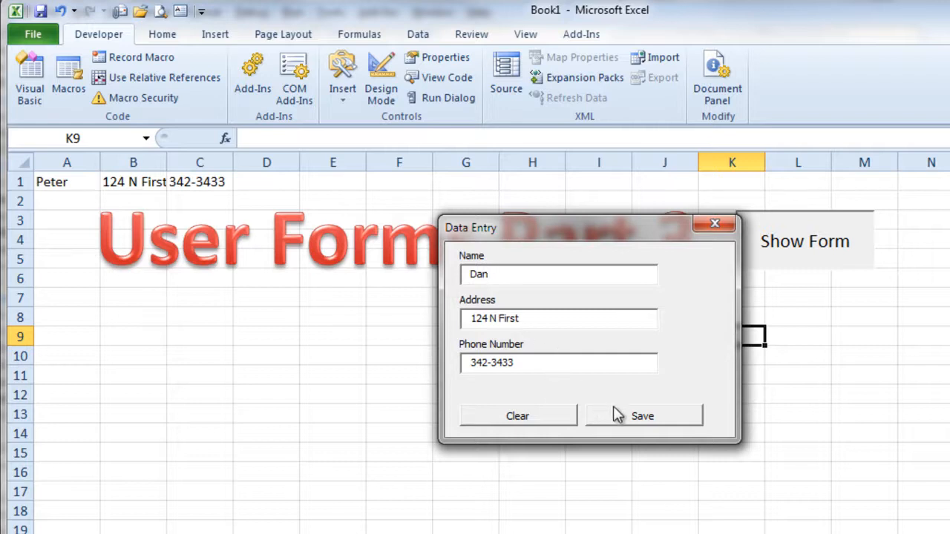
click(643, 416)
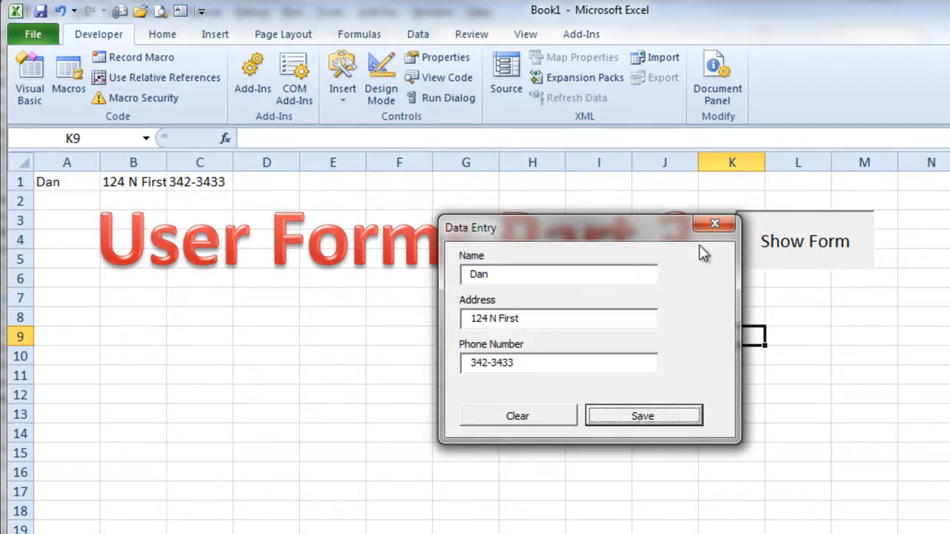
click(714, 223)
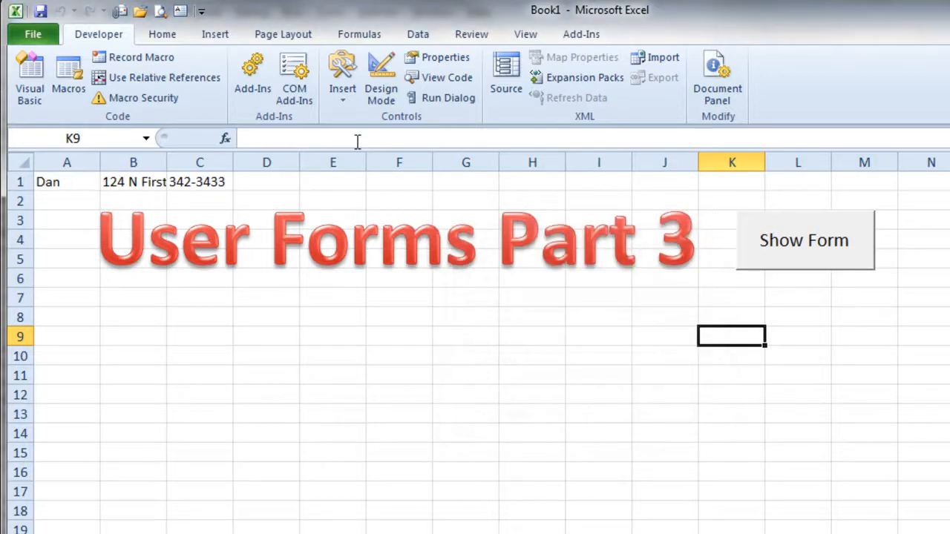
mouse_move(29, 78)
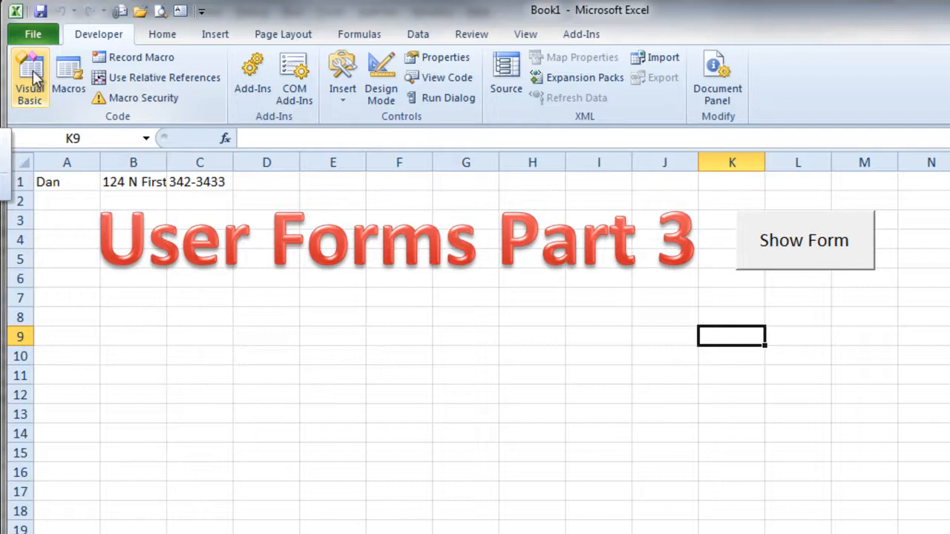
- Open the form's code and insert a 'findLastRow comment at the top of btnSave_Click
click(30, 71)
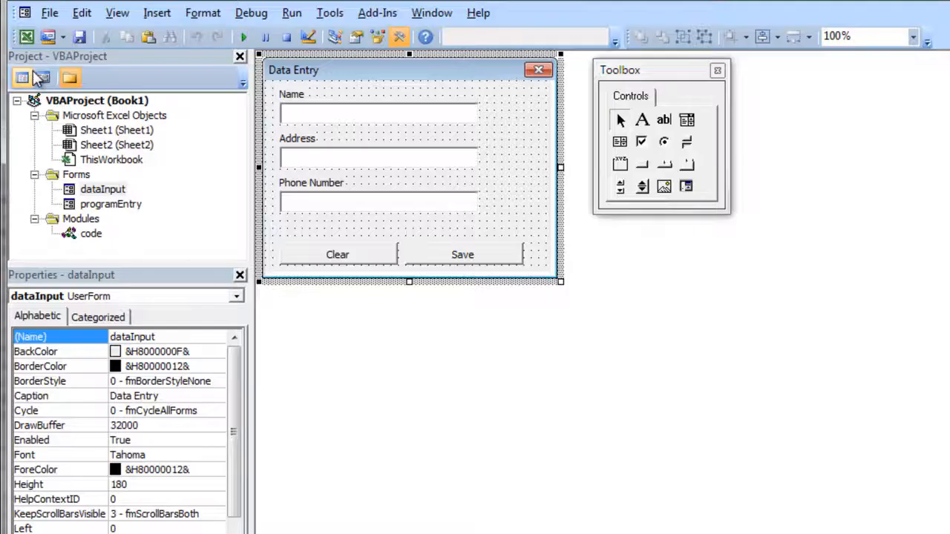
double_click(462, 253)
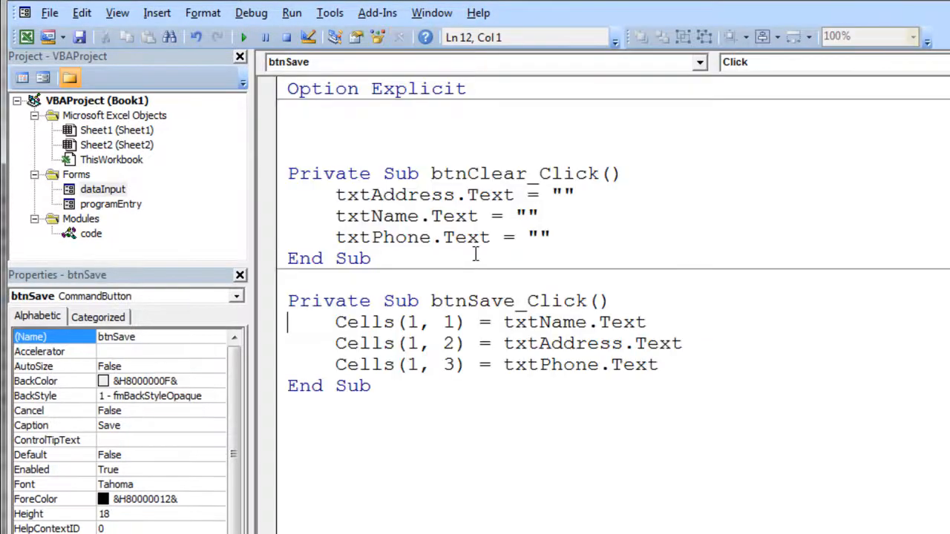
click(334, 322)
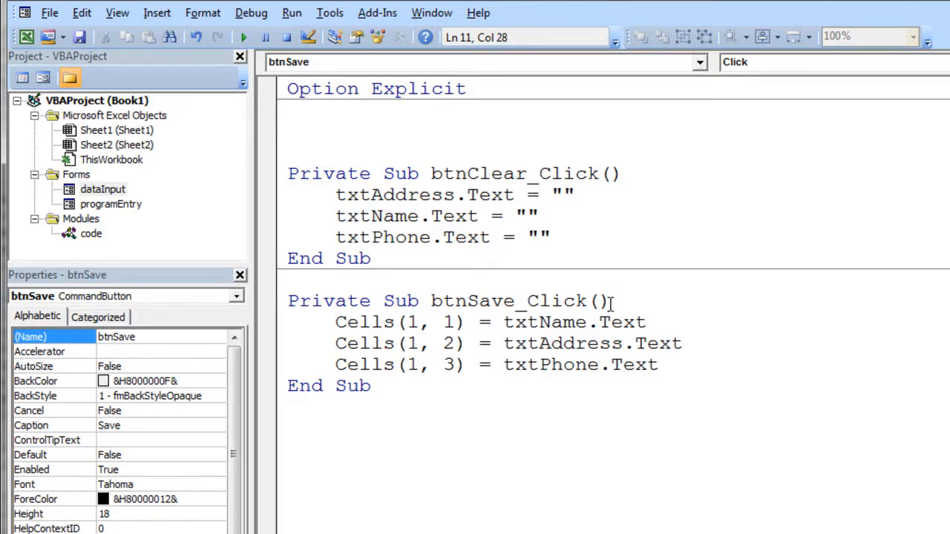
key(enter)
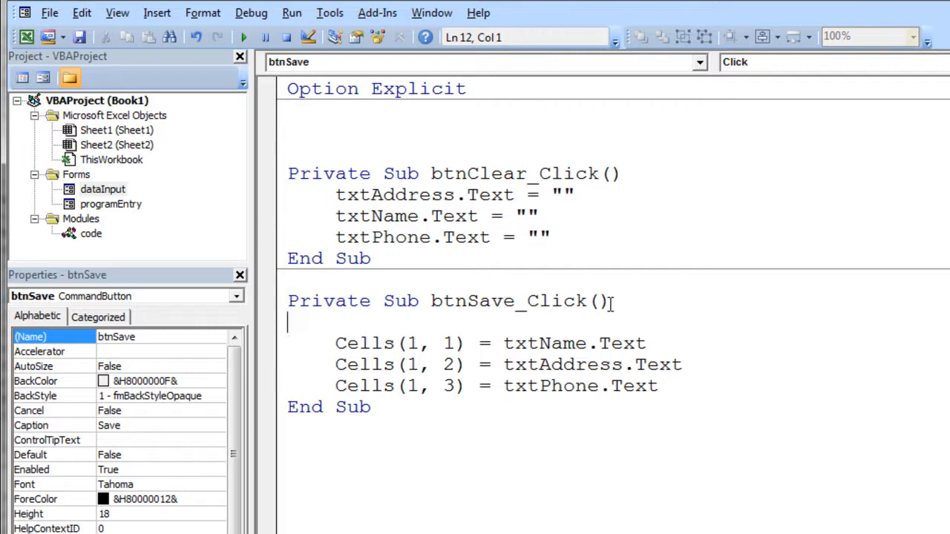
mouse_move(662, 319)
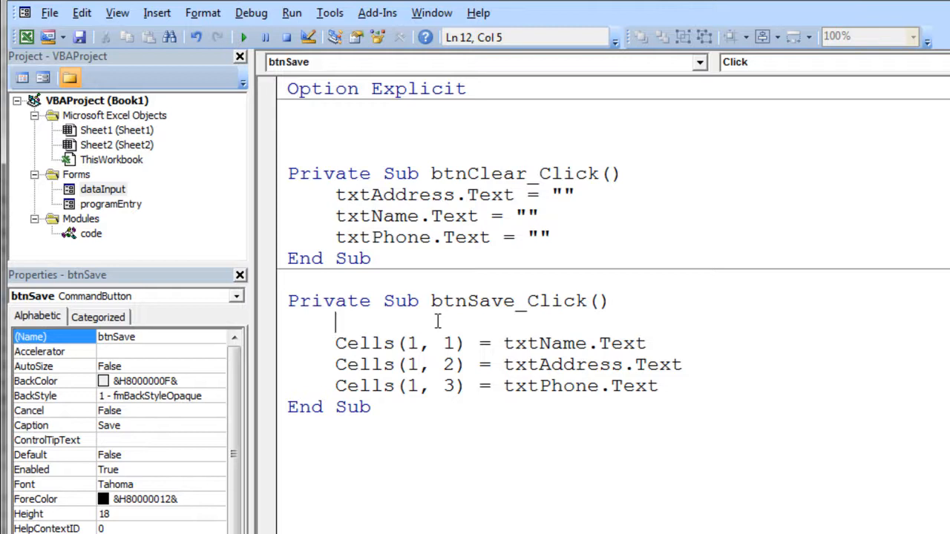
text('findL)
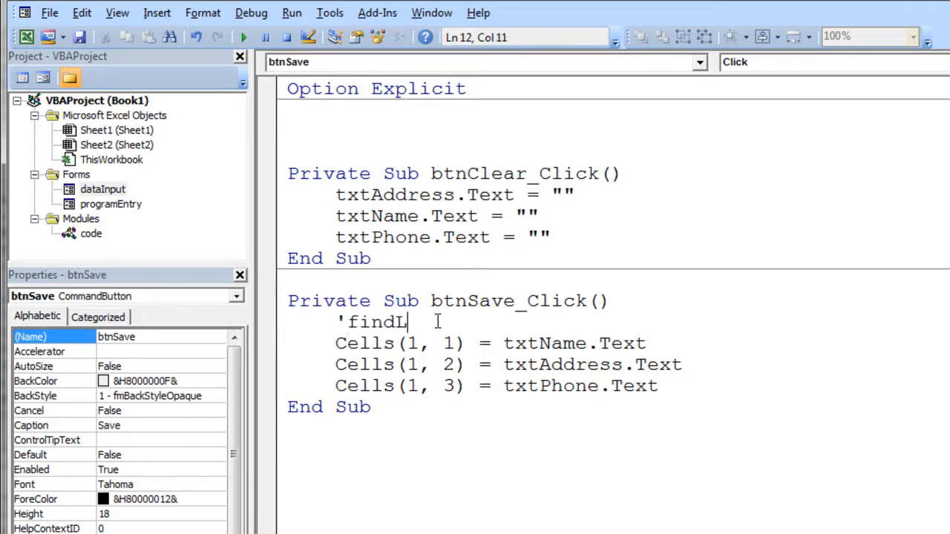
text(astRow)
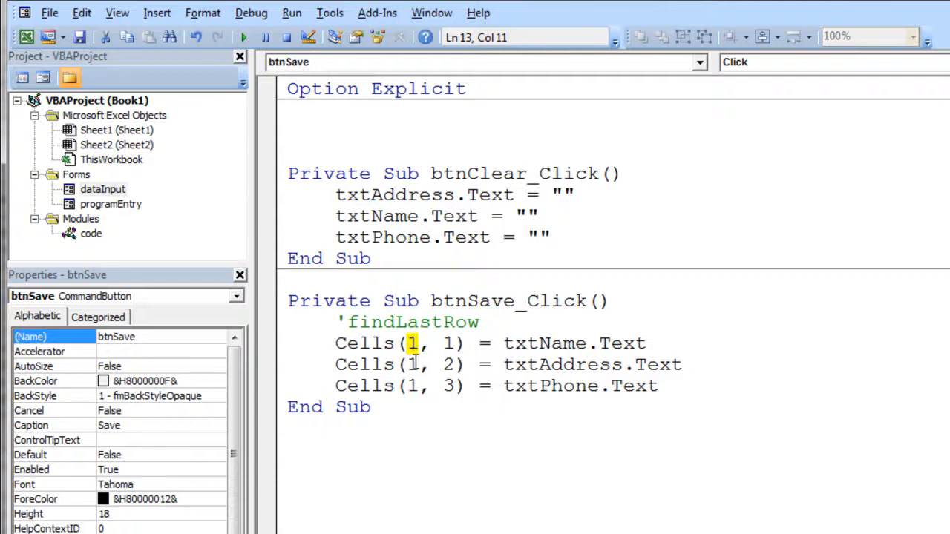
click(416, 365)
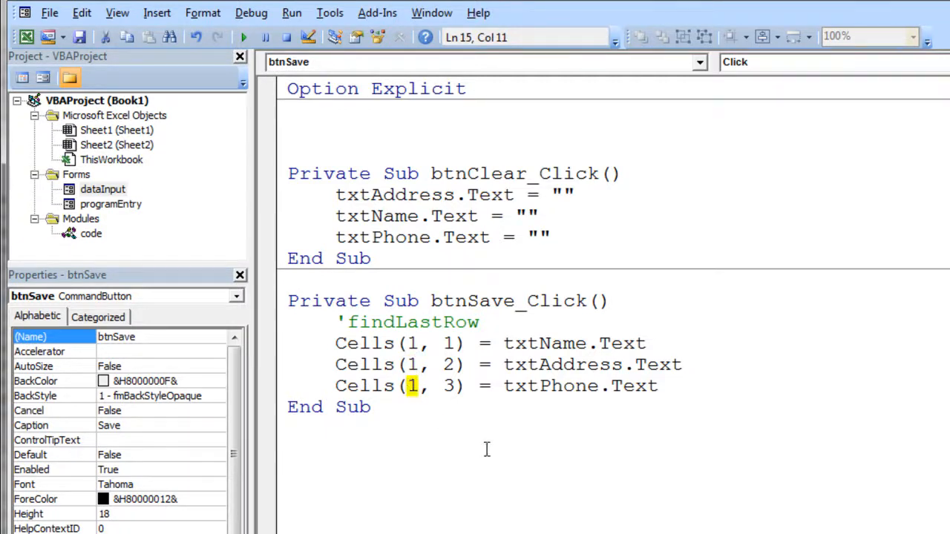
mouse_move(505, 431)
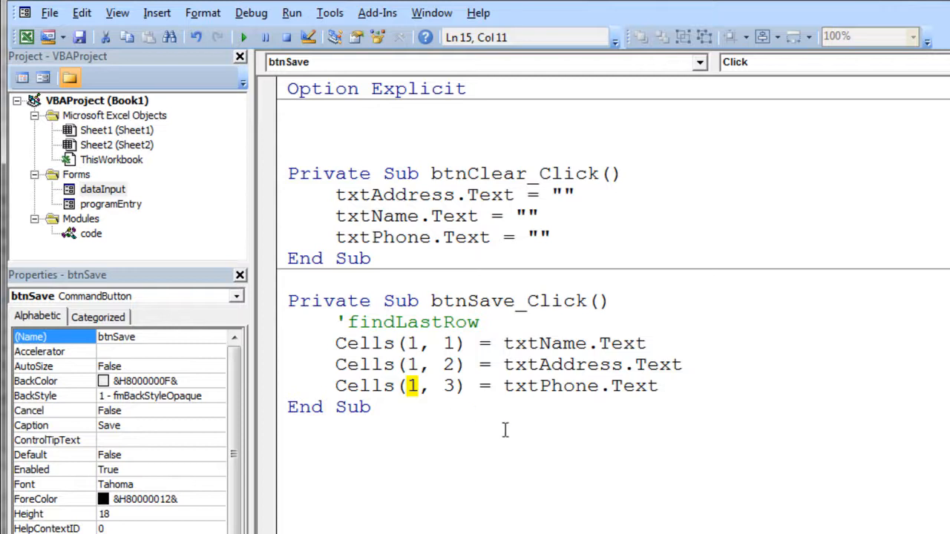
mouse_move(742, 446)
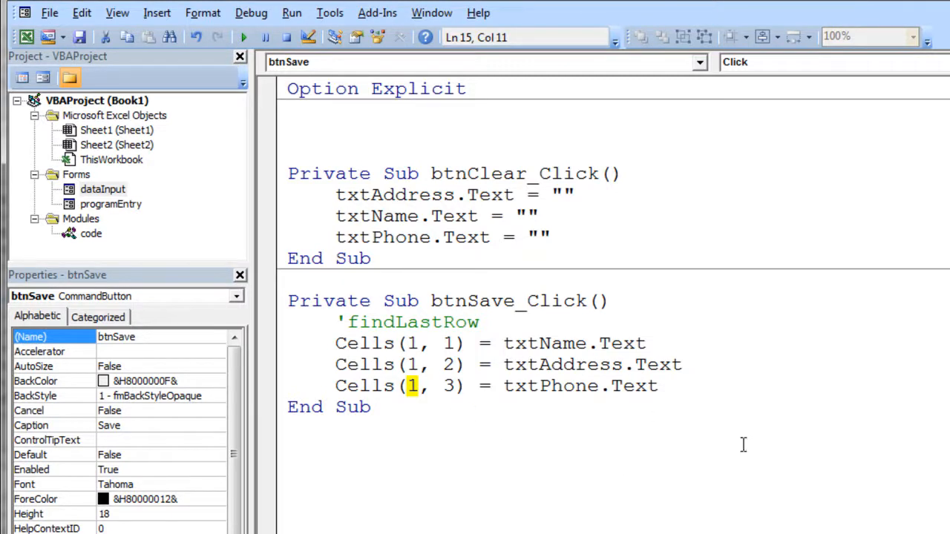